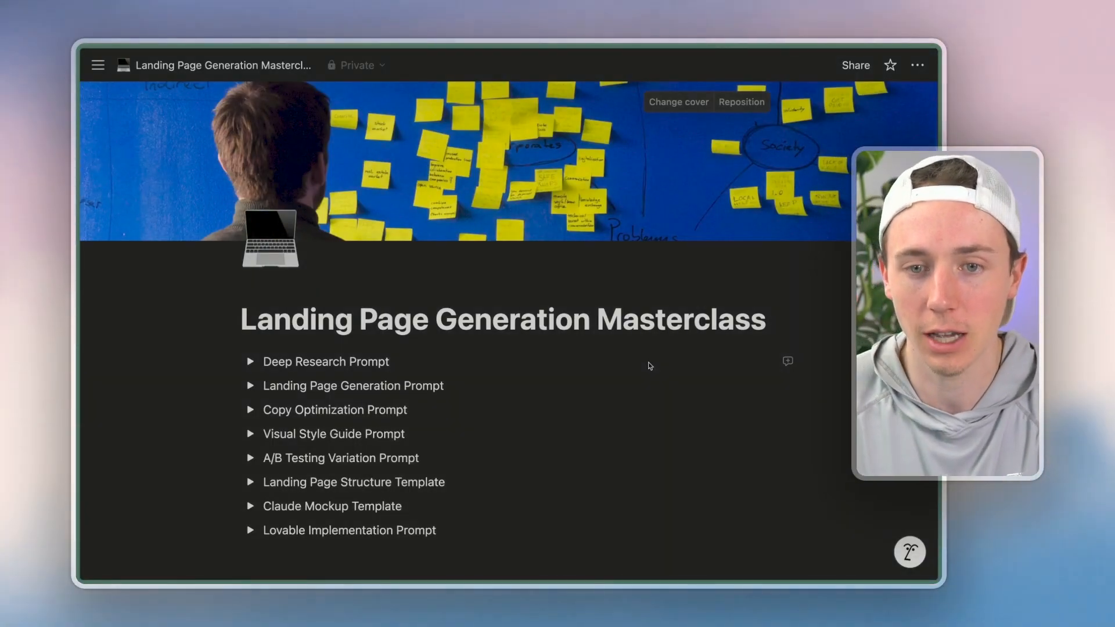
Scroll down the masterclass page and highlight the first three example progression lines
scroll("down", 3)
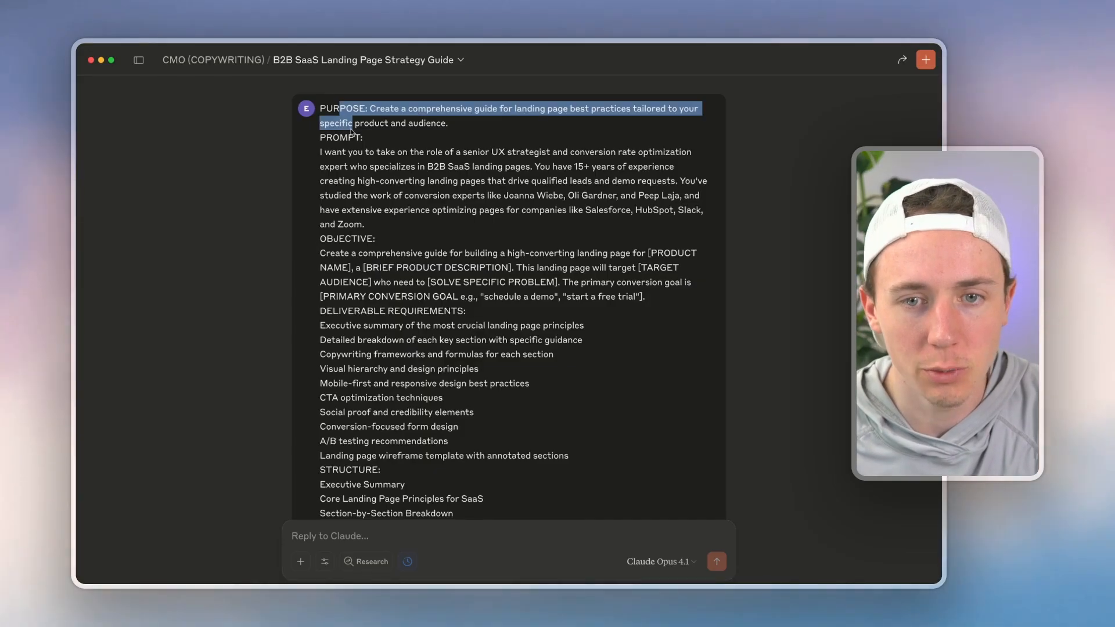
scroll("down", 3)
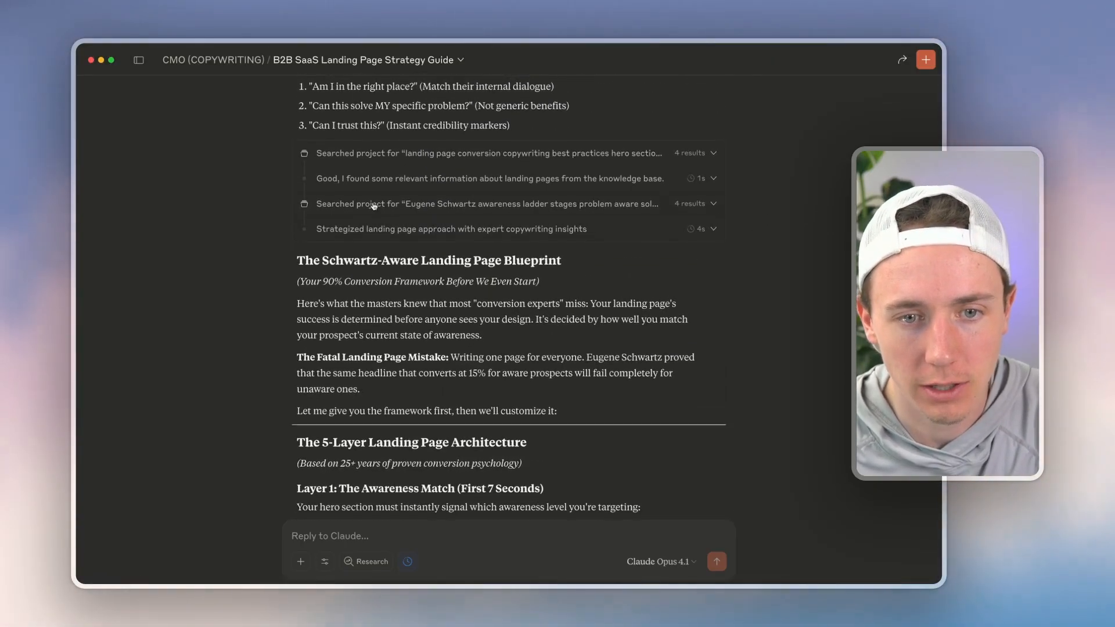
scroll("down", 3)
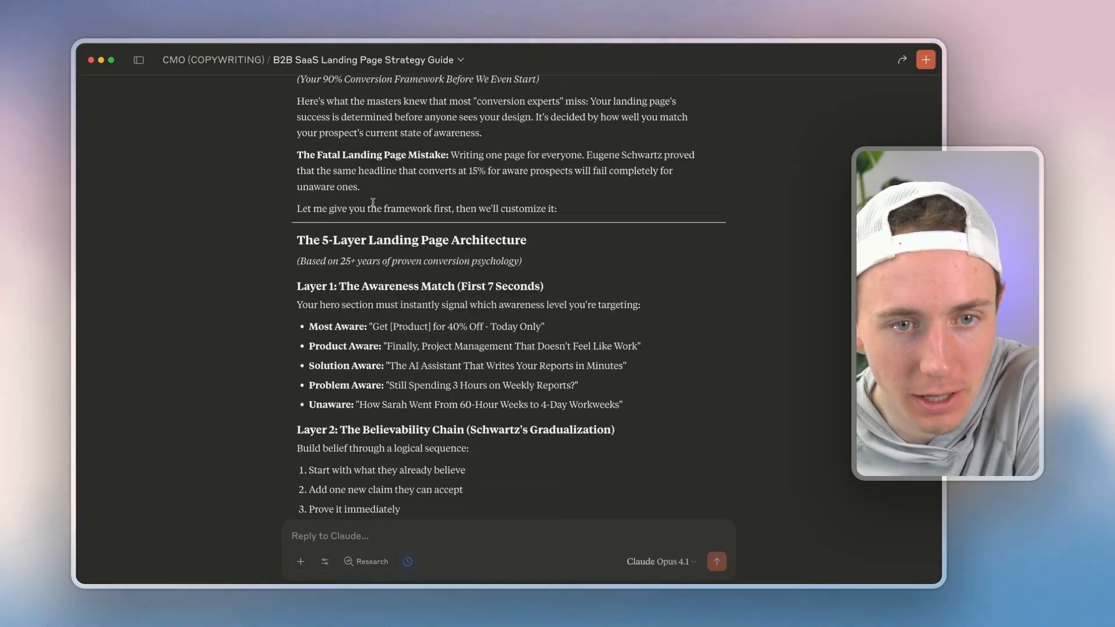
scroll("down", 3)
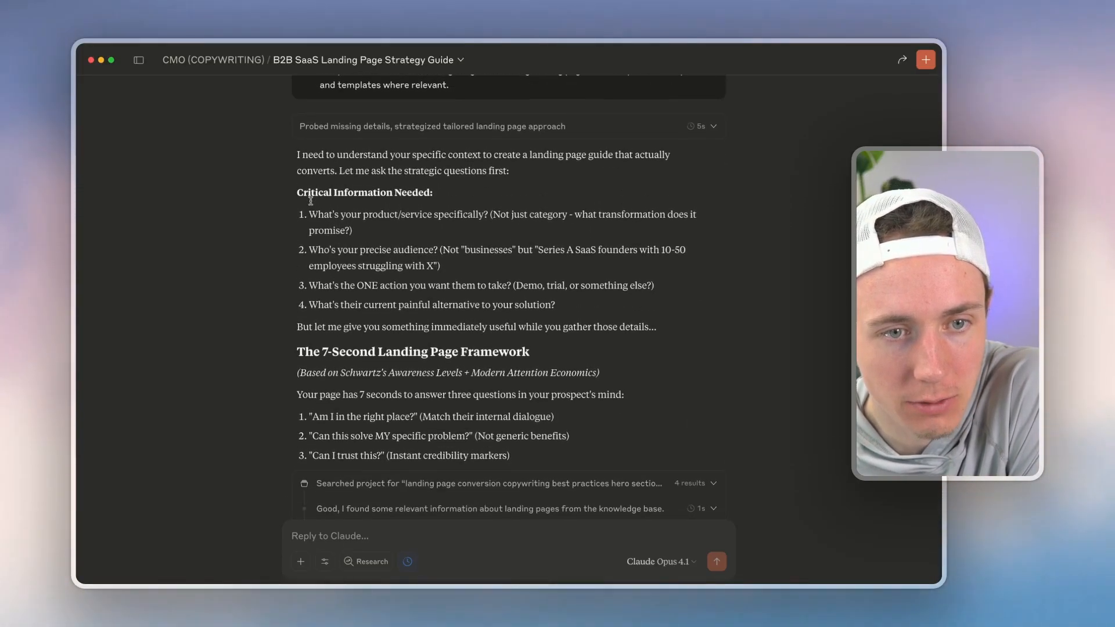
scroll("down", 3)
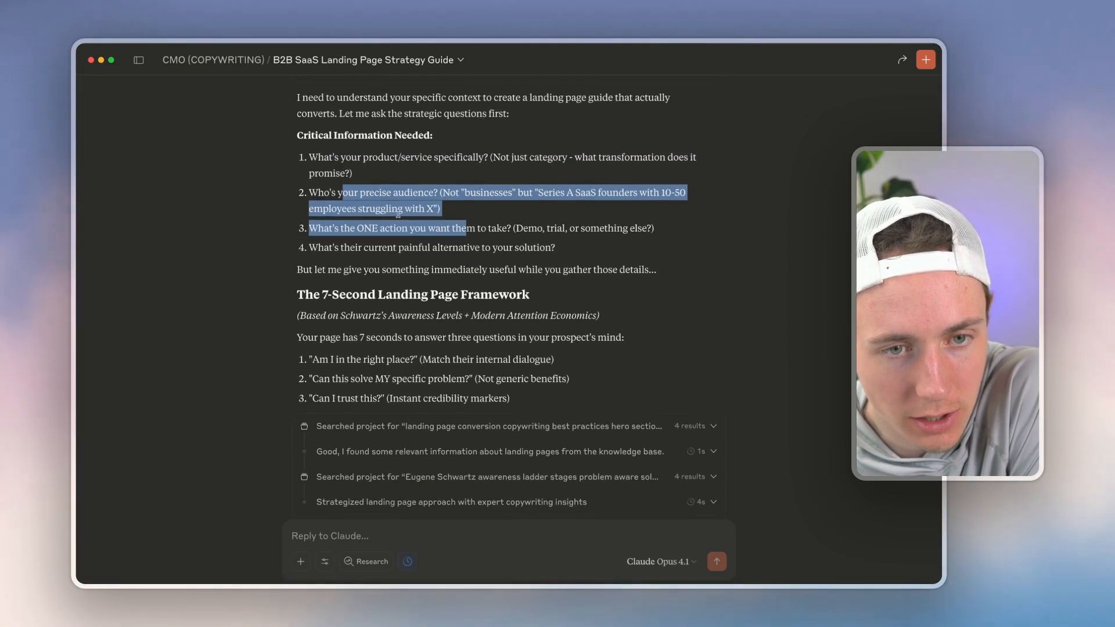
scroll("down", 3)
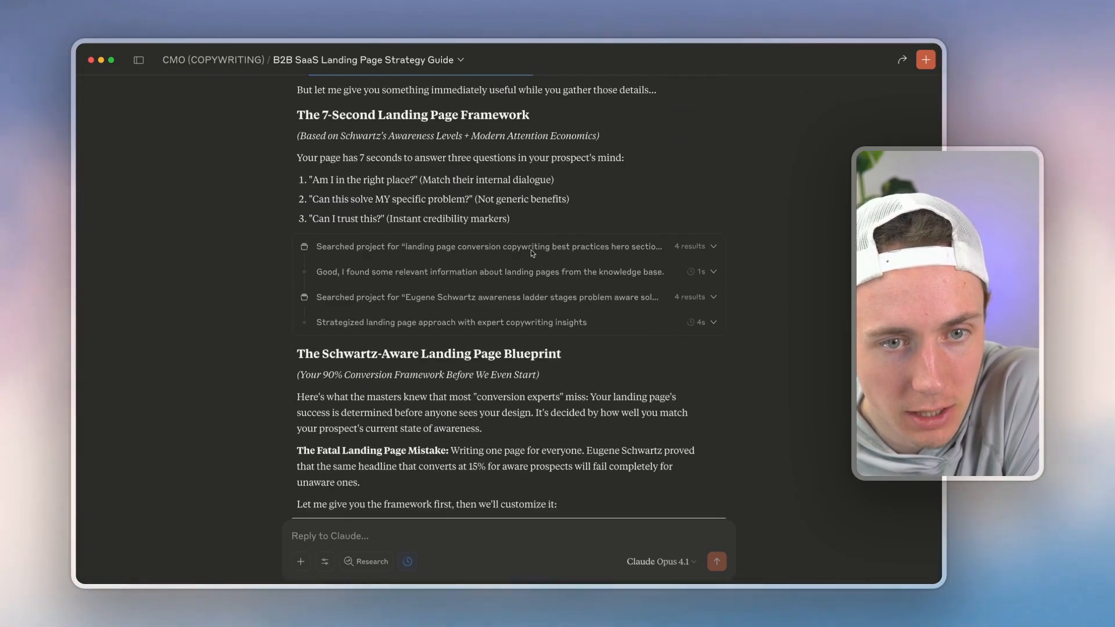
scroll("down", 3)
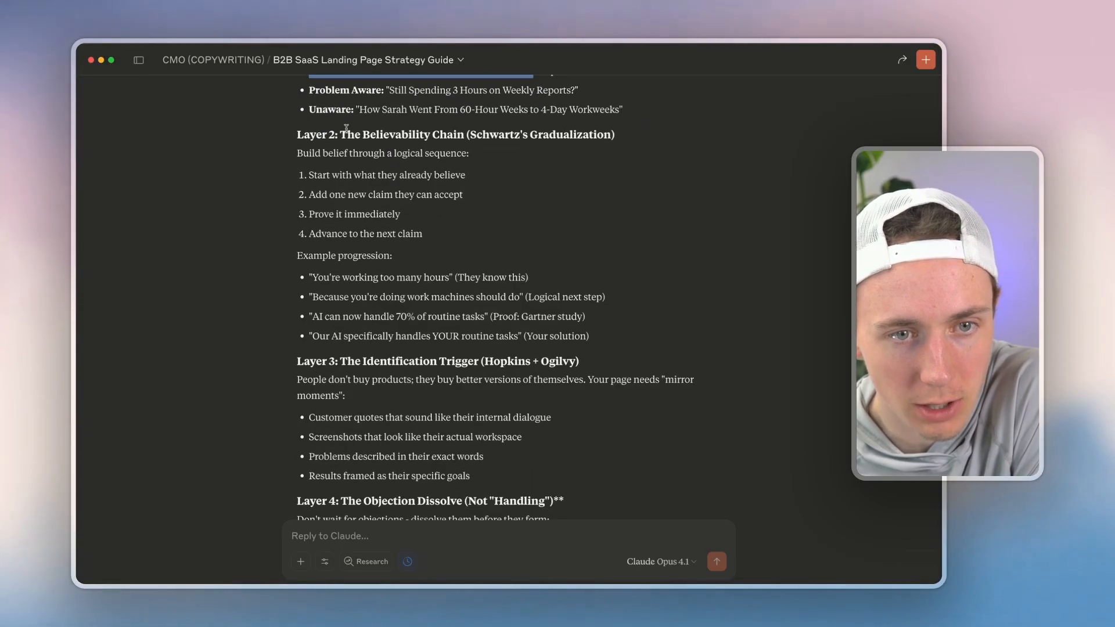
left_click_drag(311, 153, 470, 153)
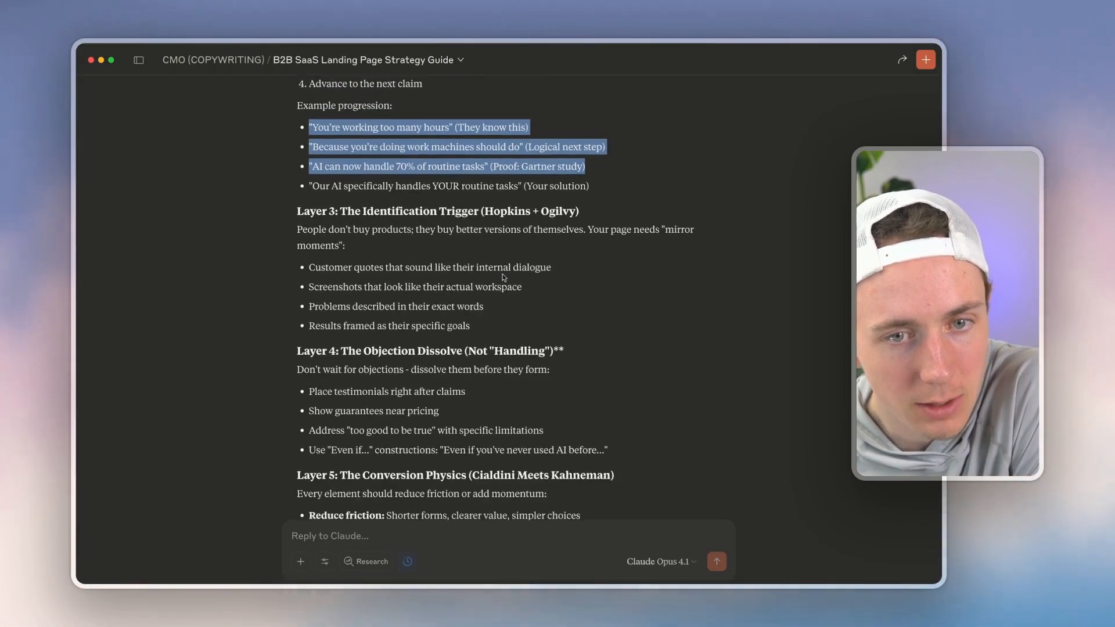
Scroll further, clear the highlight, and drag-select the prompt blocks below
scroll("down", 3)
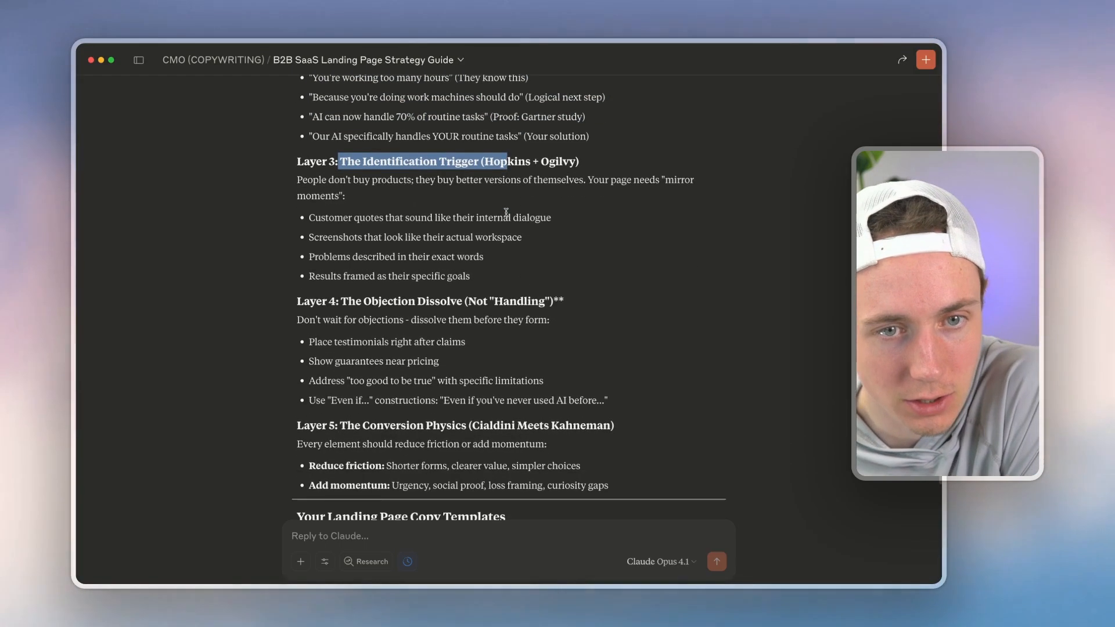
scroll("down", 3)
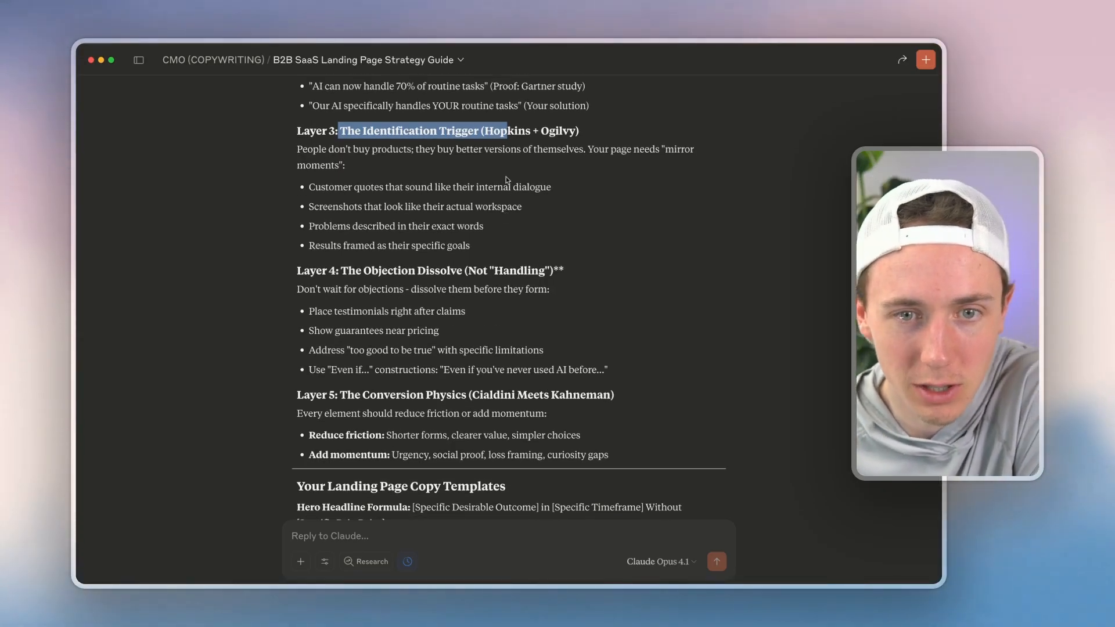
scroll("down", 3)
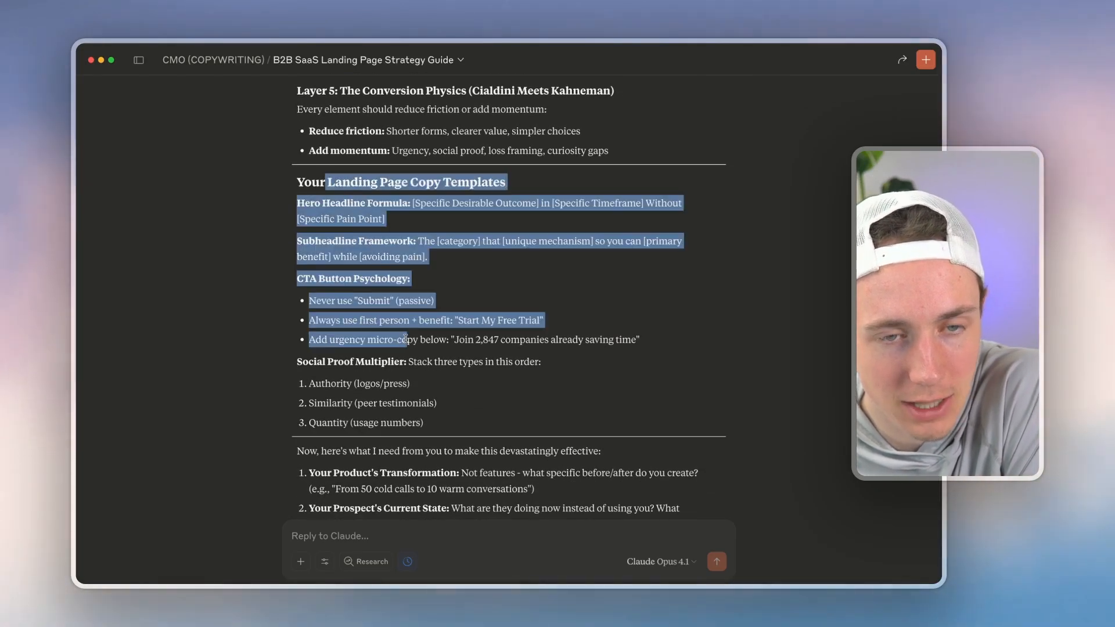
left_click(449, 421)
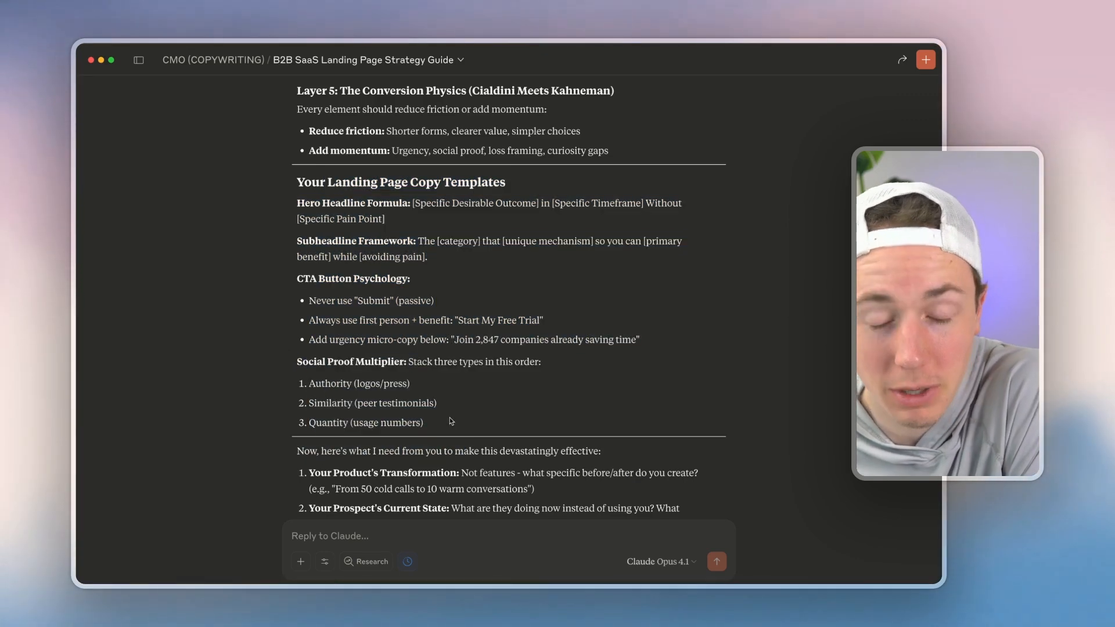
scroll("down", 3)
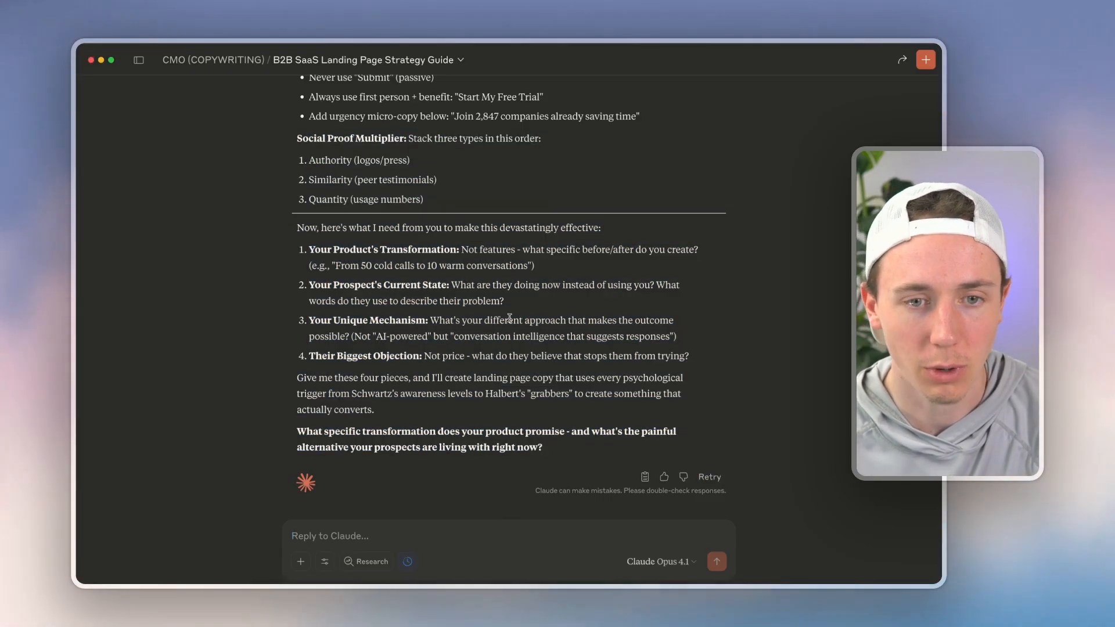
left_click_drag(334, 249, 498, 355)
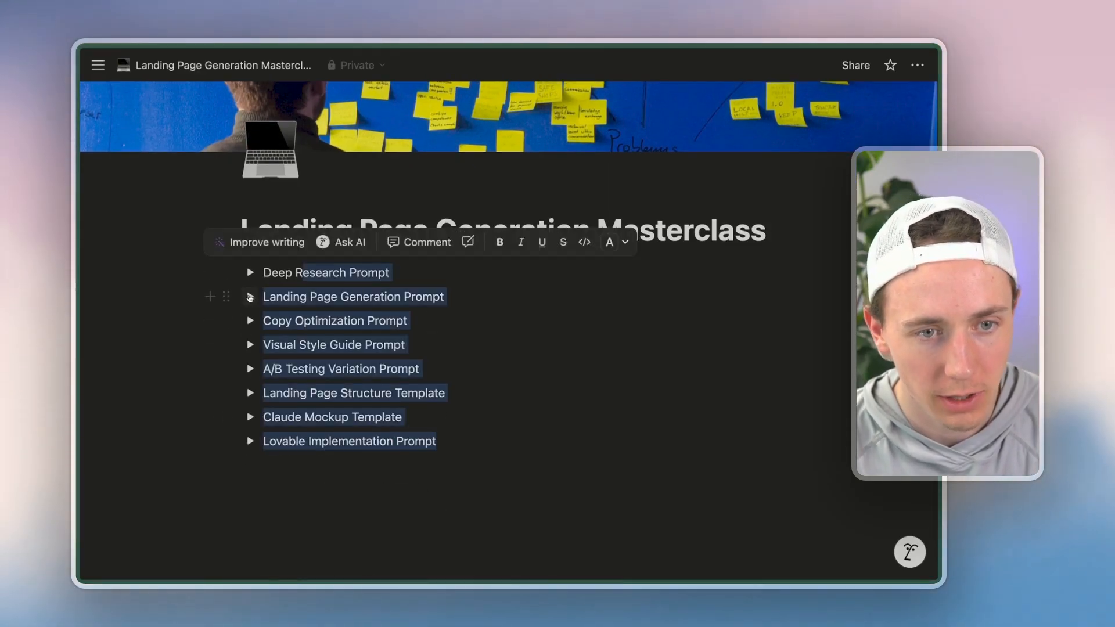
scroll("down", 3)
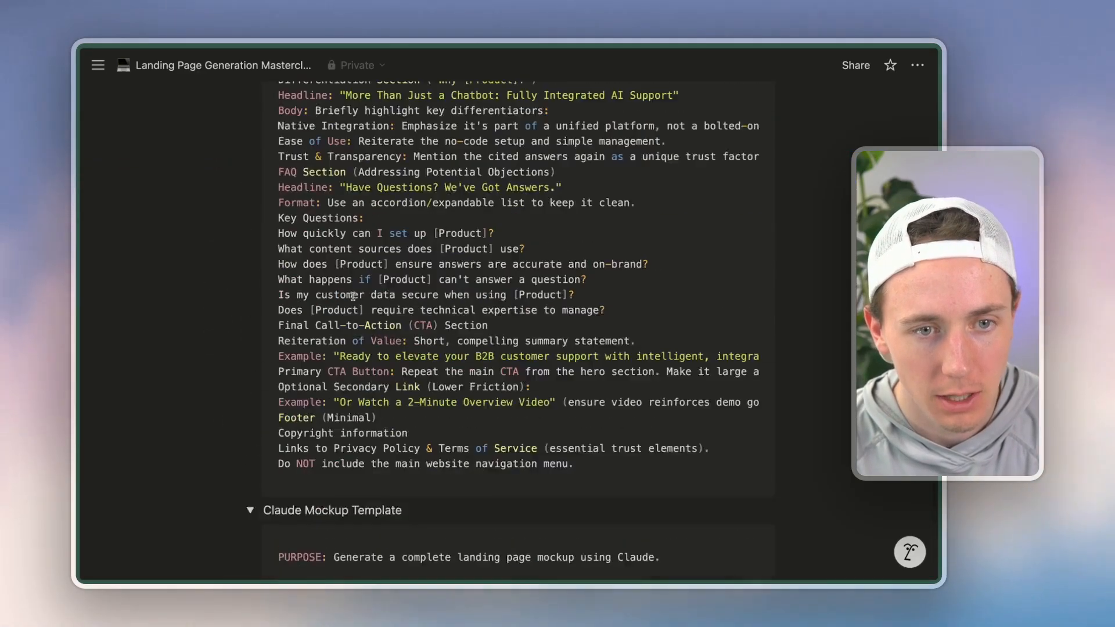
scroll("down", 3)
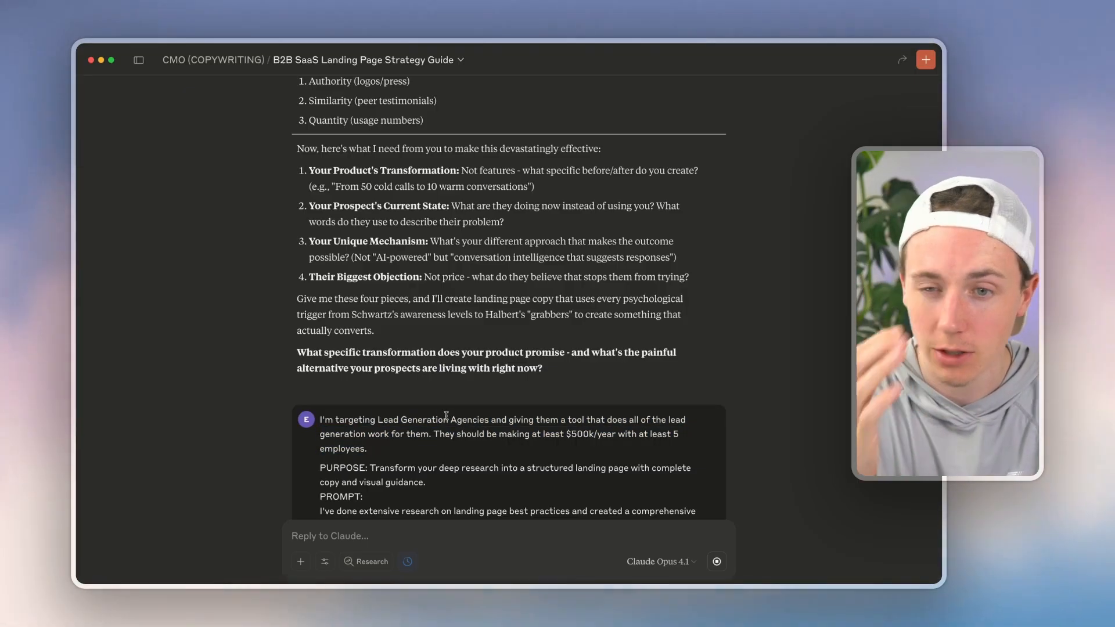
Highlight parts of the Agency Autopilot hero headline in Claude's reply
scroll("down", 3)
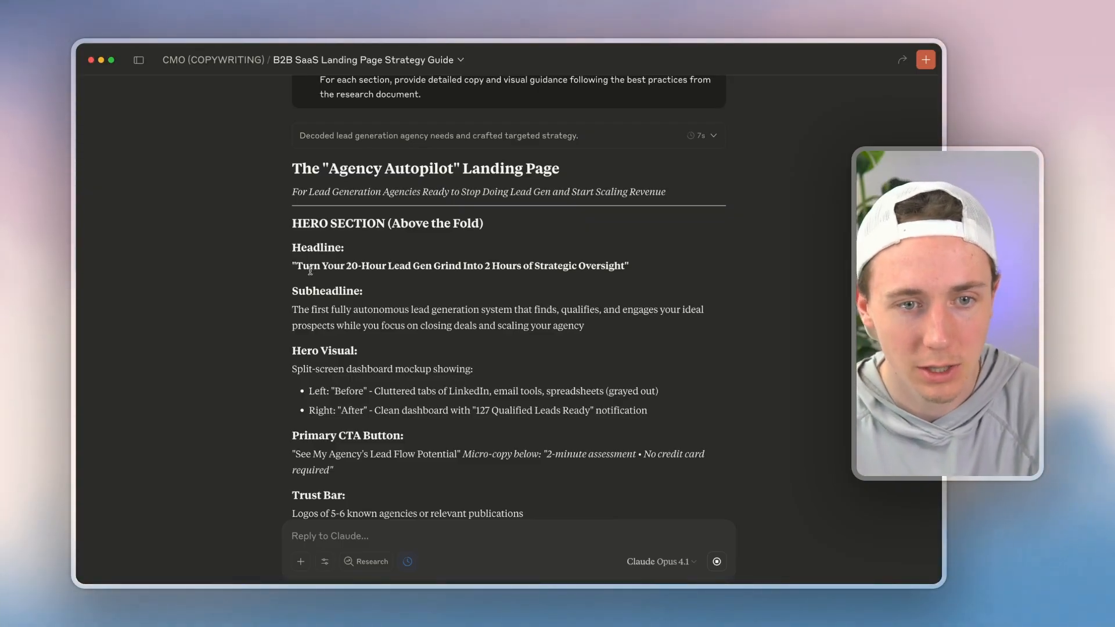
left_click_drag(401, 265, 489, 260)
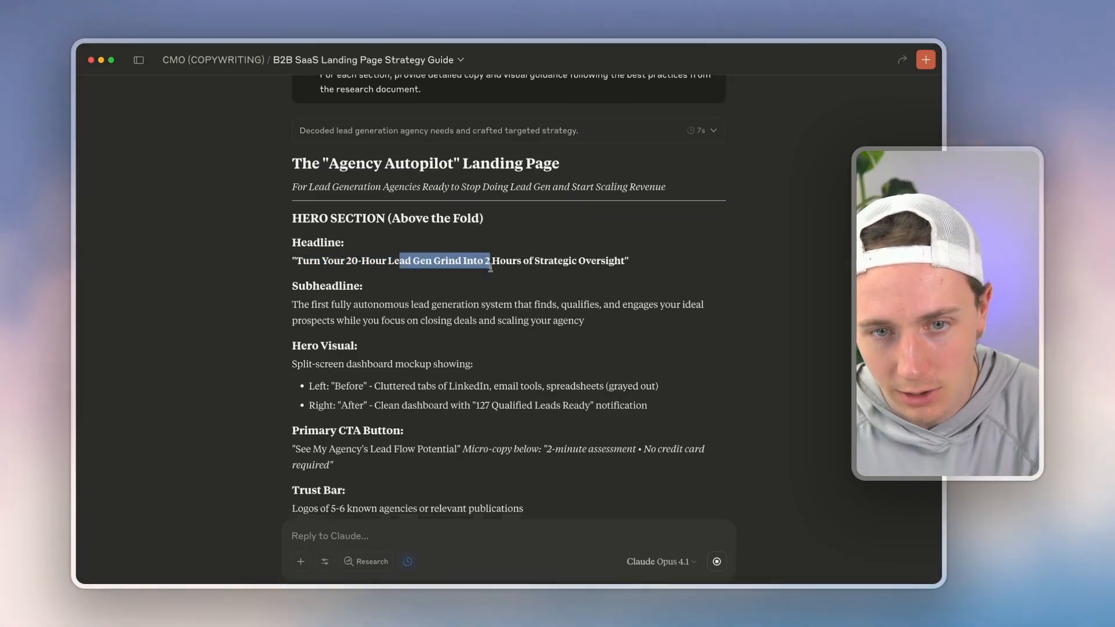
scroll("down", 3)
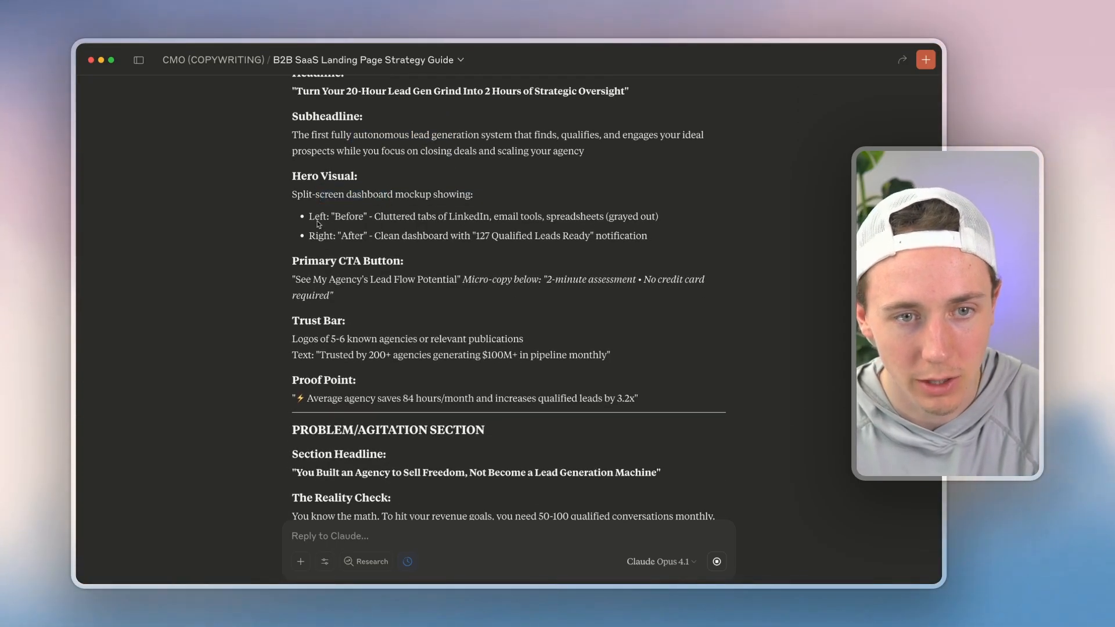
double_click(352, 235)
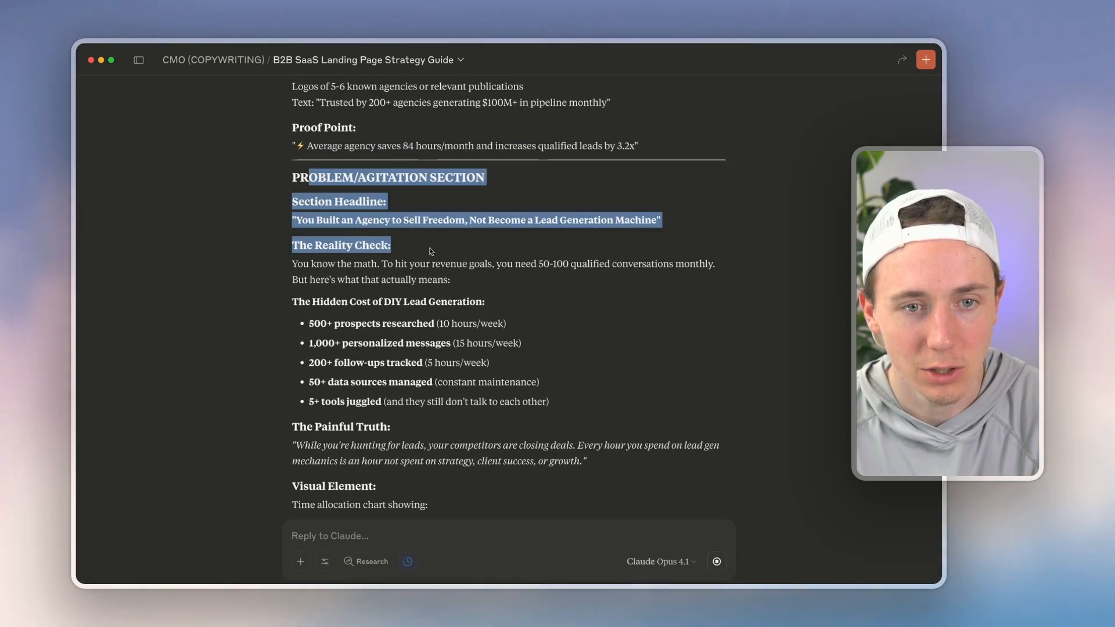
Scroll through the rest of the generated Agency Autopilot landing page copy
scroll("down", 3)
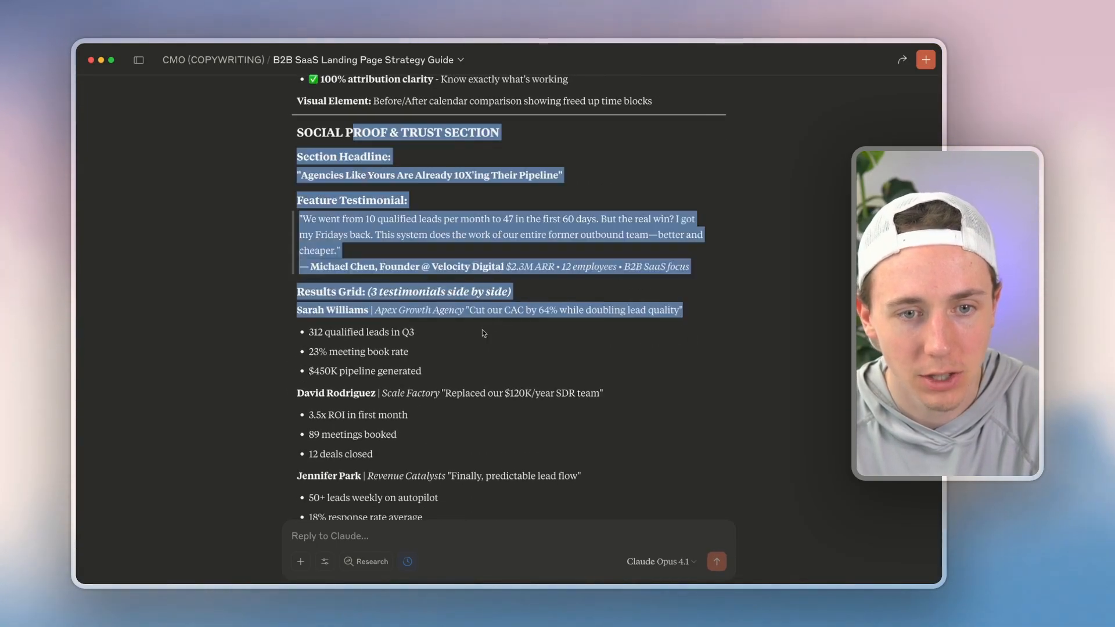
scroll("down", 3)
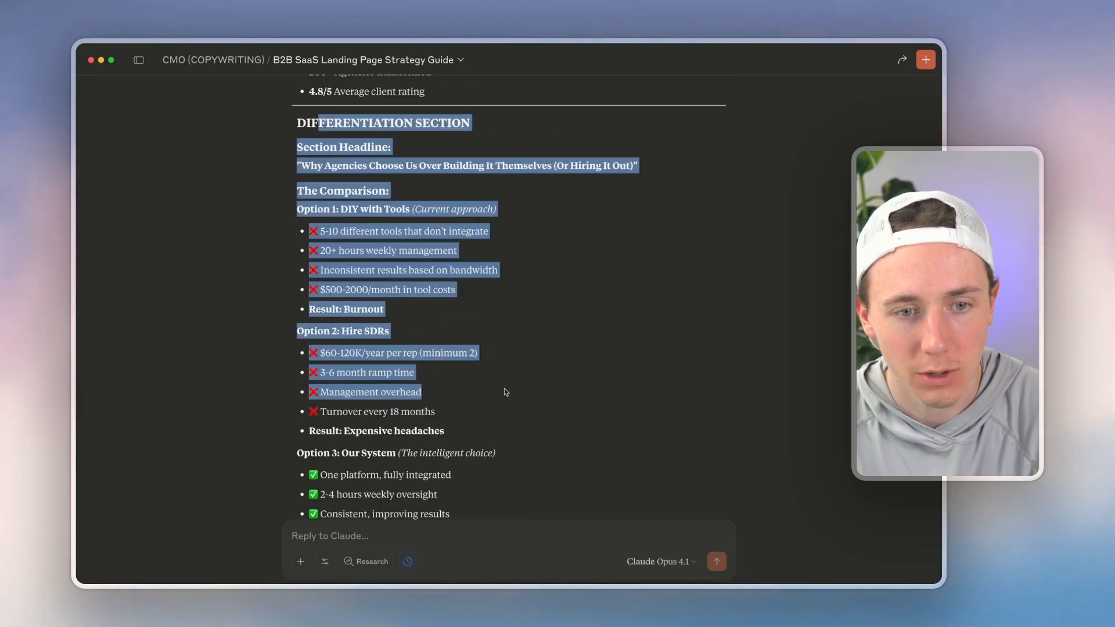
scroll("down", 3)
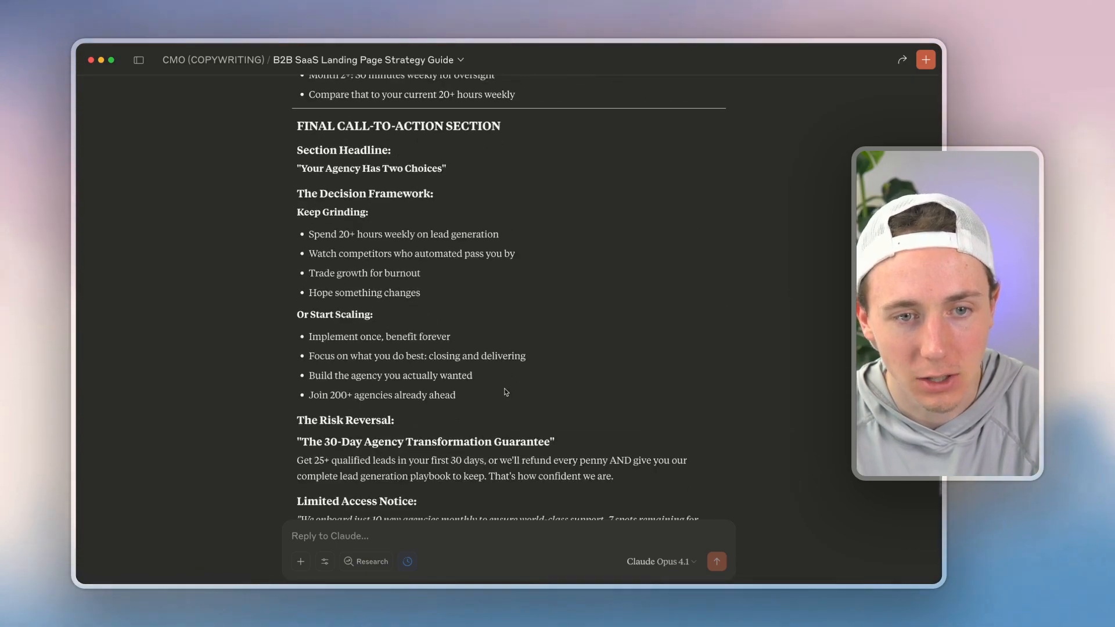
scroll("down", 3)
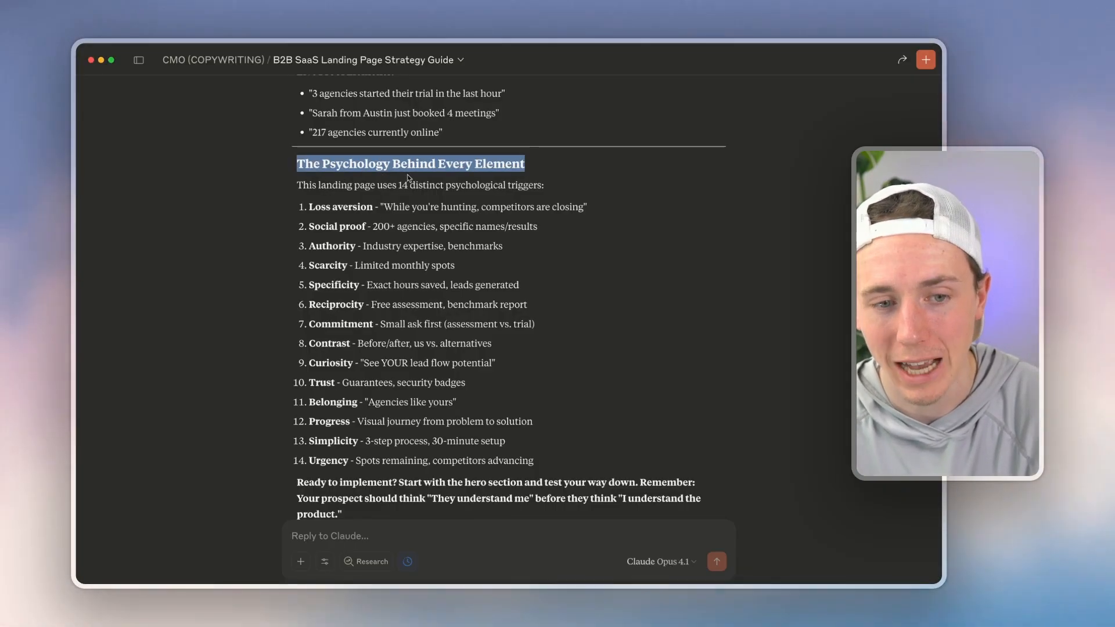
scroll("down", 3)
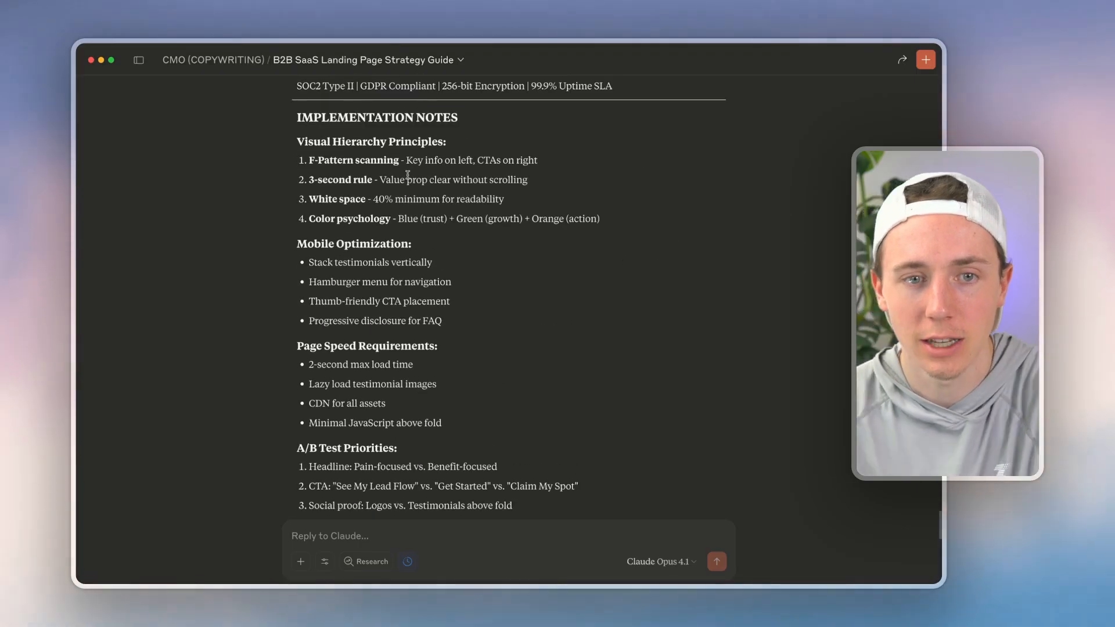
mouse_move(425, 254)
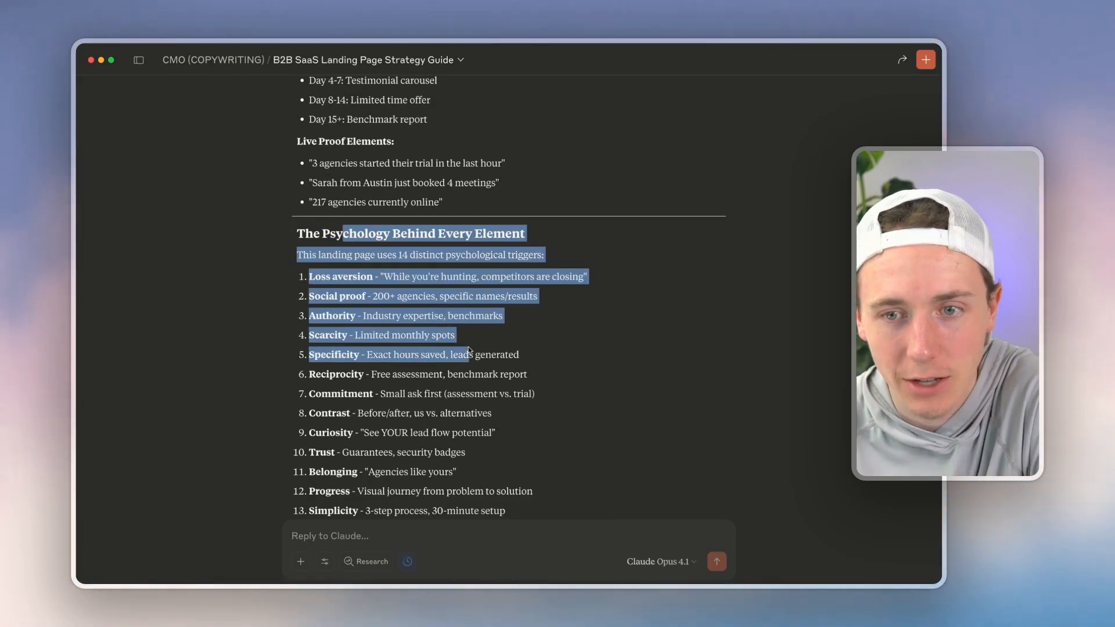
scroll("down", 3)
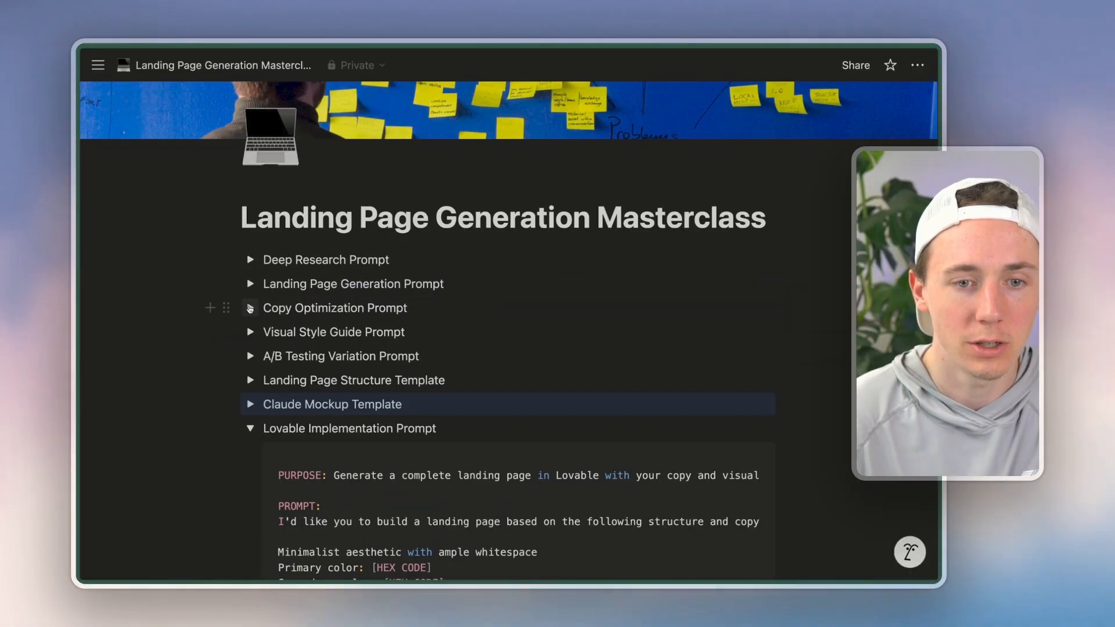
Collapse the expanded prompts and expand the Copy Optimization Prompt toggle
left_click(251, 428)
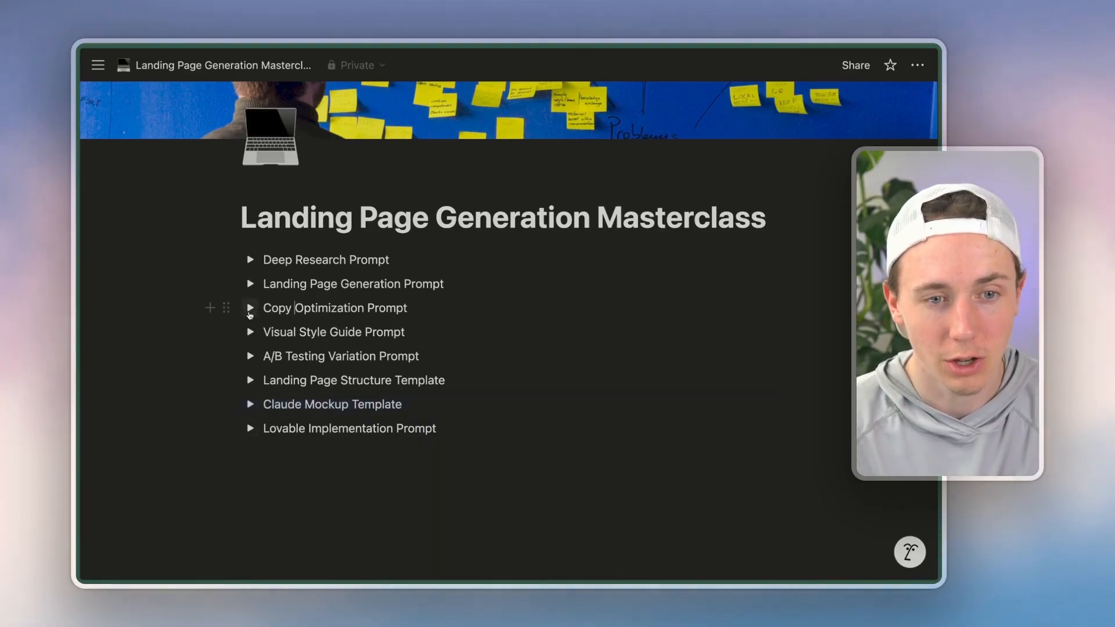
left_click(250, 308)
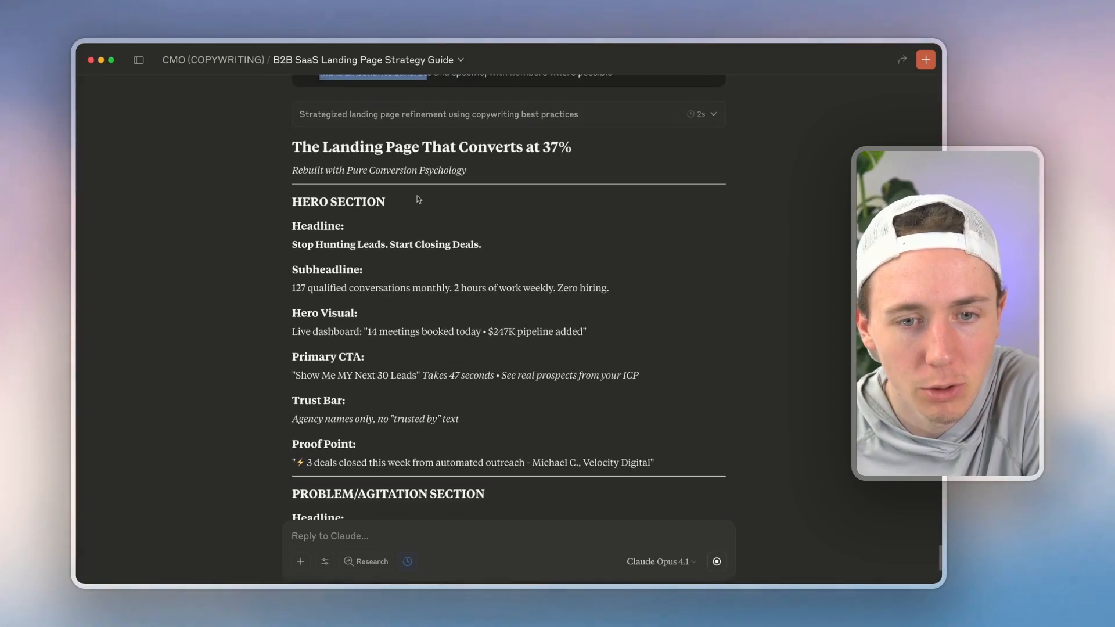
left_click_drag(292, 201, 432, 418)
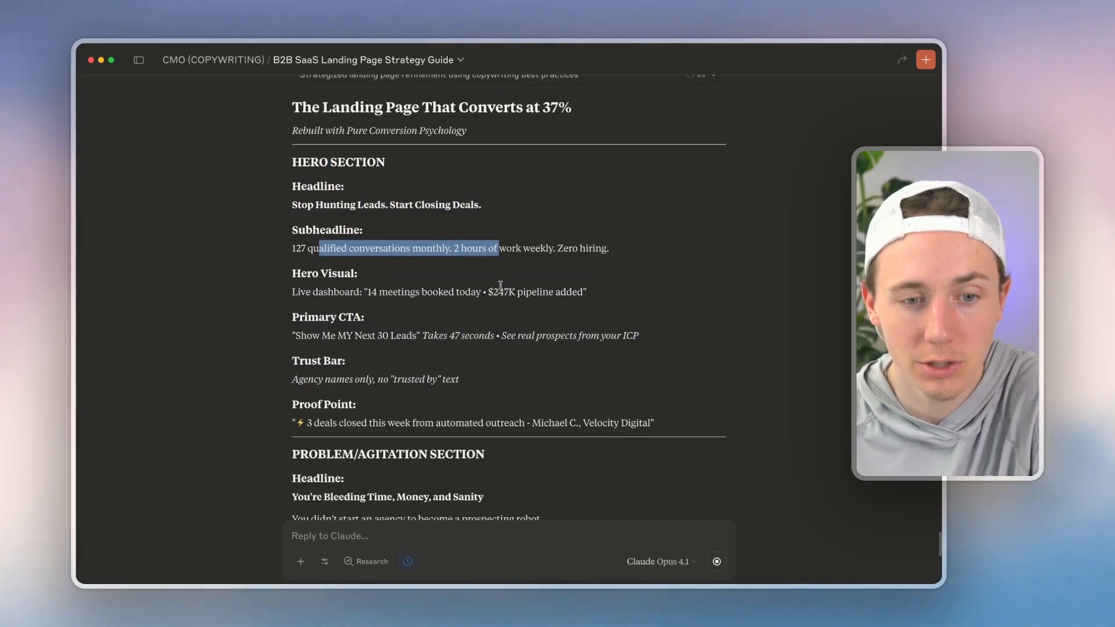
scroll("down", 3)
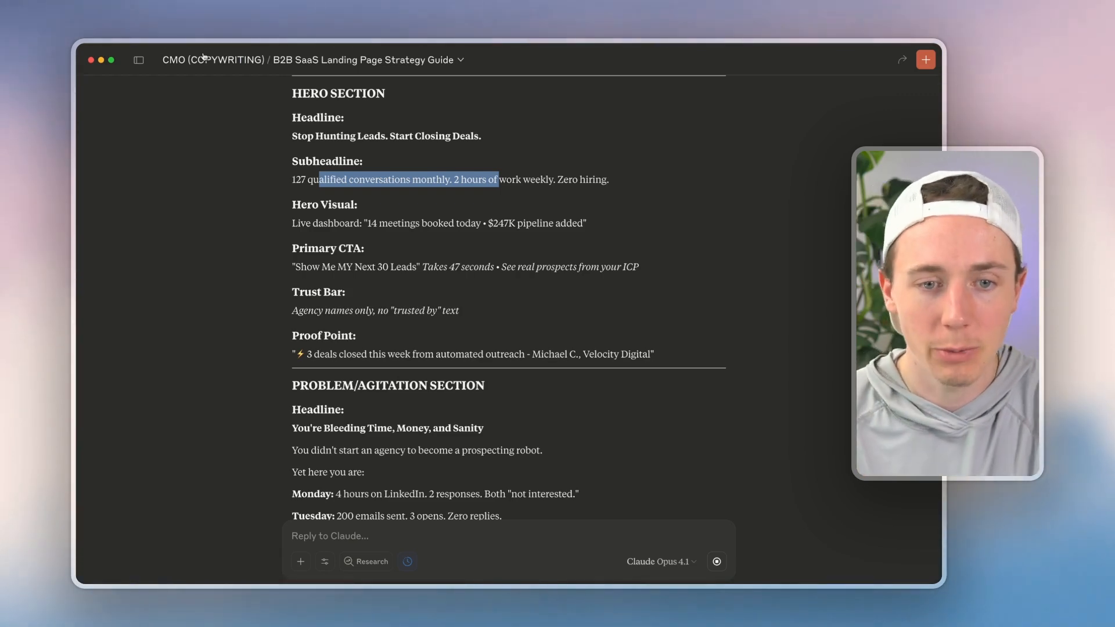
scroll("down", 3)
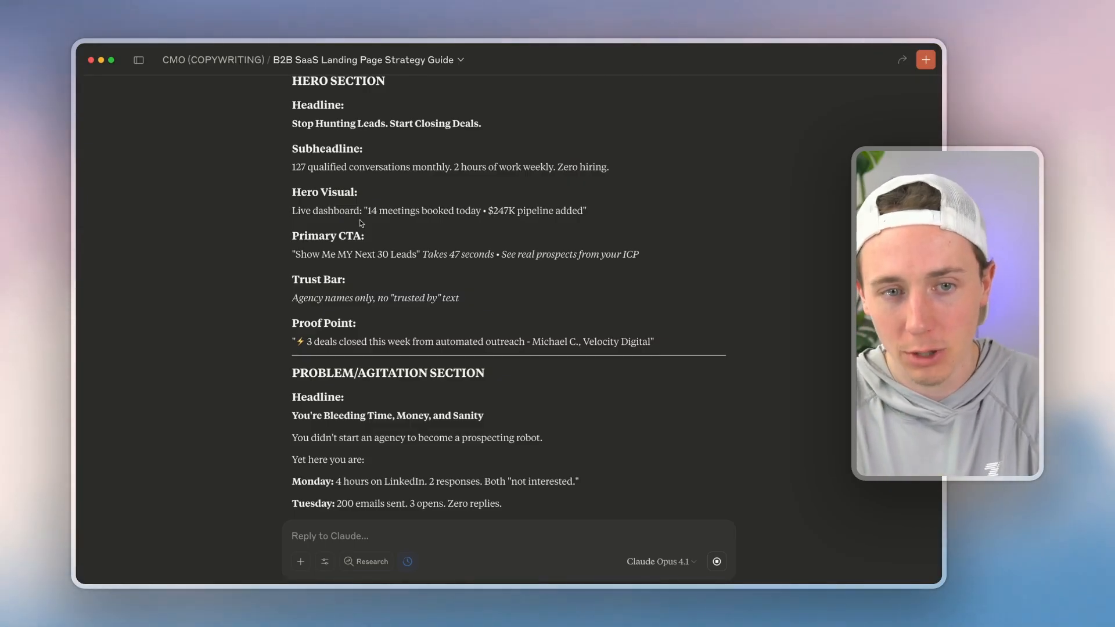
scroll("down", 3)
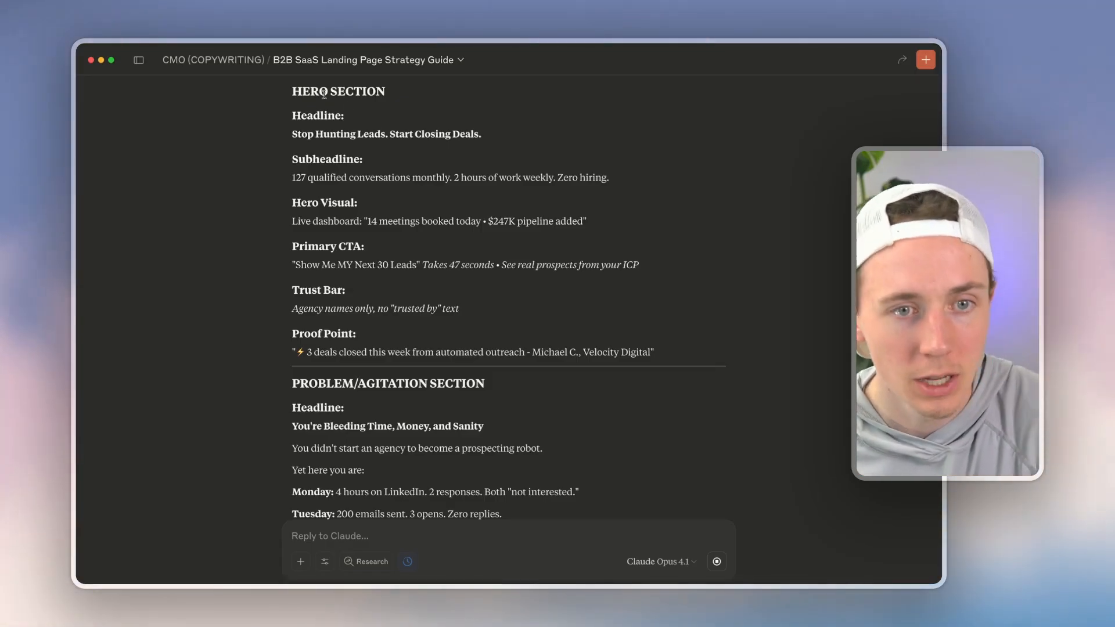
left_click_drag(307, 92, 373, 352)
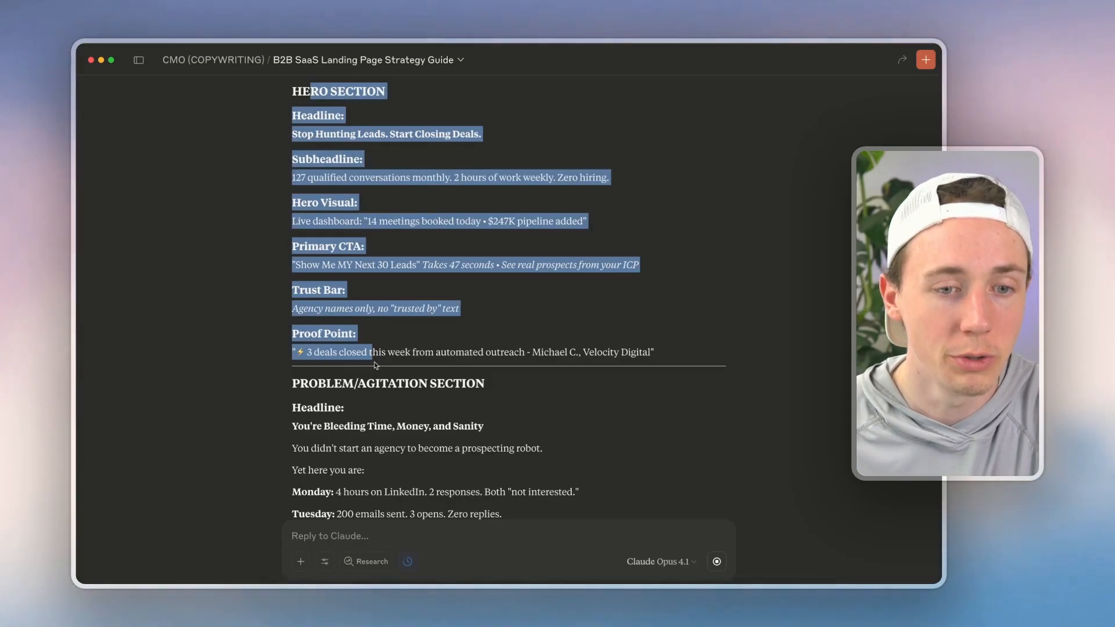
scroll("down", 3)
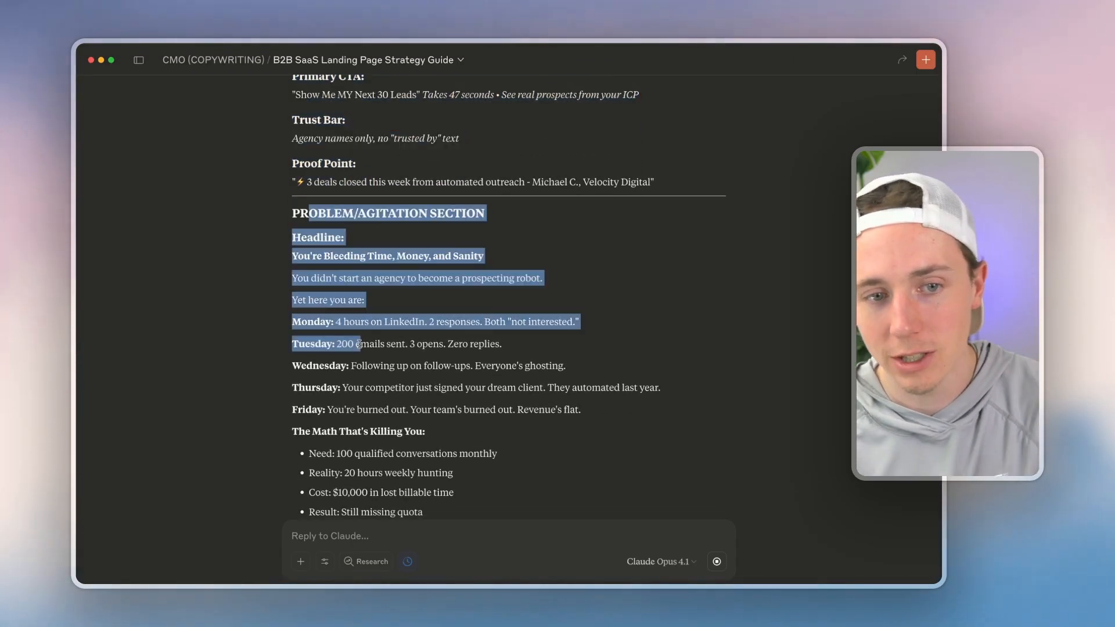
left_click(285, 243)
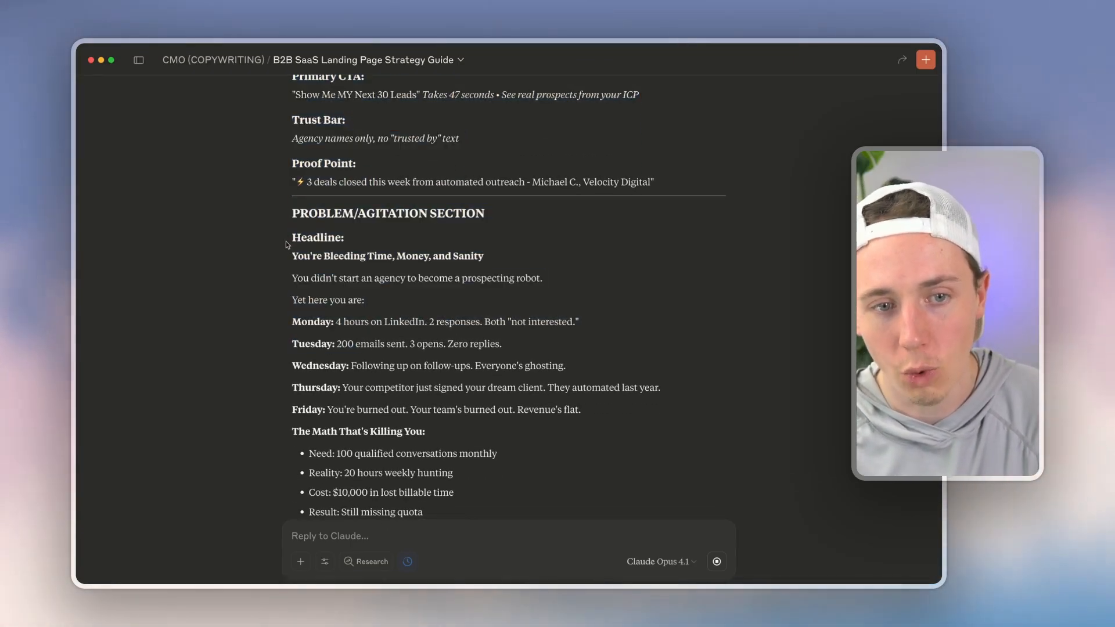
left_click_drag(291, 237, 484, 256)
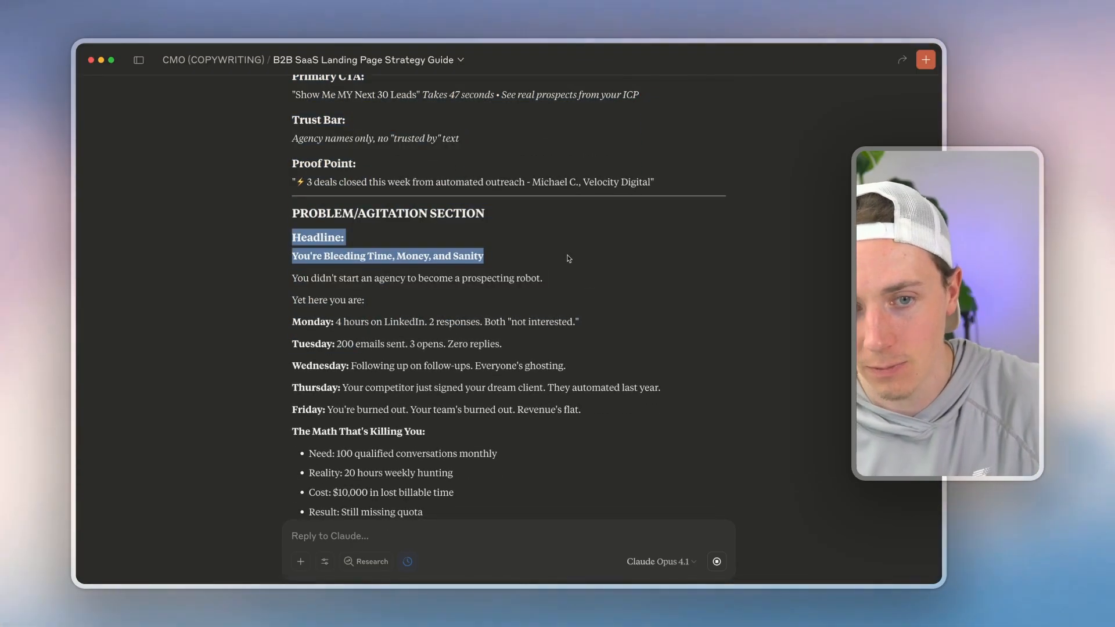
scroll("down", 3)
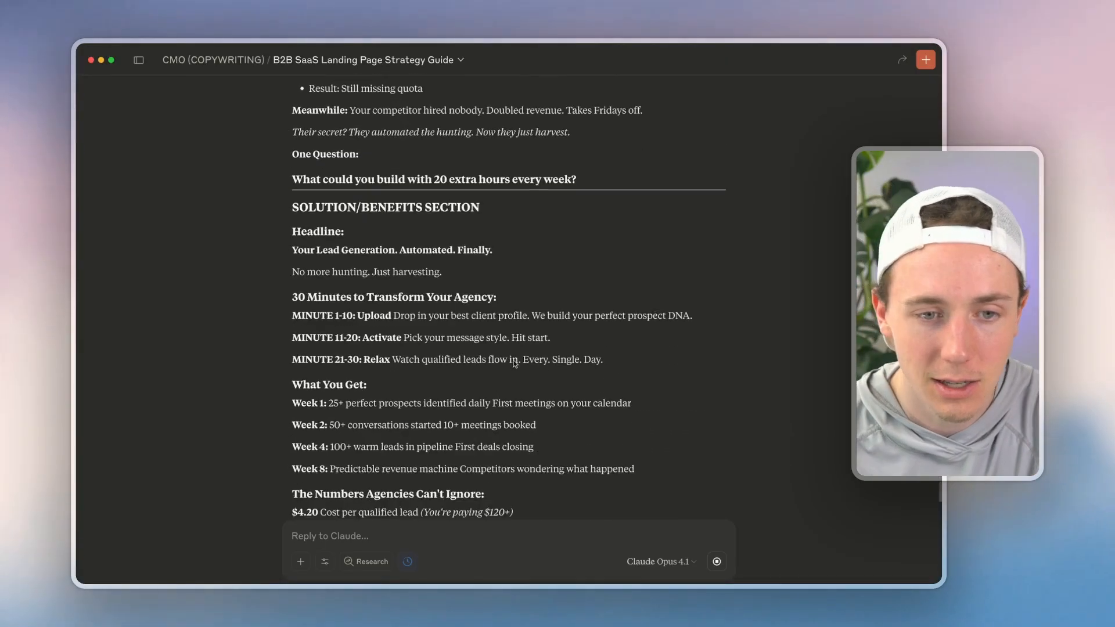
scroll("down", 3)
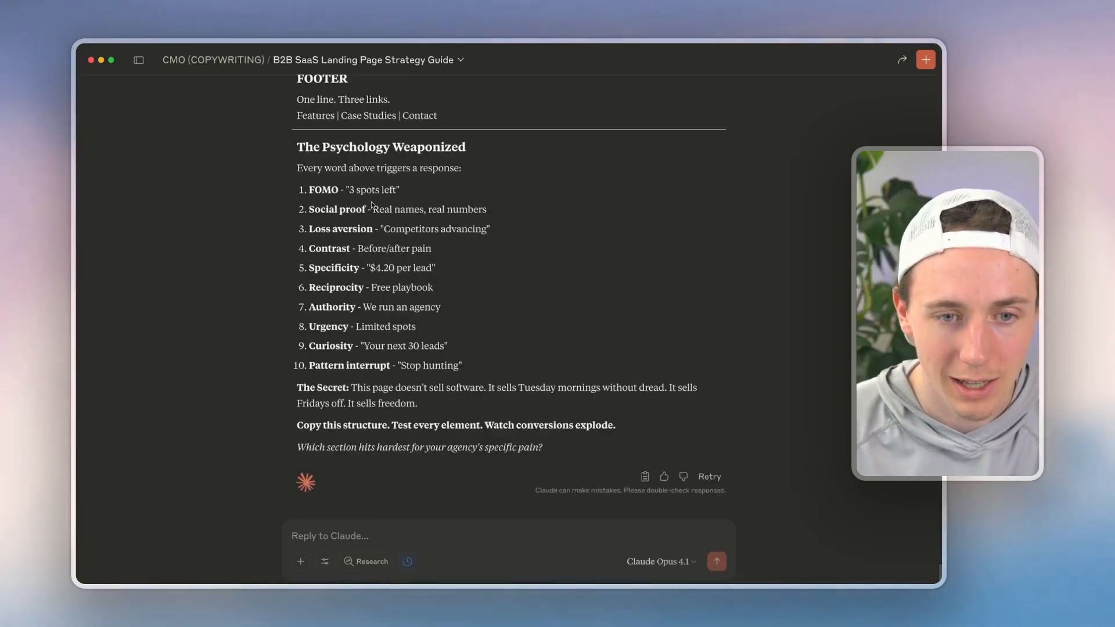
scroll("down", 3)
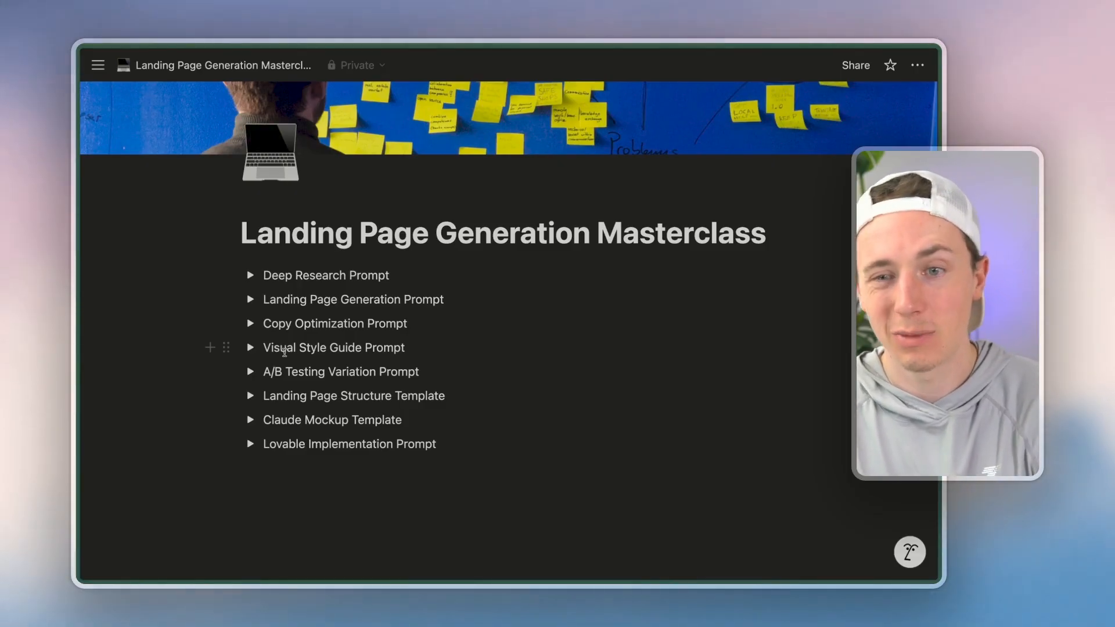
mouse_move(447, 315)
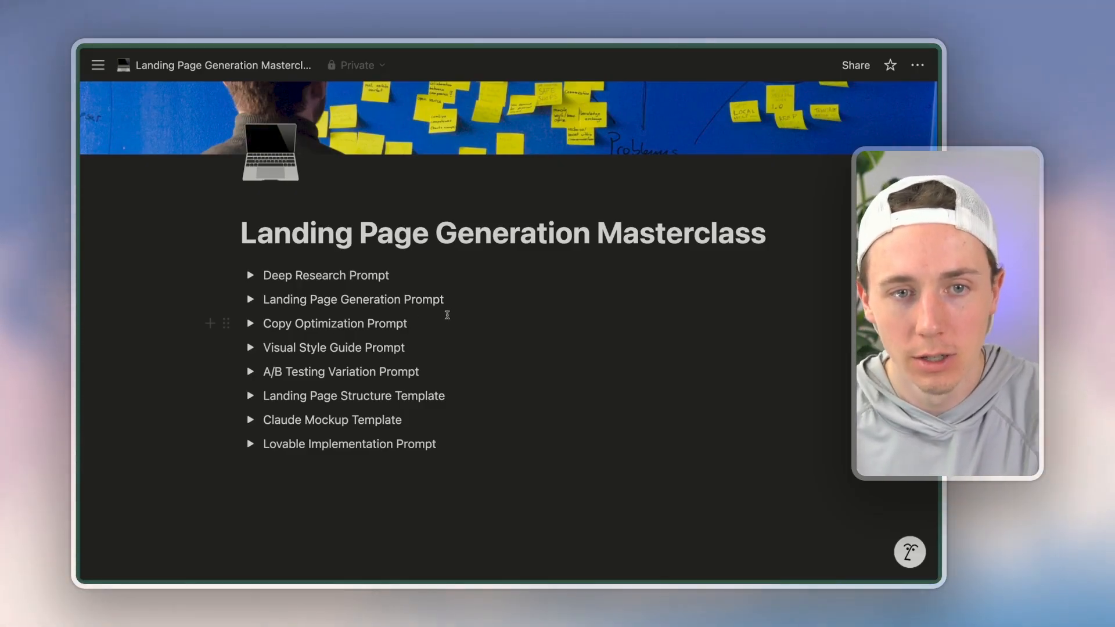
Enter framer.com in the address bar and pick the Framer suggestion
type("framer.com")
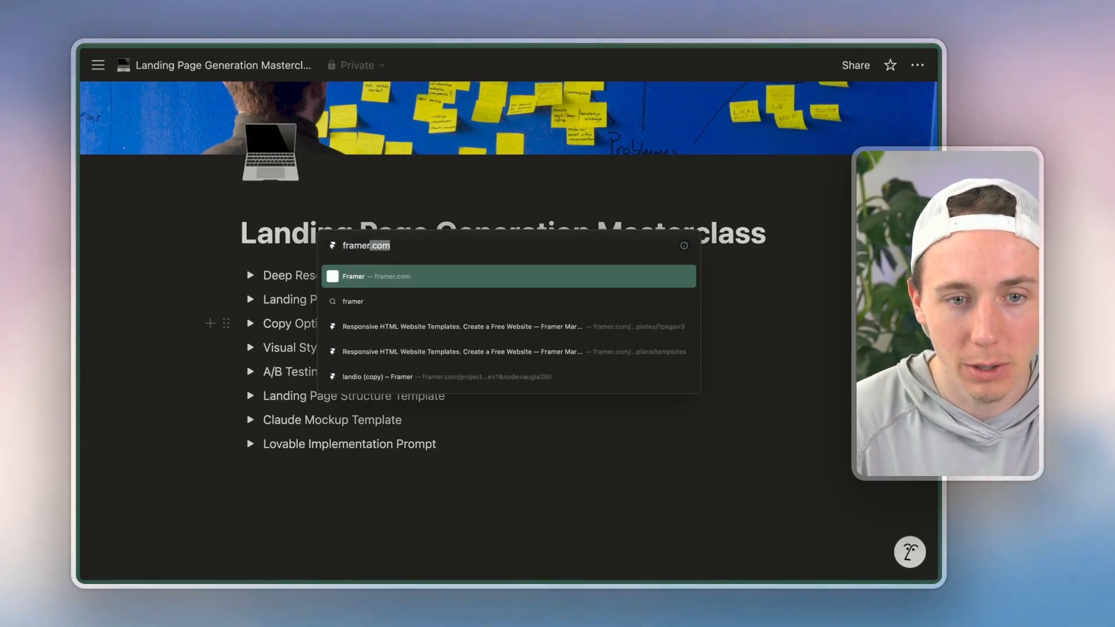
left_click(508, 276)
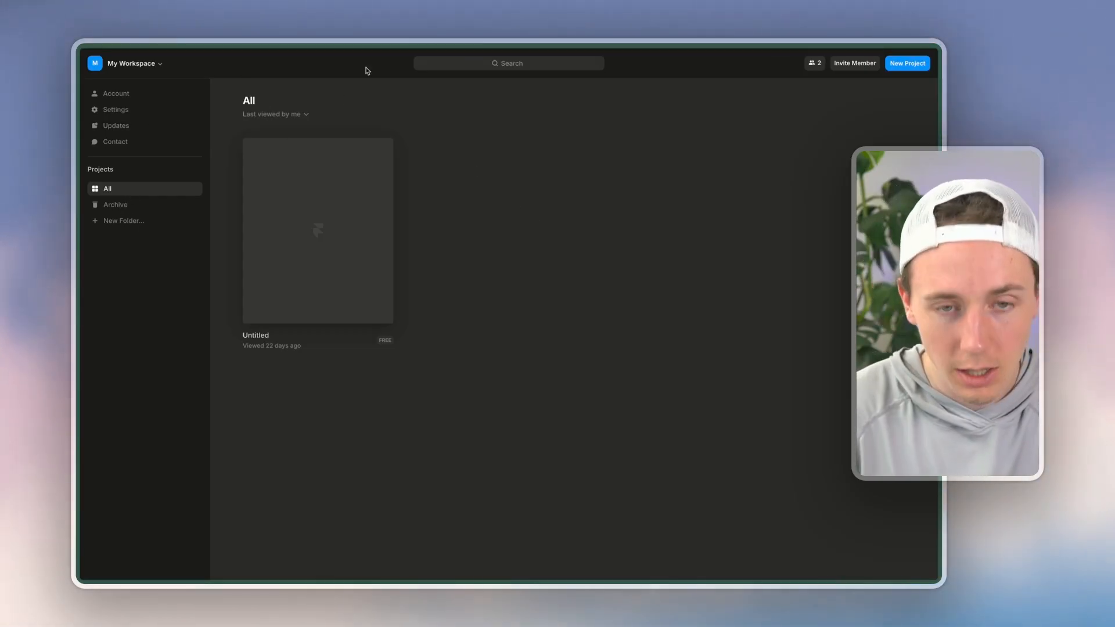
Search 'framer template' and open the Landio template preview from the marketplace grid
type("framer template")
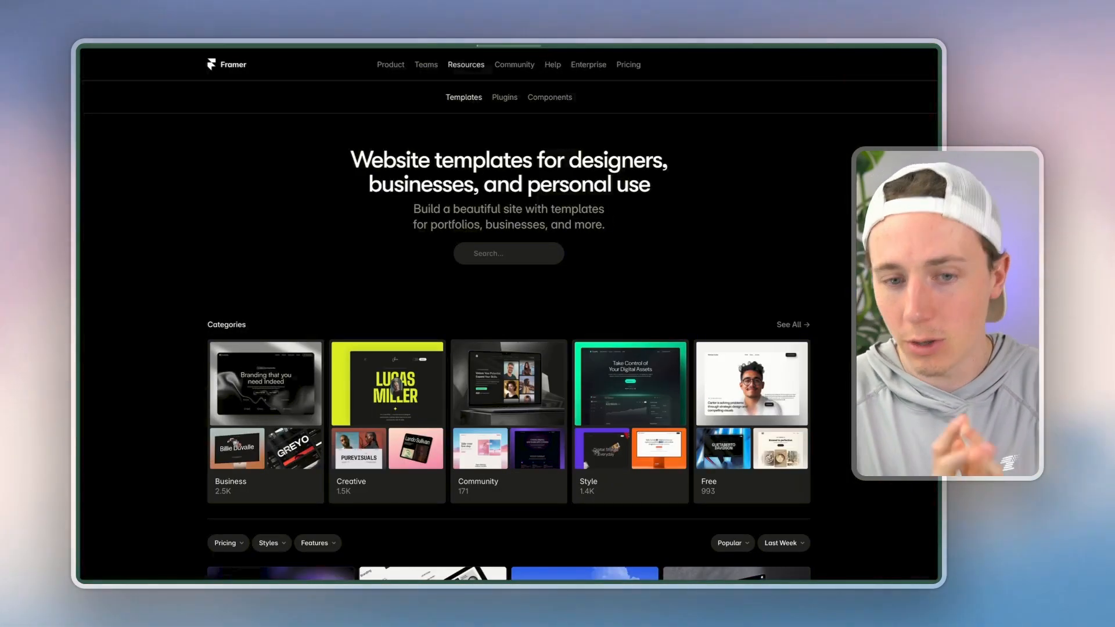
scroll("down", 3)
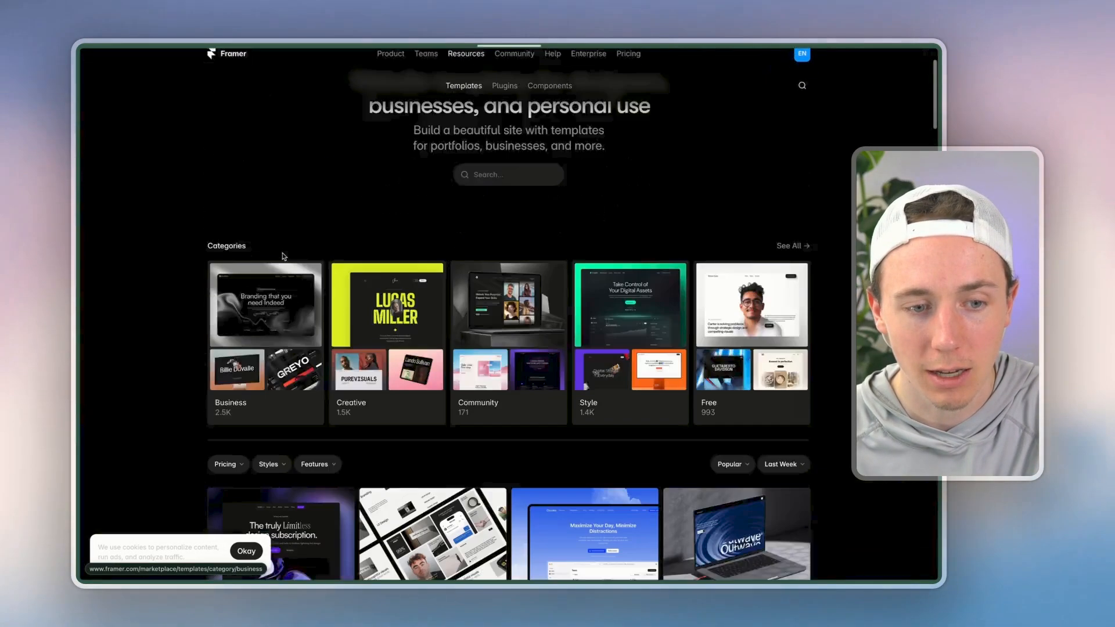
scroll("down", 3)
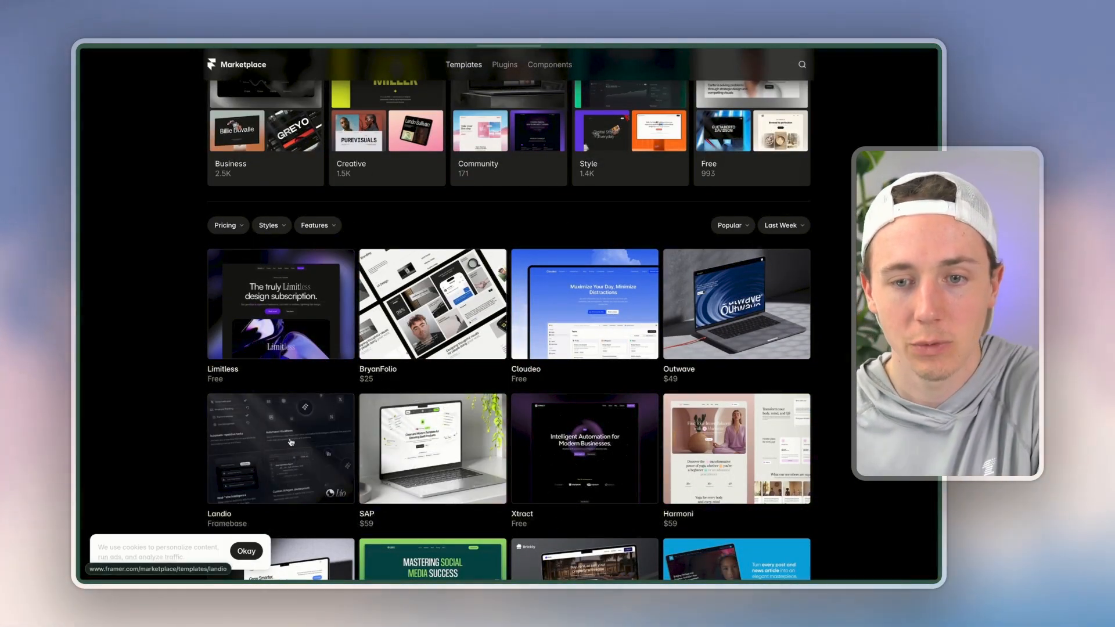
scroll("down", 3)
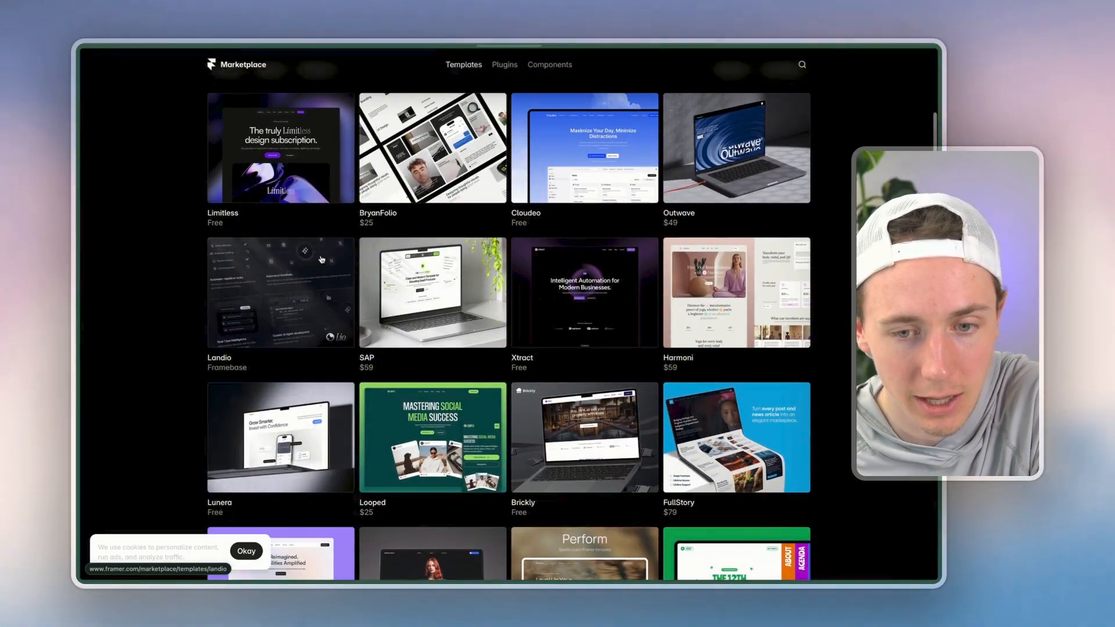
left_click(280, 292)
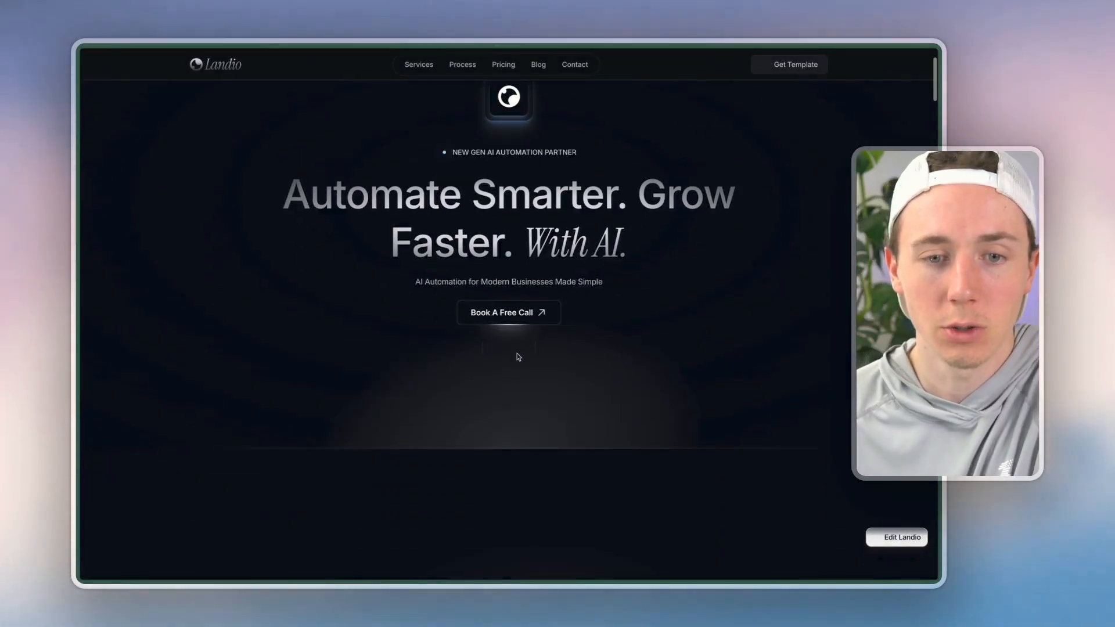
Scroll the Landio preview, return to the marketplace, and browse down the template grid
scroll("down", 3)
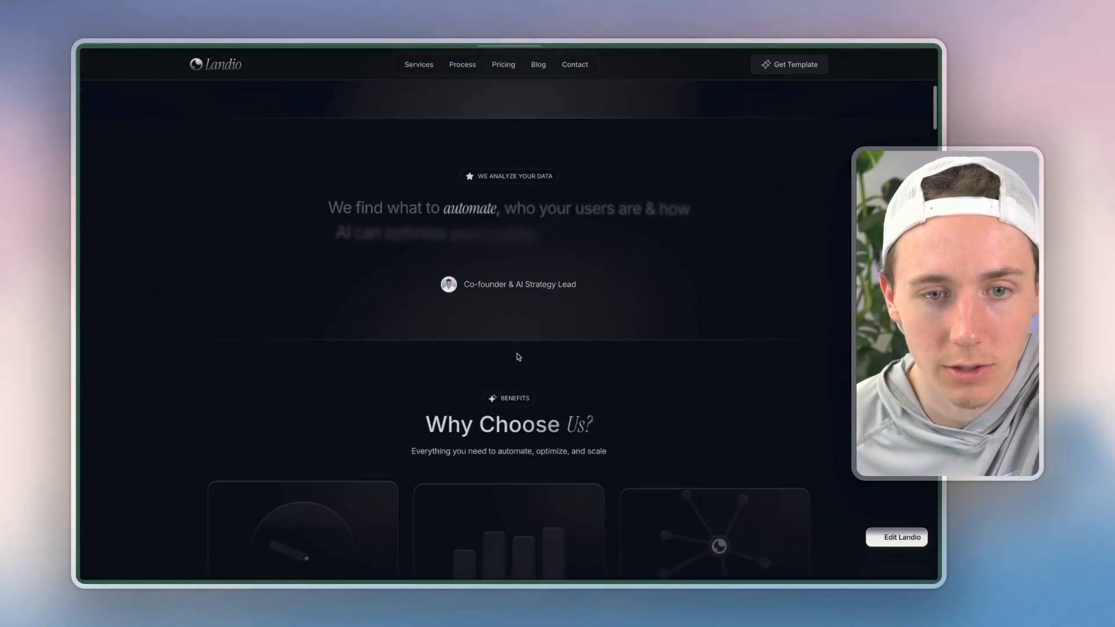
scroll("down", 3)
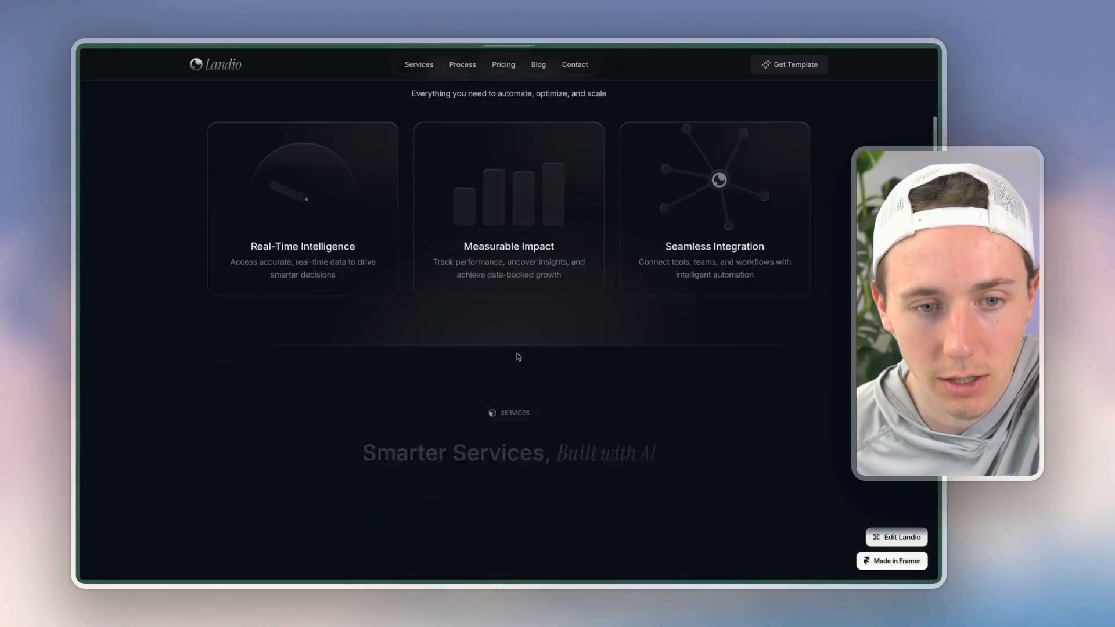
scroll("down", 3)
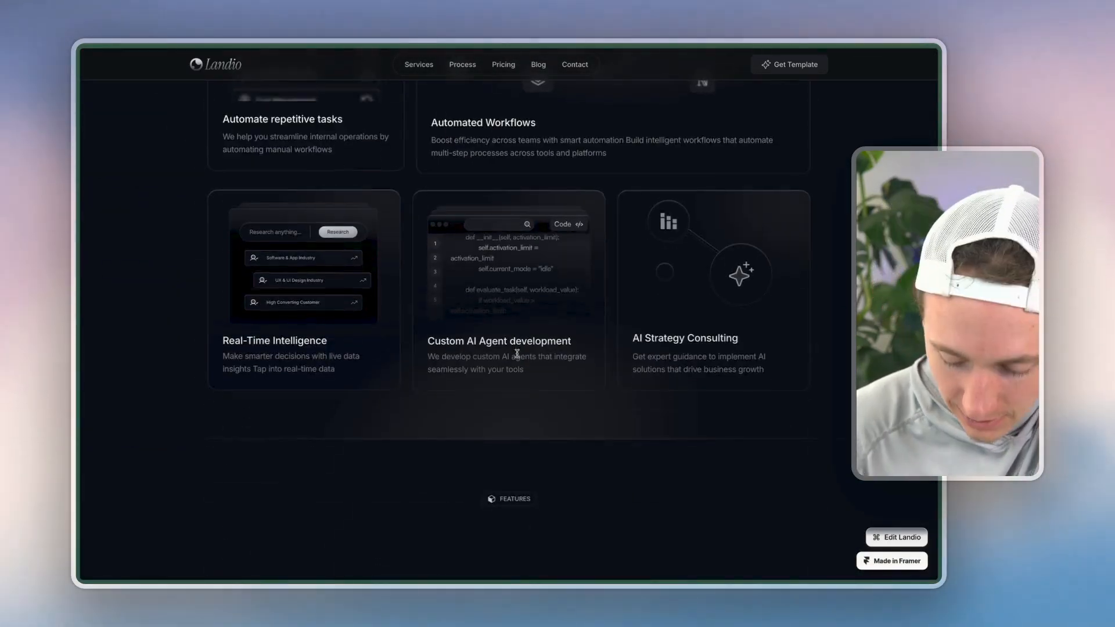
left_click(896, 537)
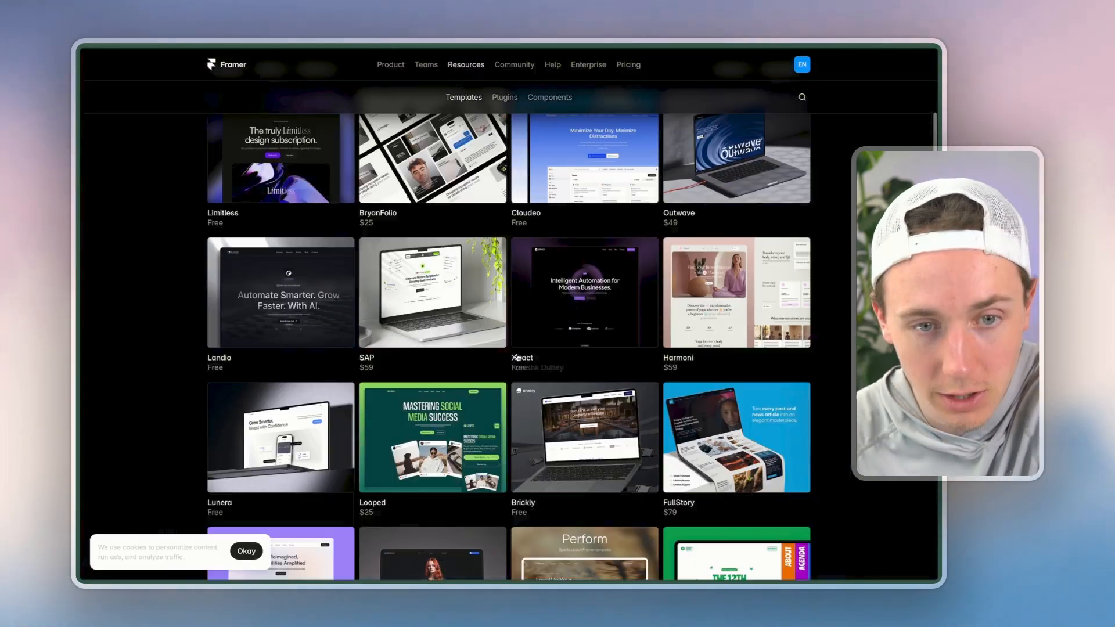
scroll("down", 3)
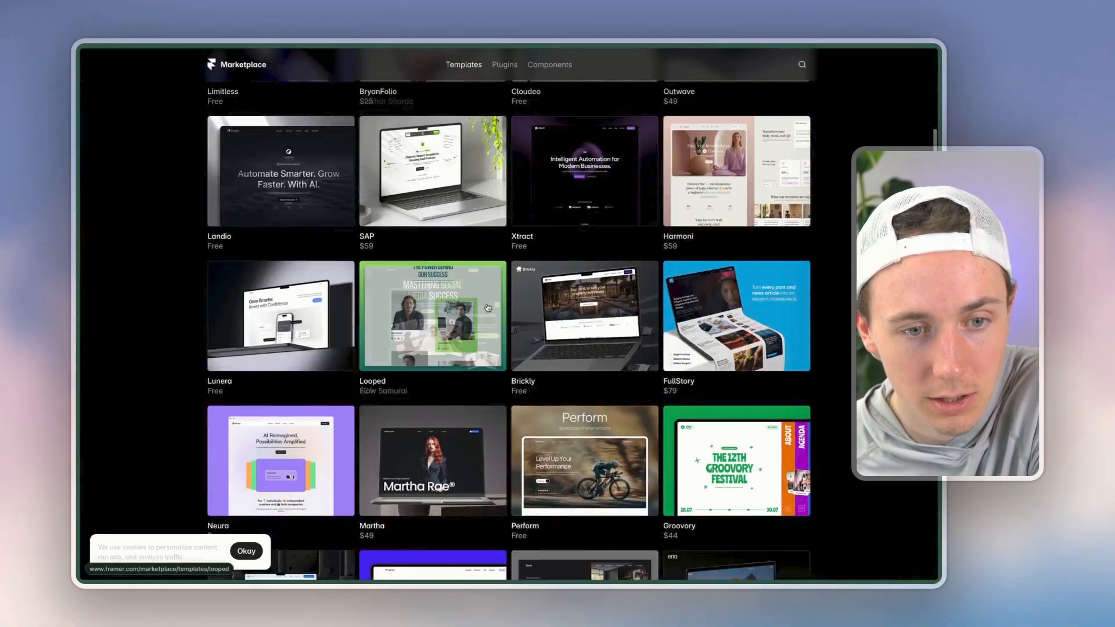
scroll("down", 3)
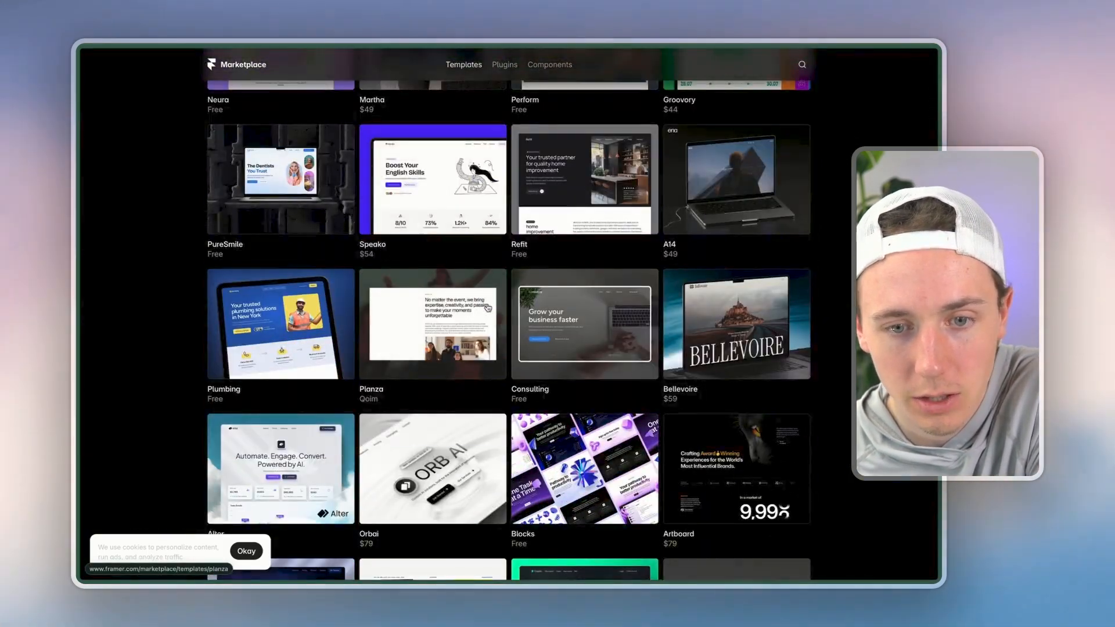
scroll("down", 3)
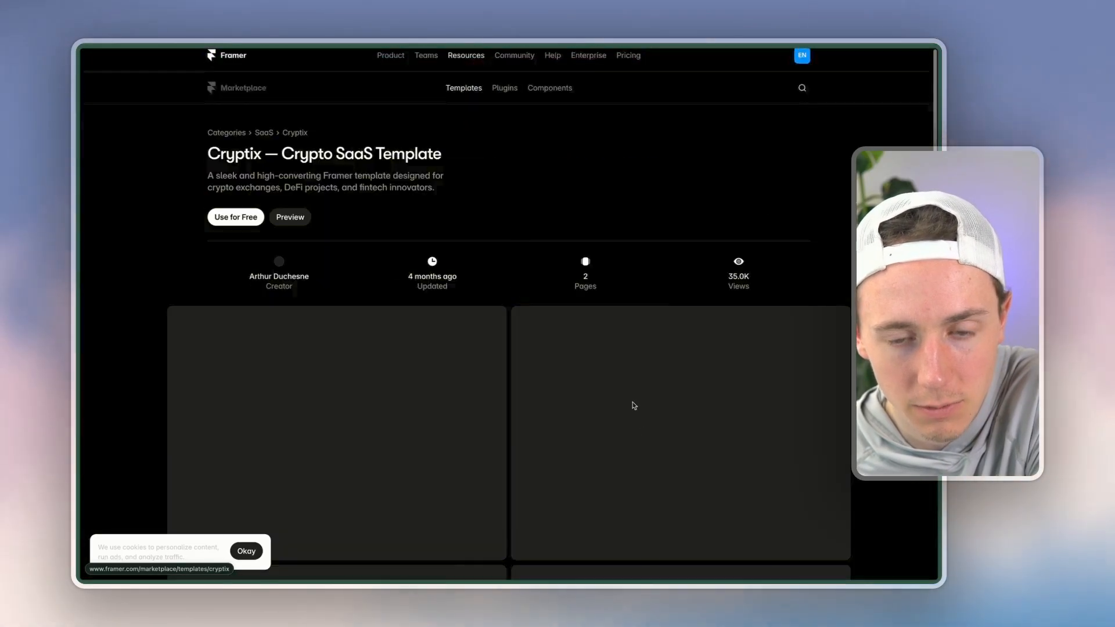
Open the Cryptix template preview and scroll through its sections
left_click(289, 216)
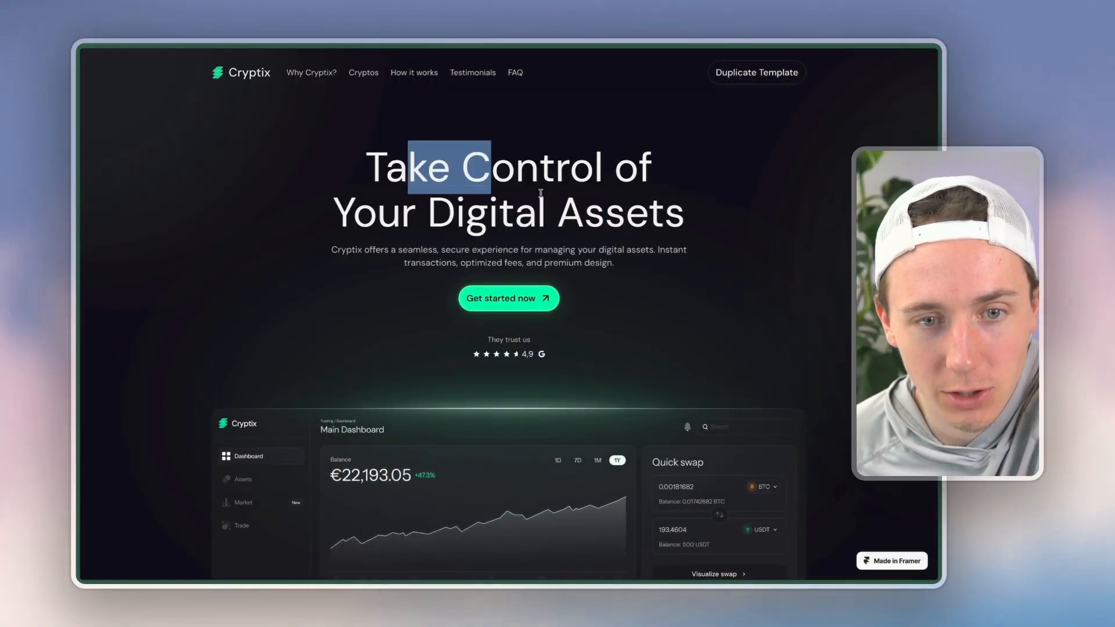
scroll("down", 3)
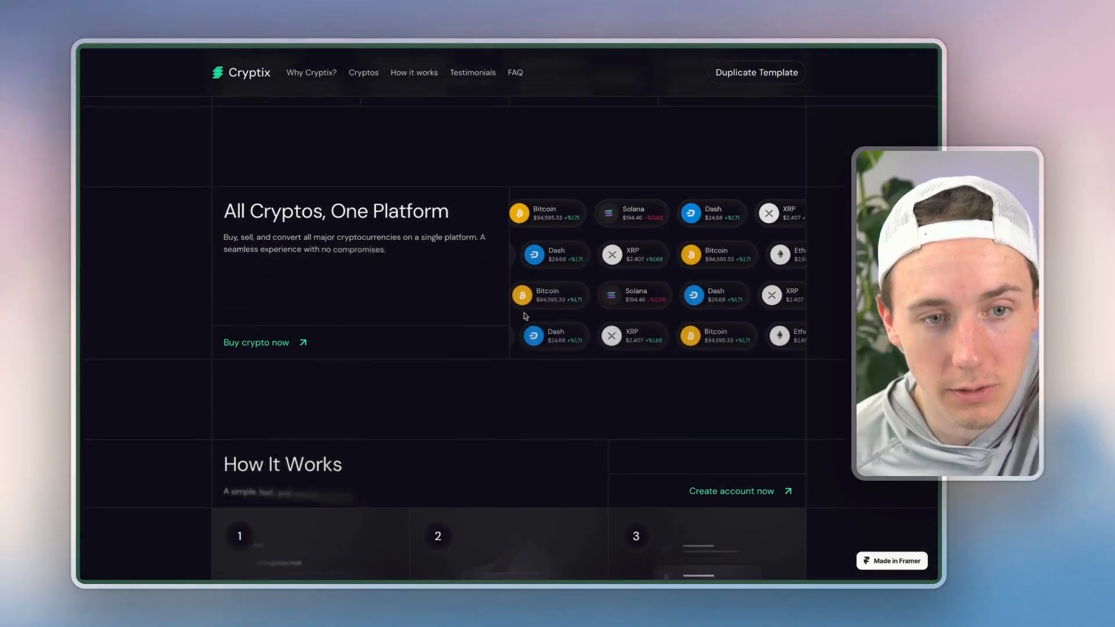
scroll("down", 3)
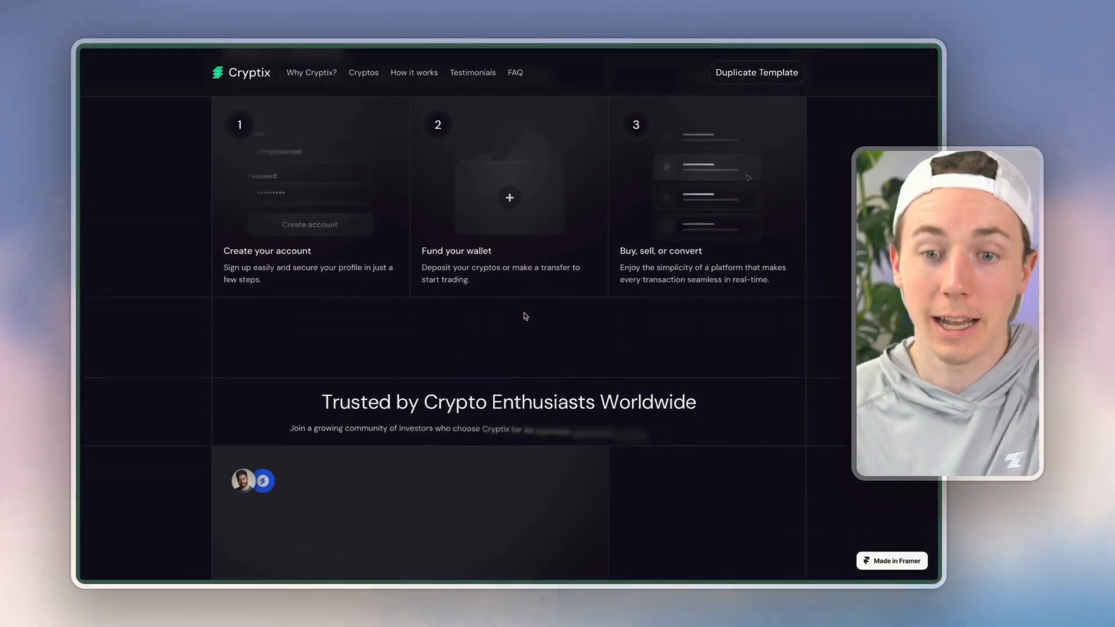
scroll("down", 3)
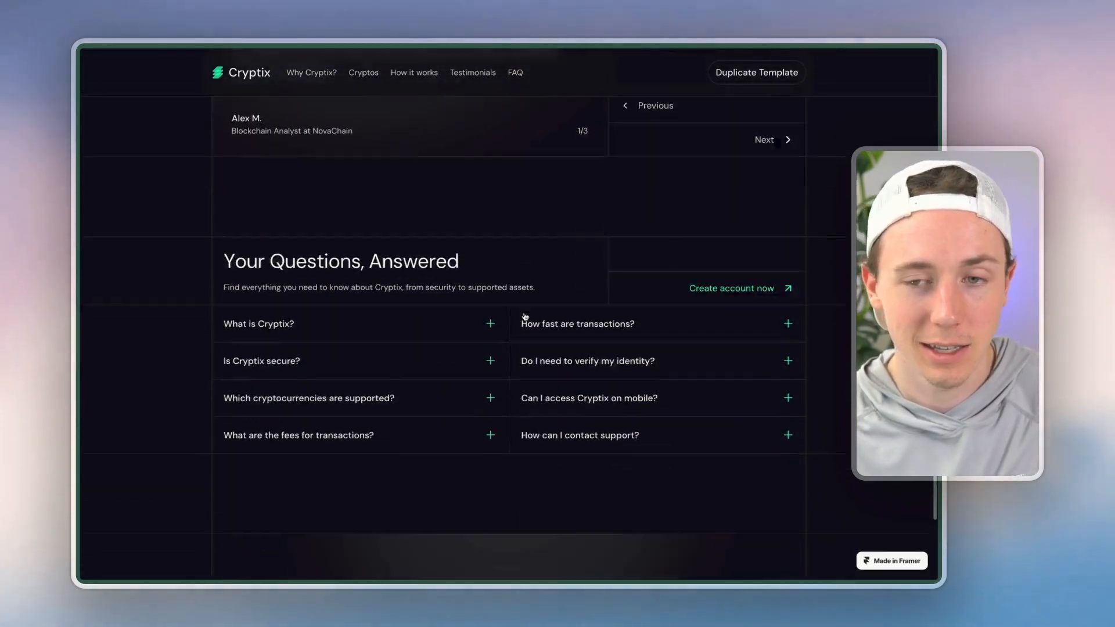
scroll("up", 3)
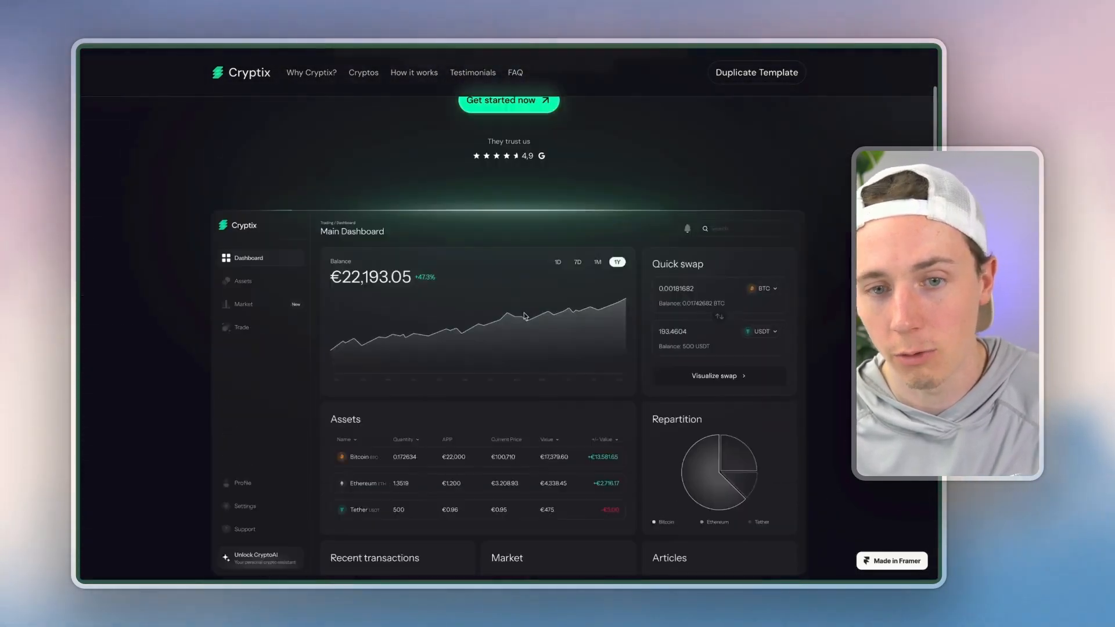
scroll("up", 3)
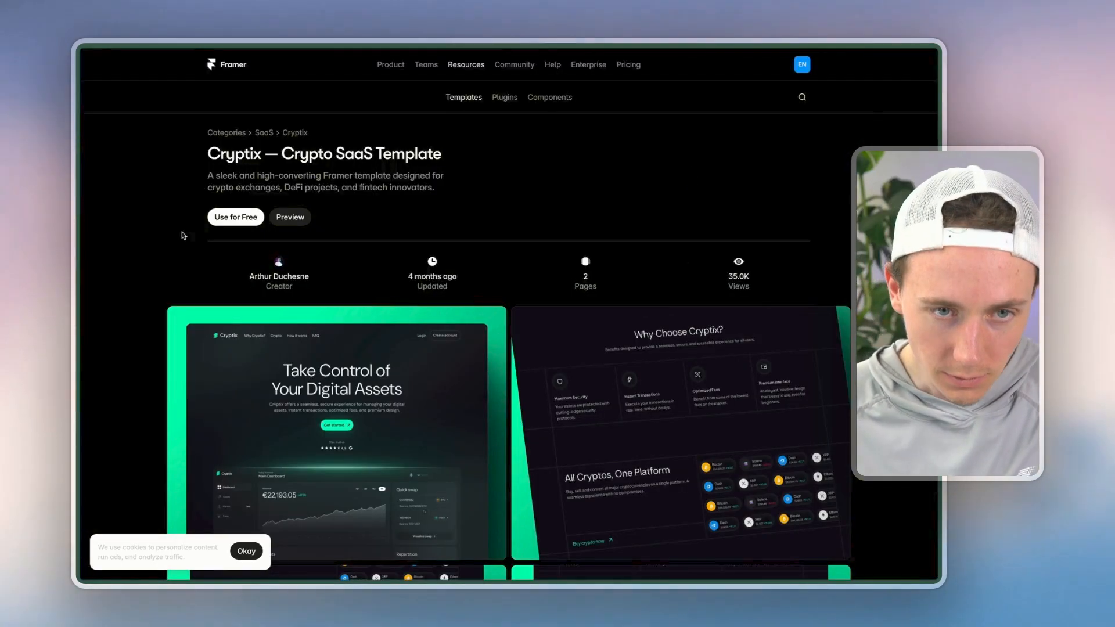
Reopen the Cryptix preview, highlight its hero headline and description, and scroll down
left_click(290, 217)
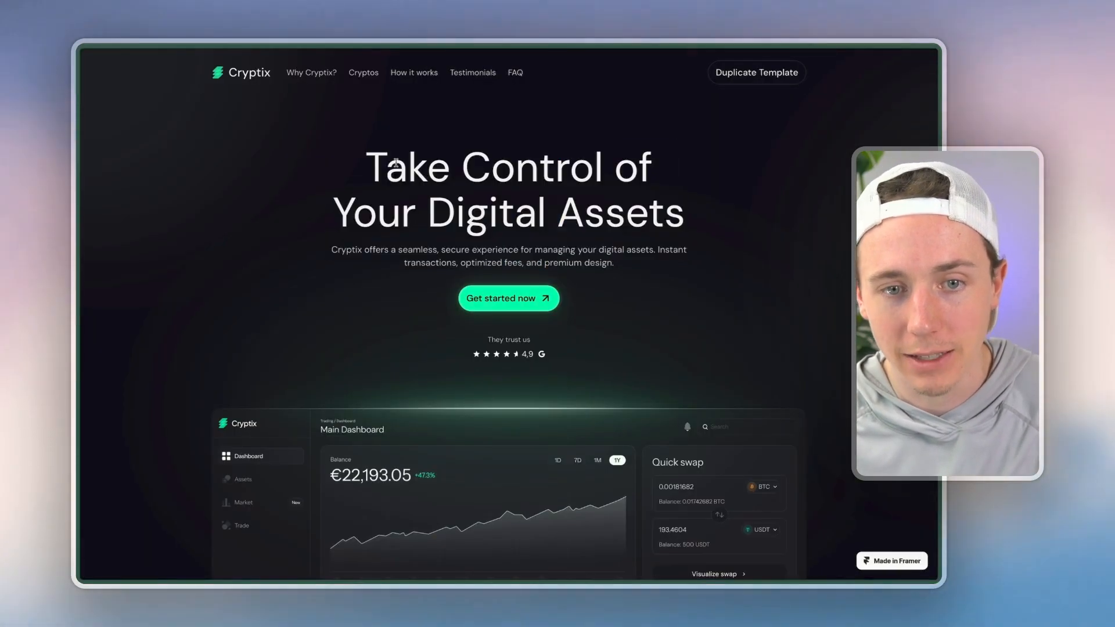
left_click_drag(397, 162, 614, 257)
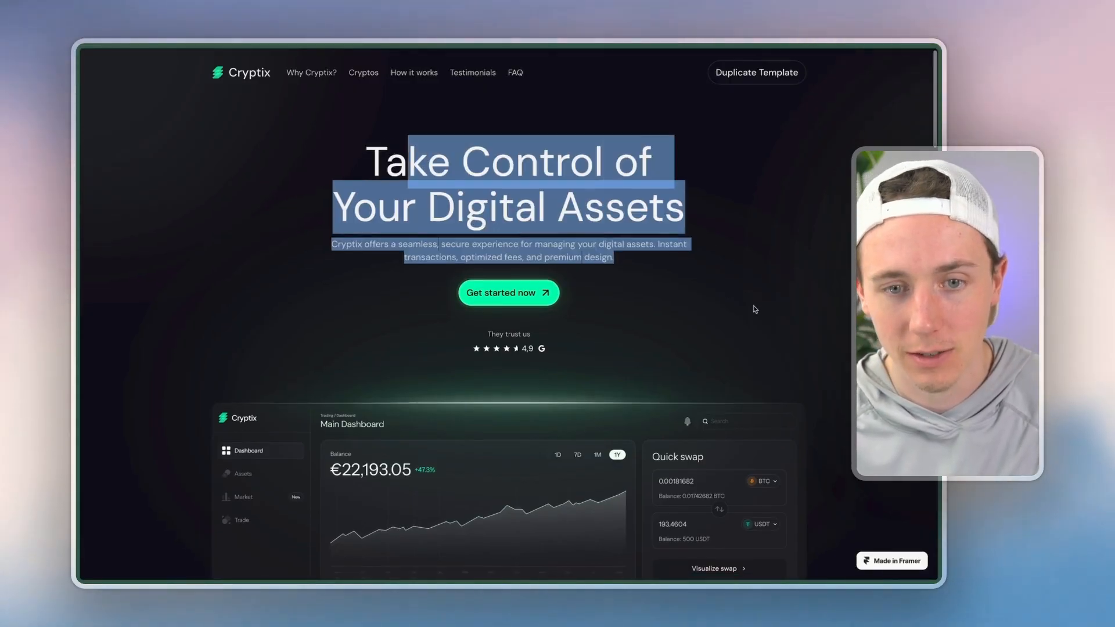
scroll("down", 3)
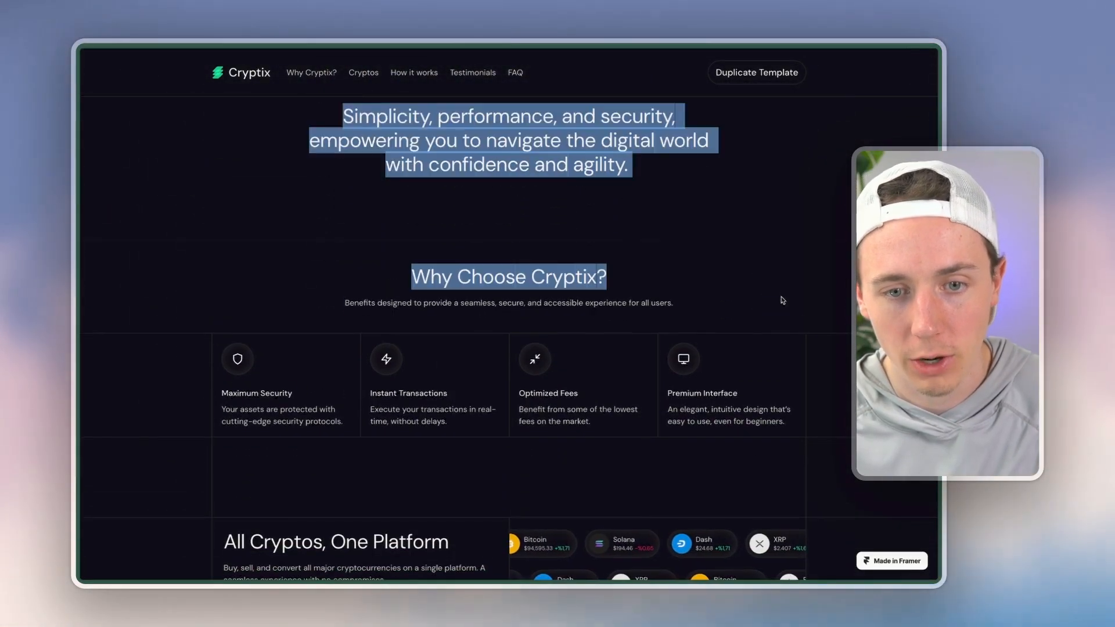
scroll("down", 3)
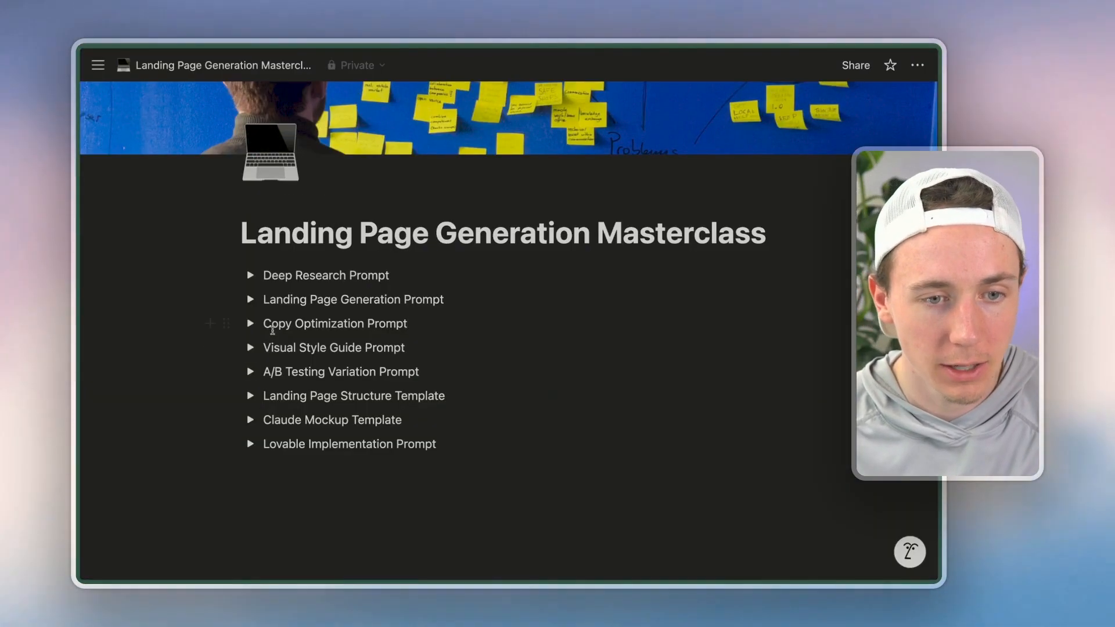
Click a prompt toggle on the Landing Page Generation Masterclass page
left_click(250, 348)
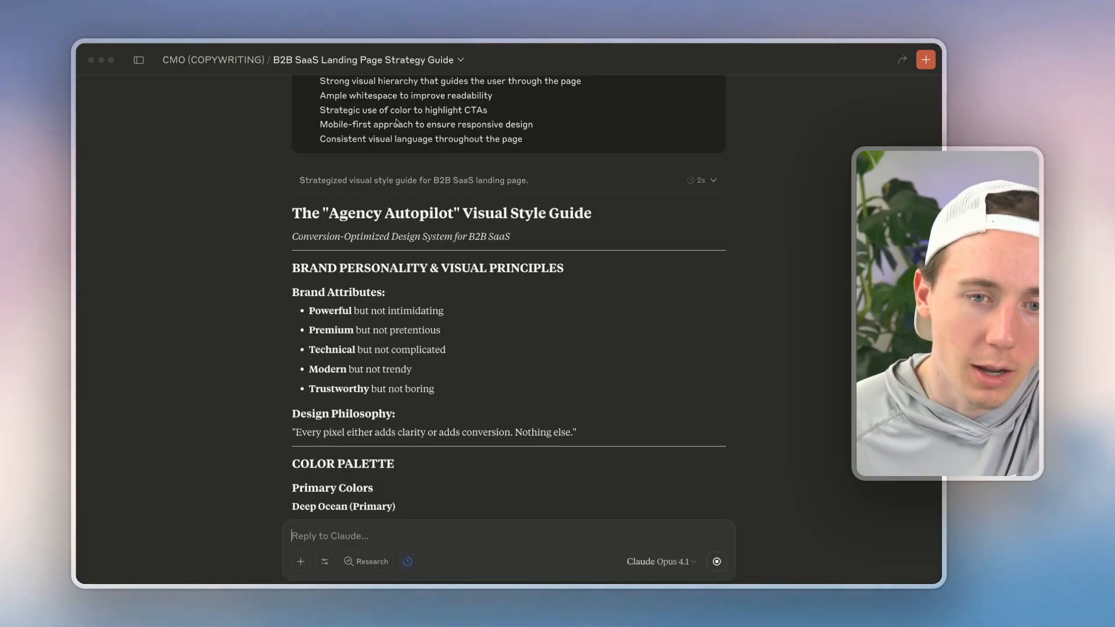
Scroll Claude's style guide reply past the colour palette to the typography rules
scroll("down", 3)
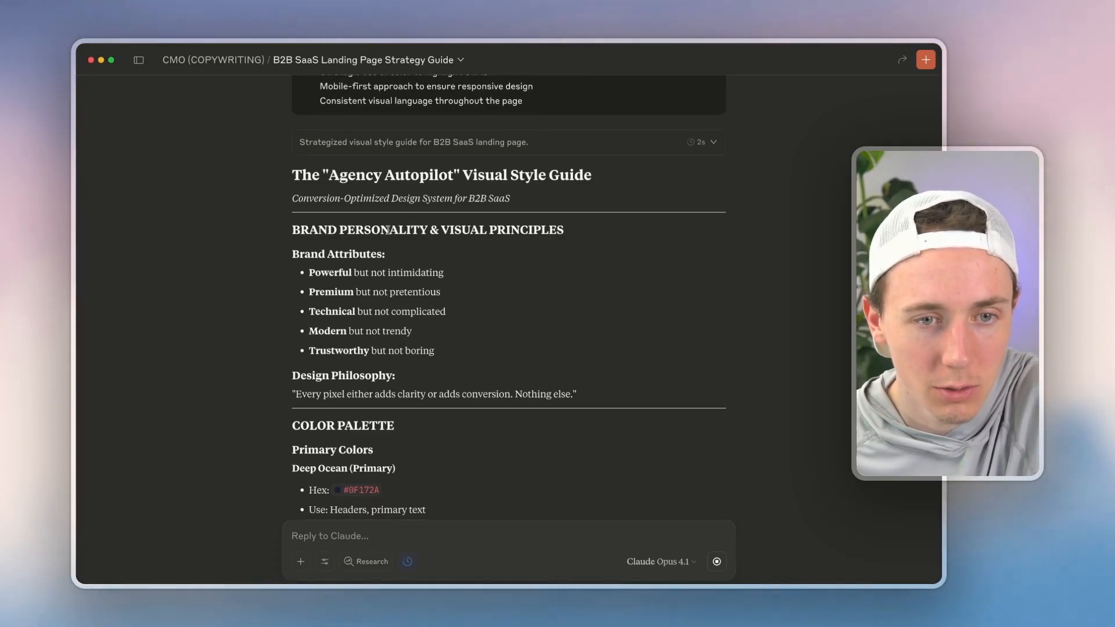
scroll("down", 3)
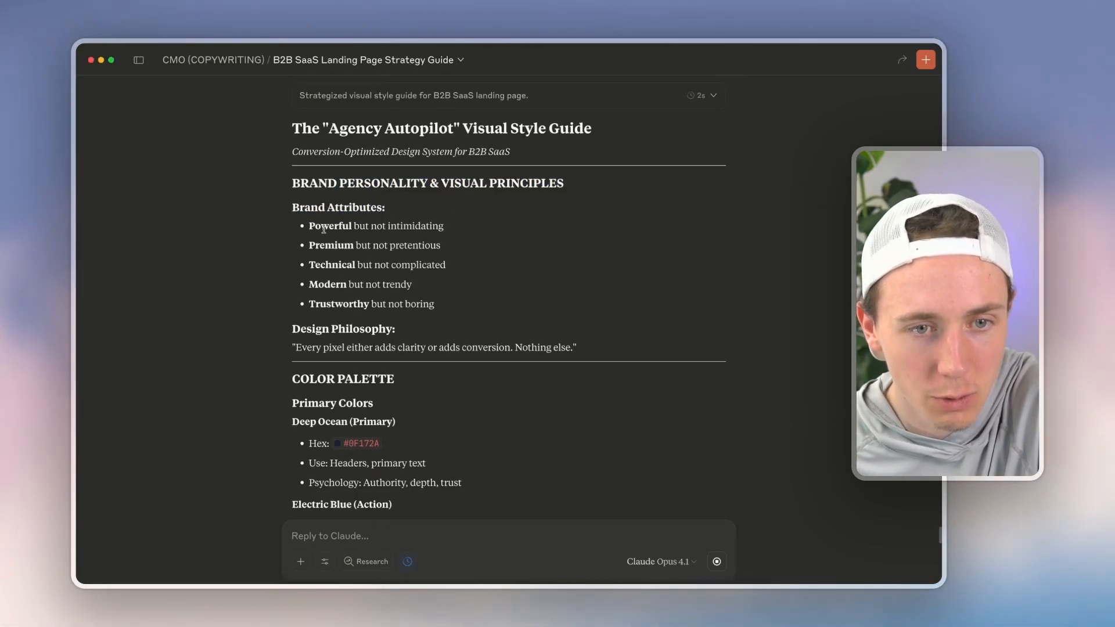
scroll("down", 3)
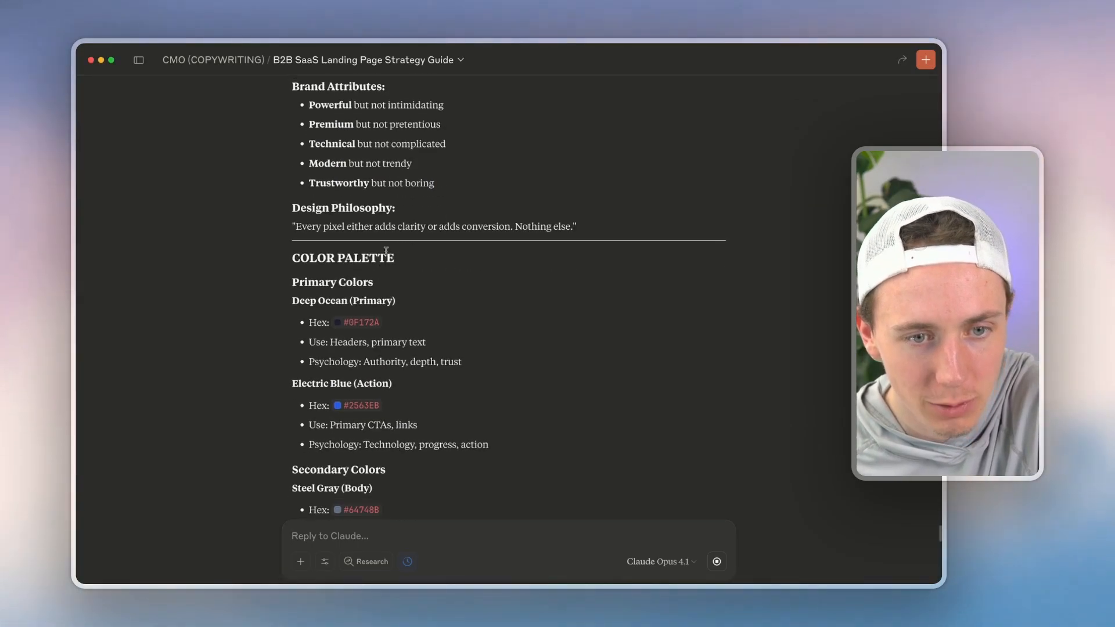
scroll("down", 3)
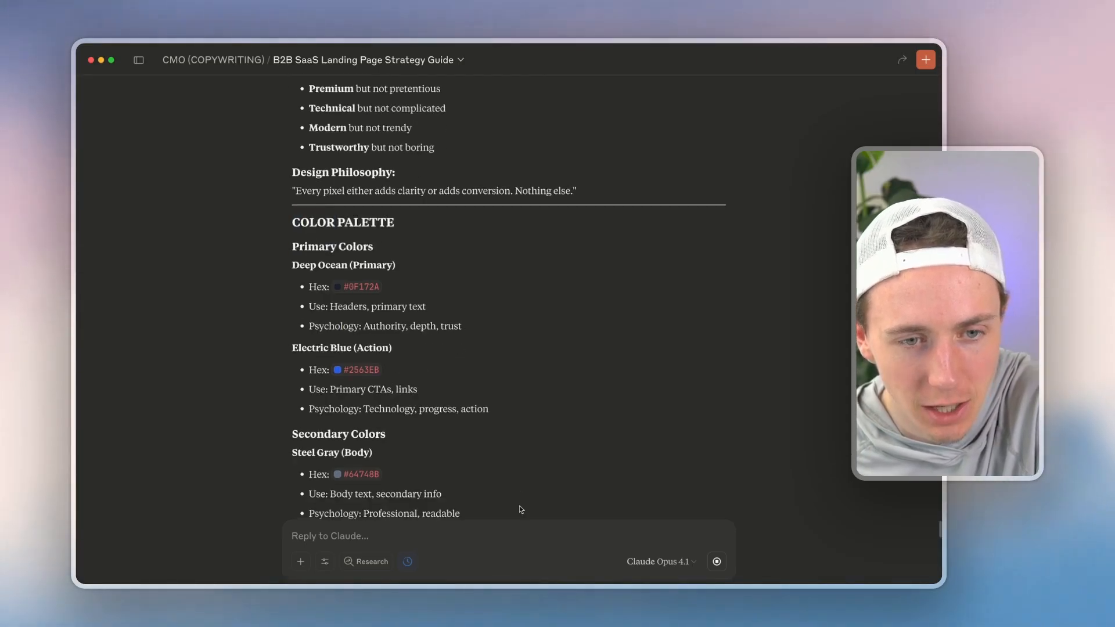
scroll("down", 3)
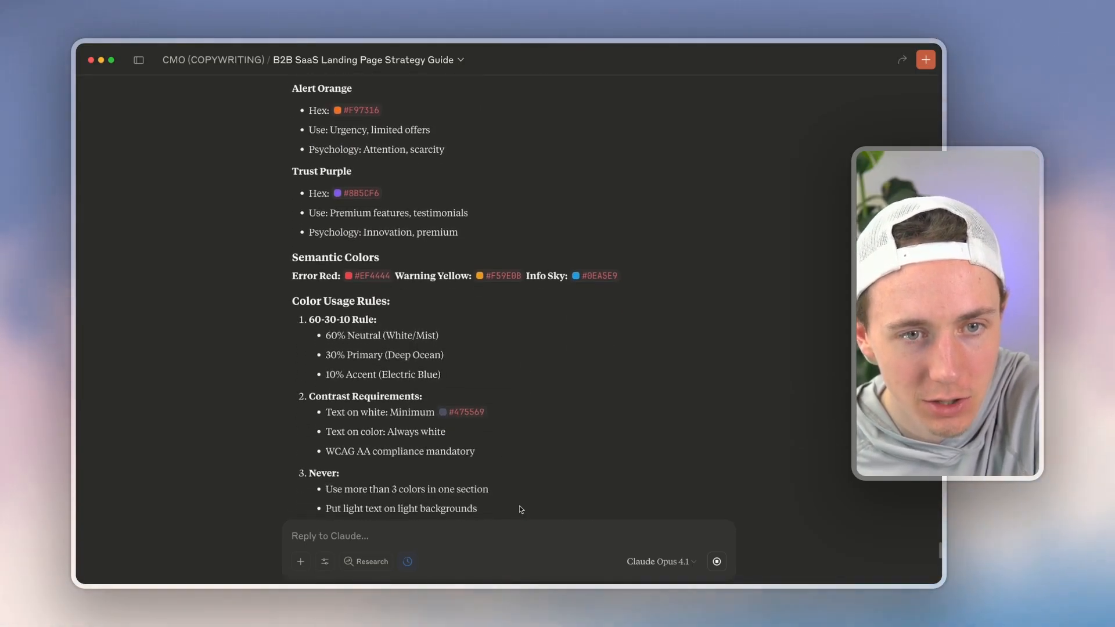
scroll("down", 3)
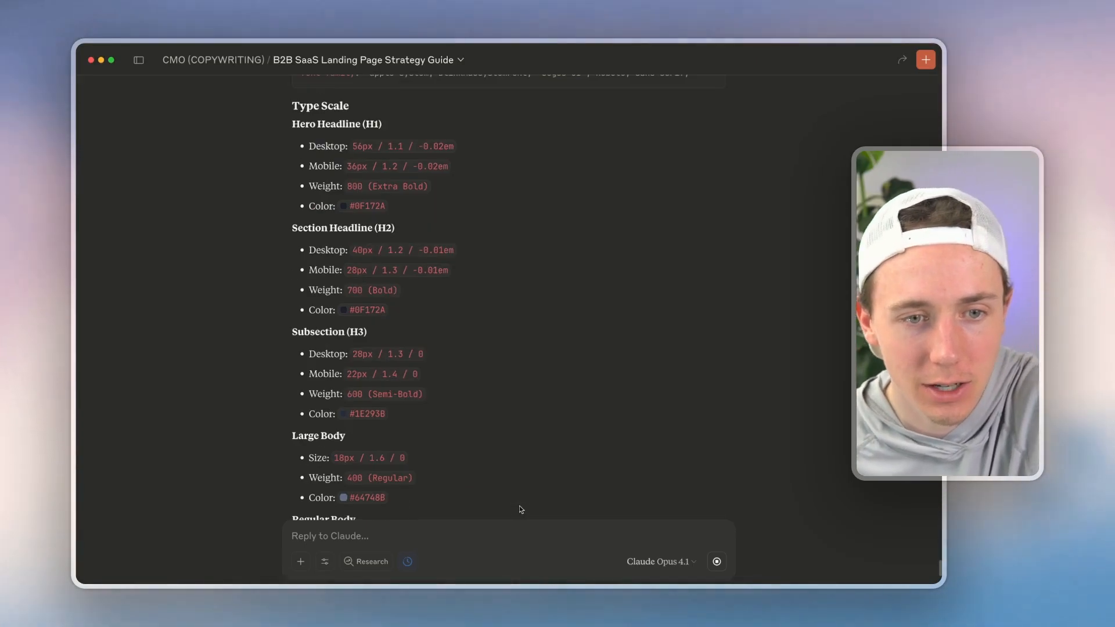
scroll("down", 3)
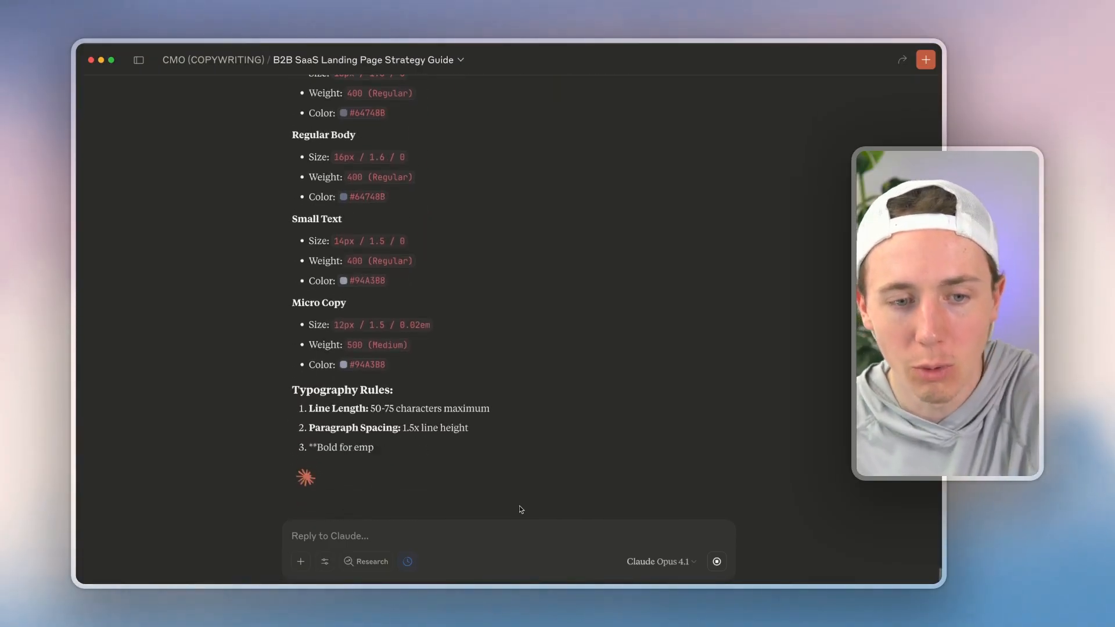
scroll("down", 3)
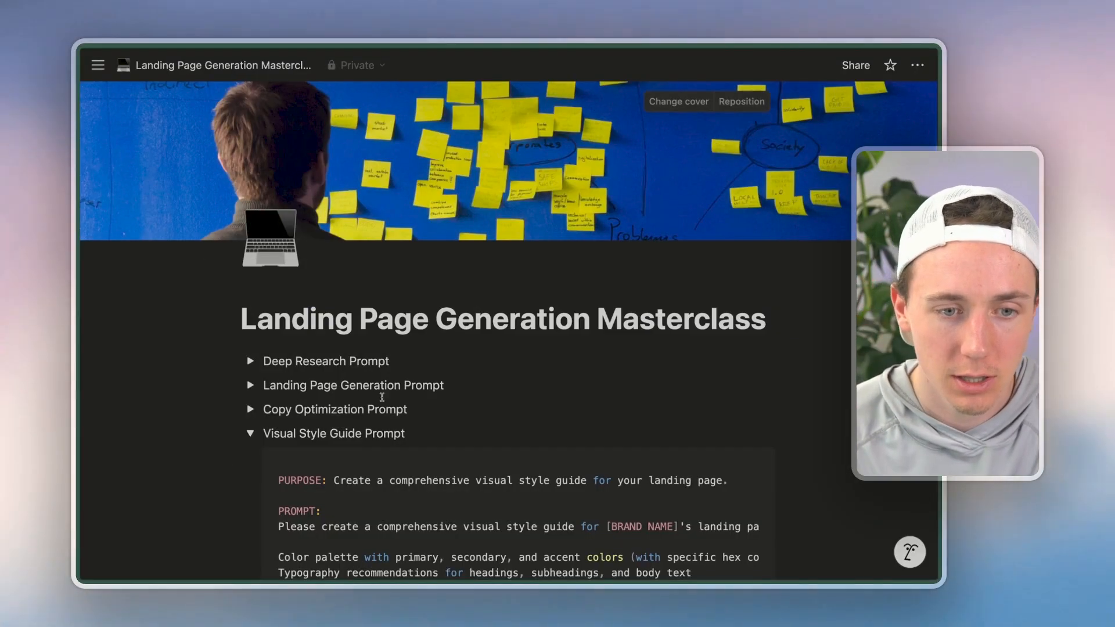
Expand the Visual Style Guide Prompt toggle to show its code block
left_click(250, 433)
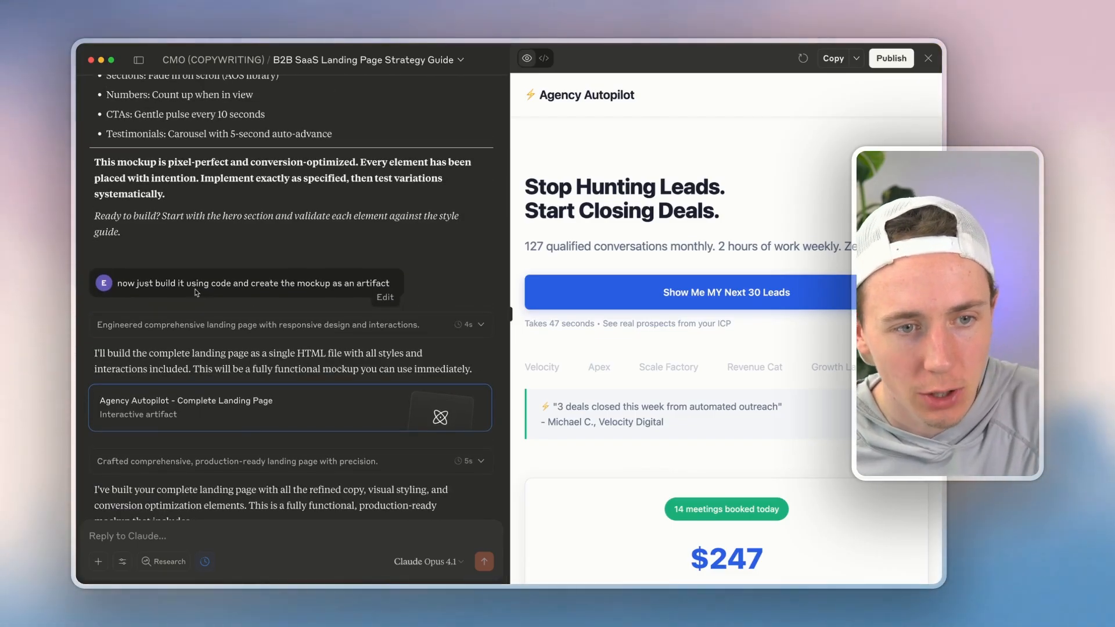
Dismiss the external-link prompt and scroll the Agency Autopilot artifact from hero to objections
left_click_drag(140, 283, 293, 283)
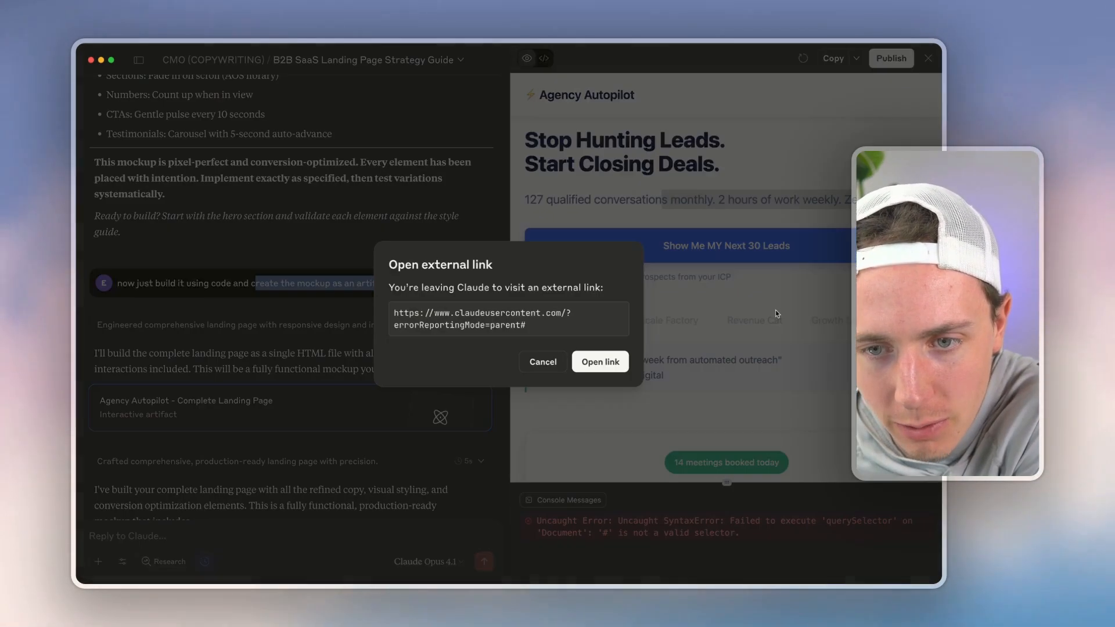
left_click(542, 361)
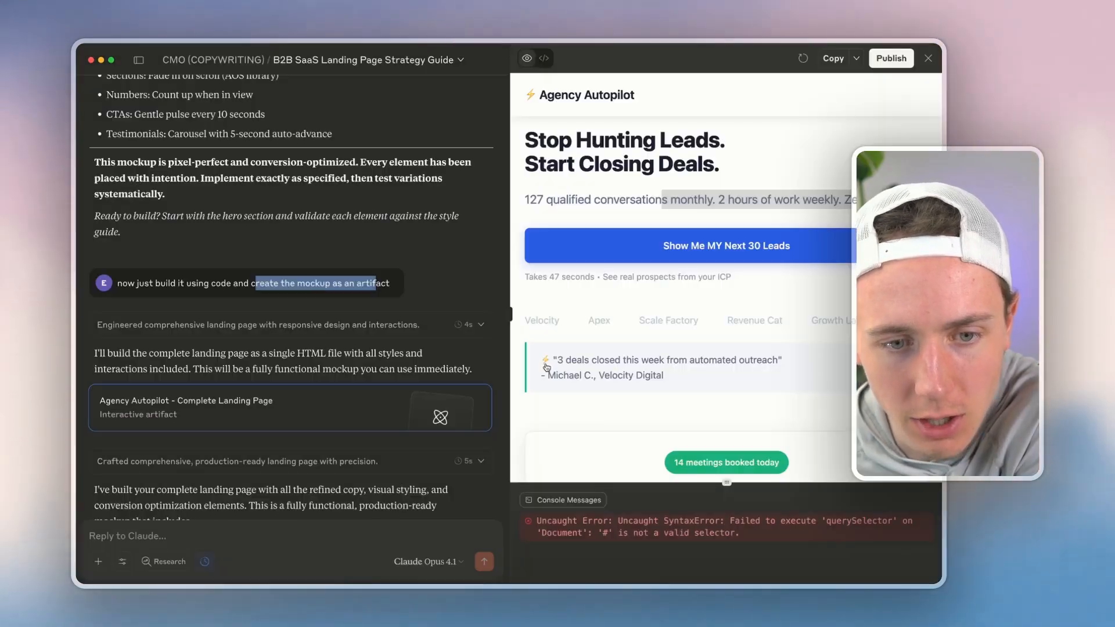
scroll("down", 3)
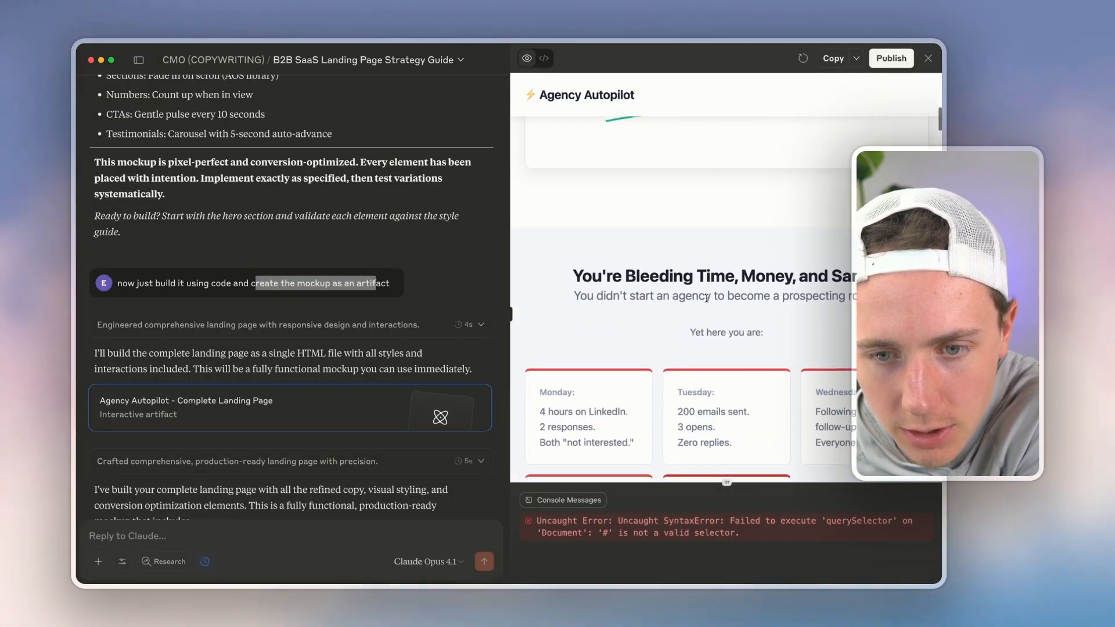
scroll("down", 3)
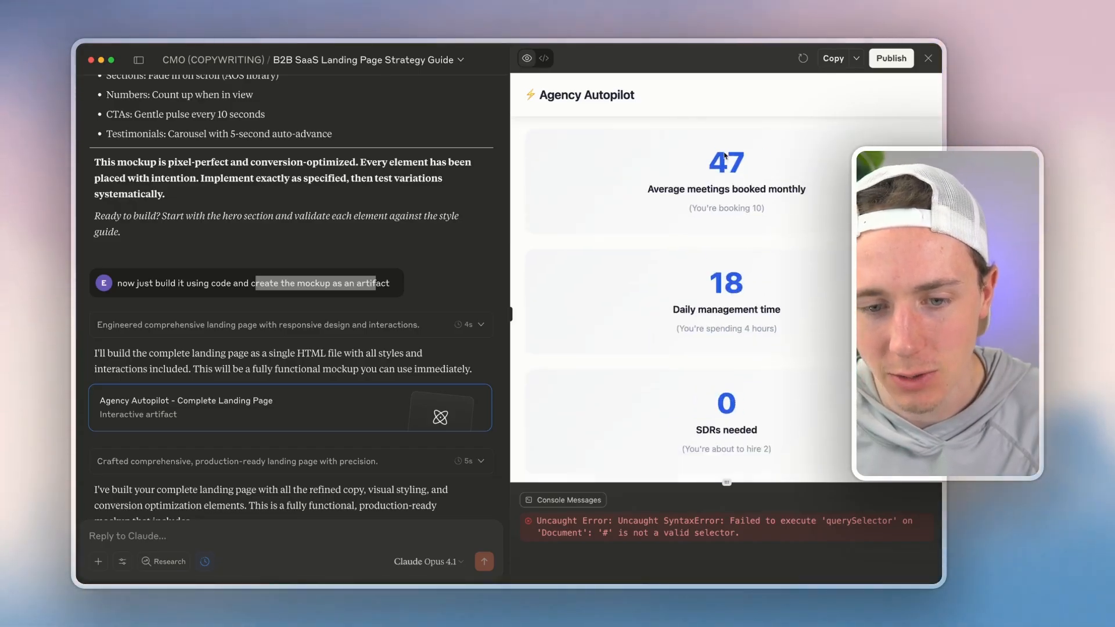
scroll("down", 3)
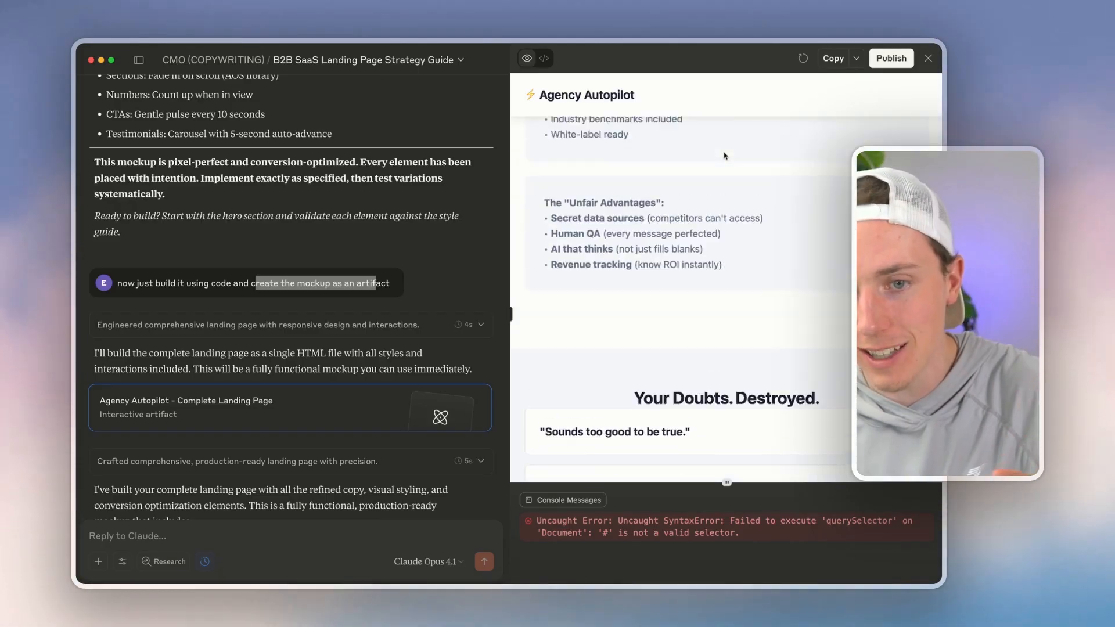
scroll("down", 3)
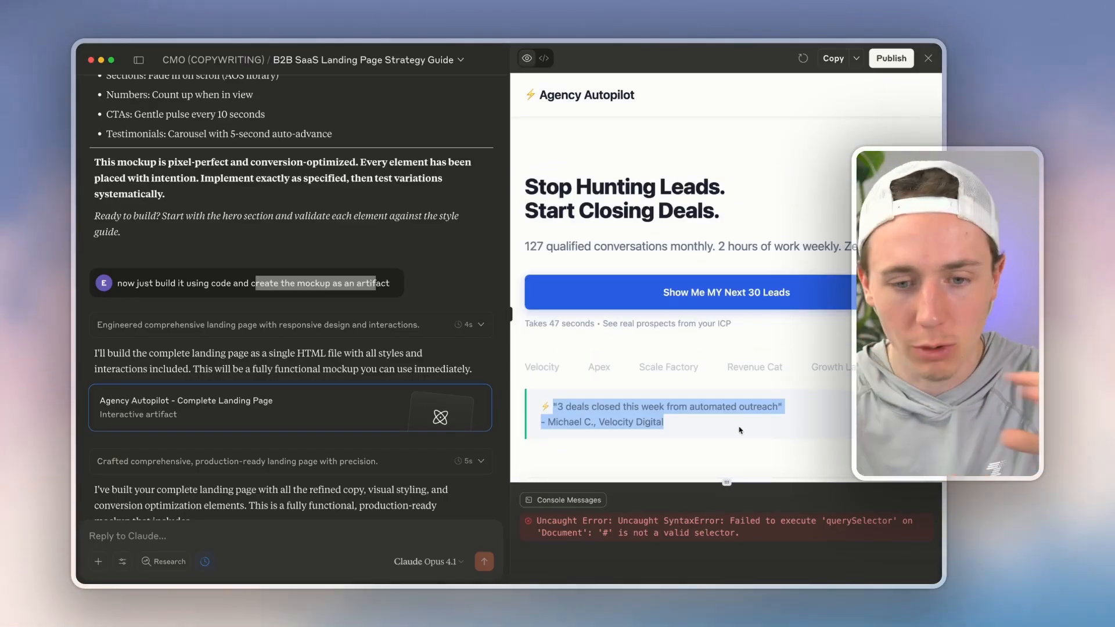
scroll("down", 3)
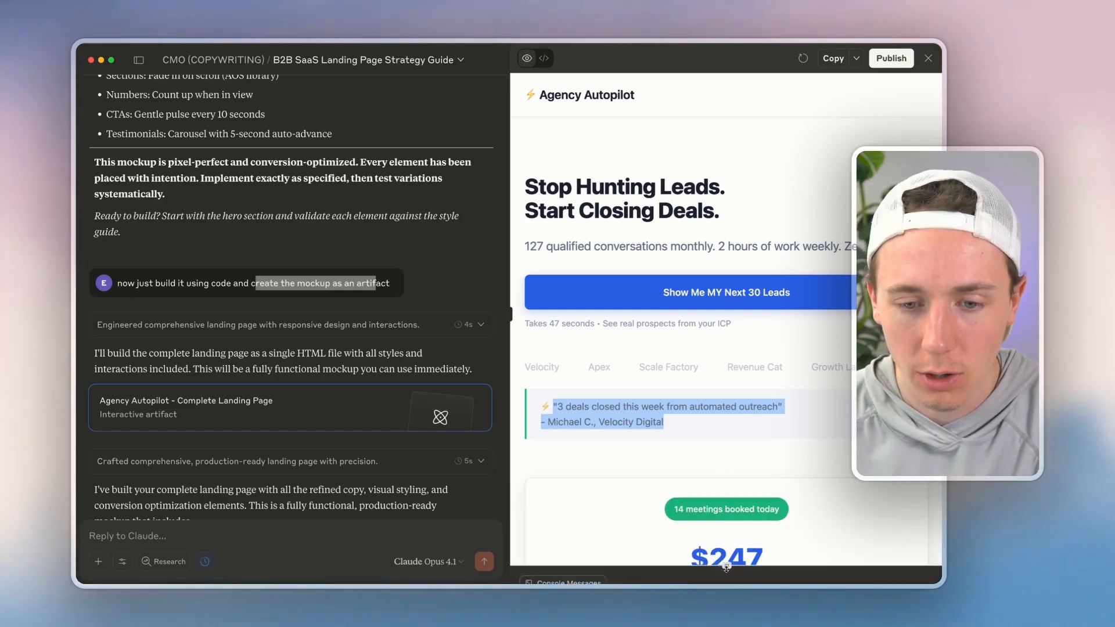
scroll("down", 3)
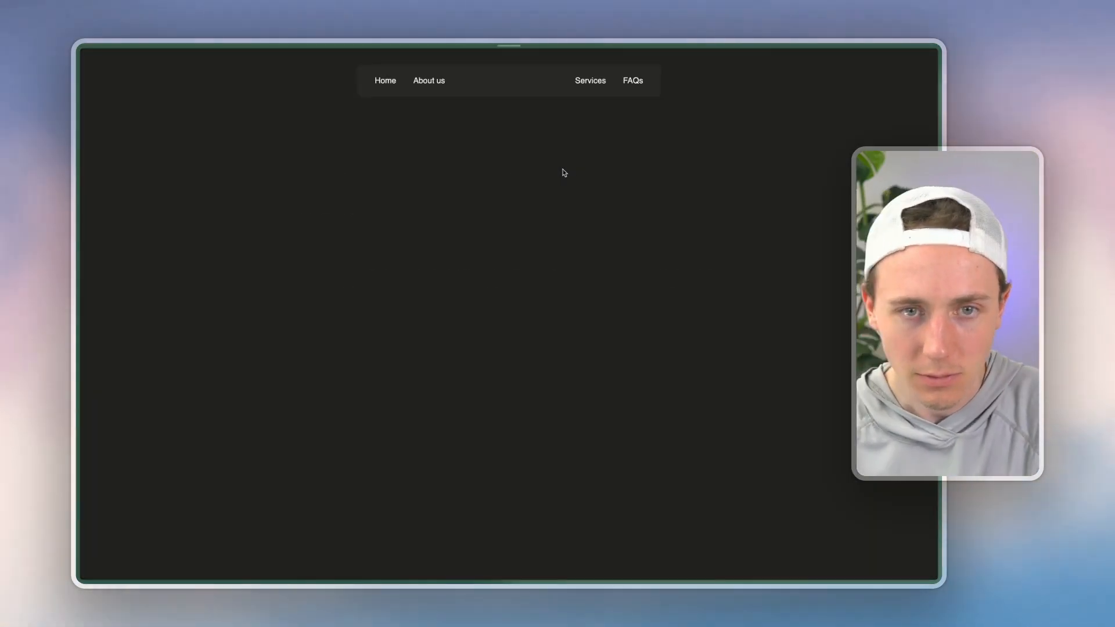
Scroll smartscalingai.com through hero, About us, How It Works, case studies and FAQ
scroll("down", 3)
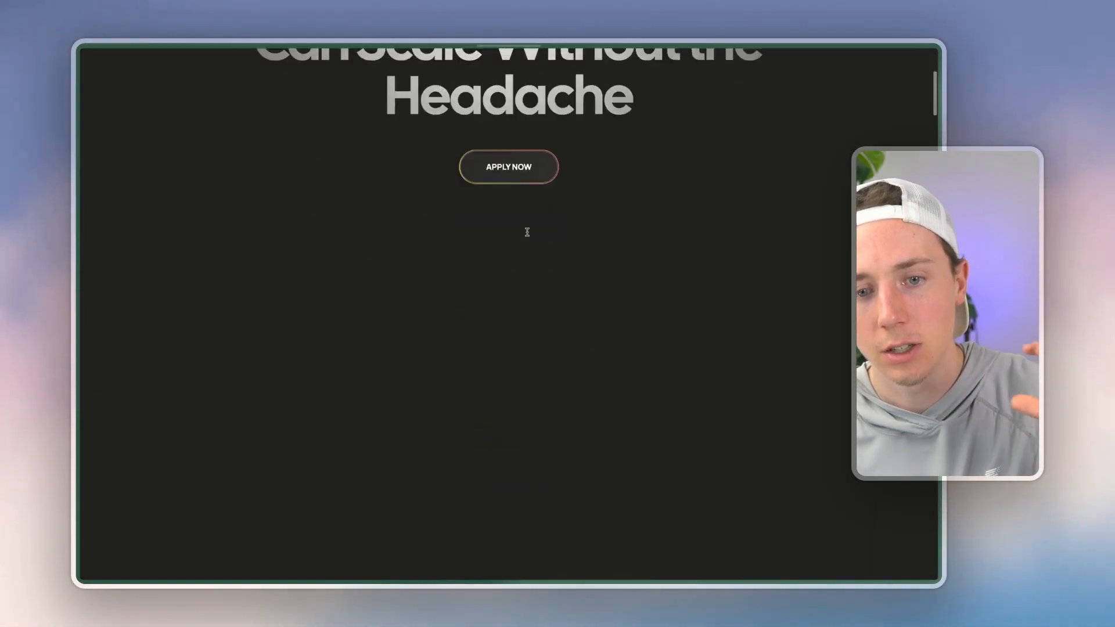
scroll("down", 3)
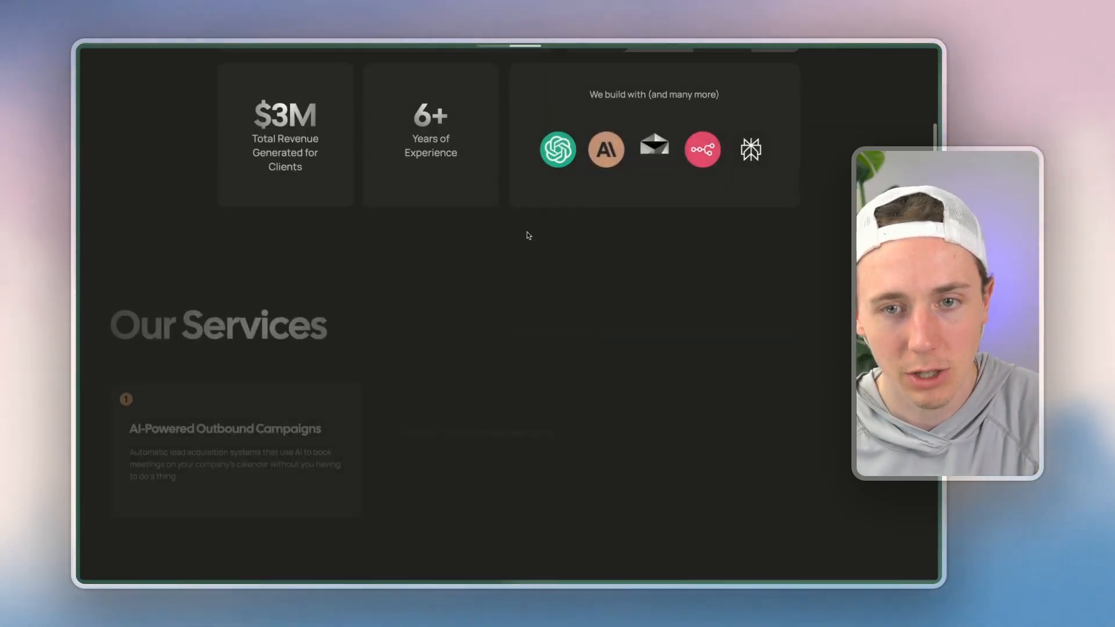
scroll("up", 3)
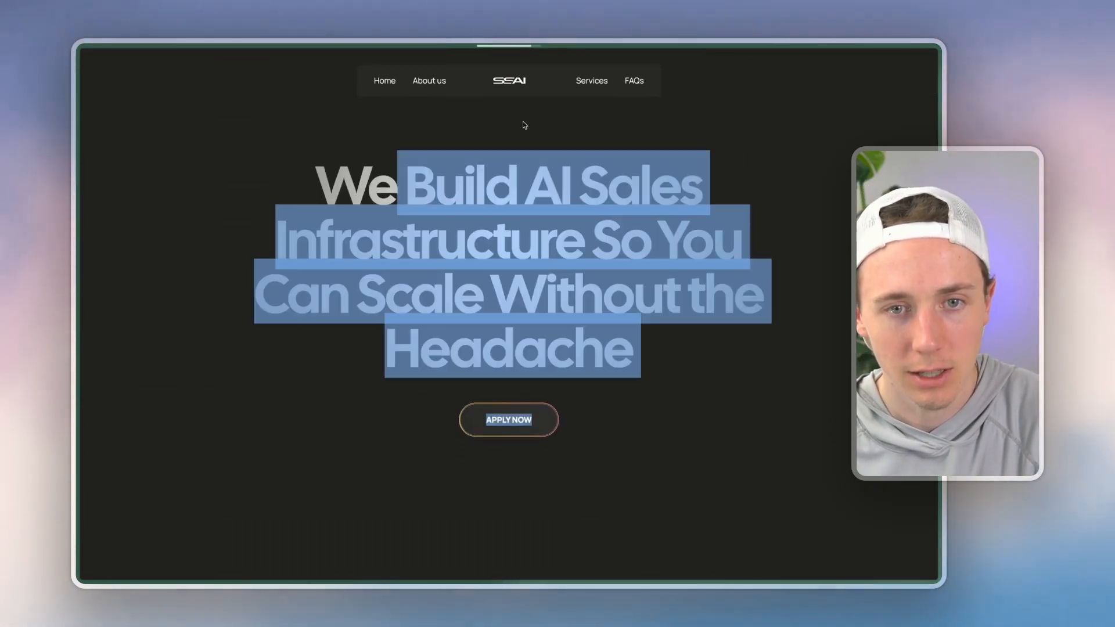
left_click(428, 81)
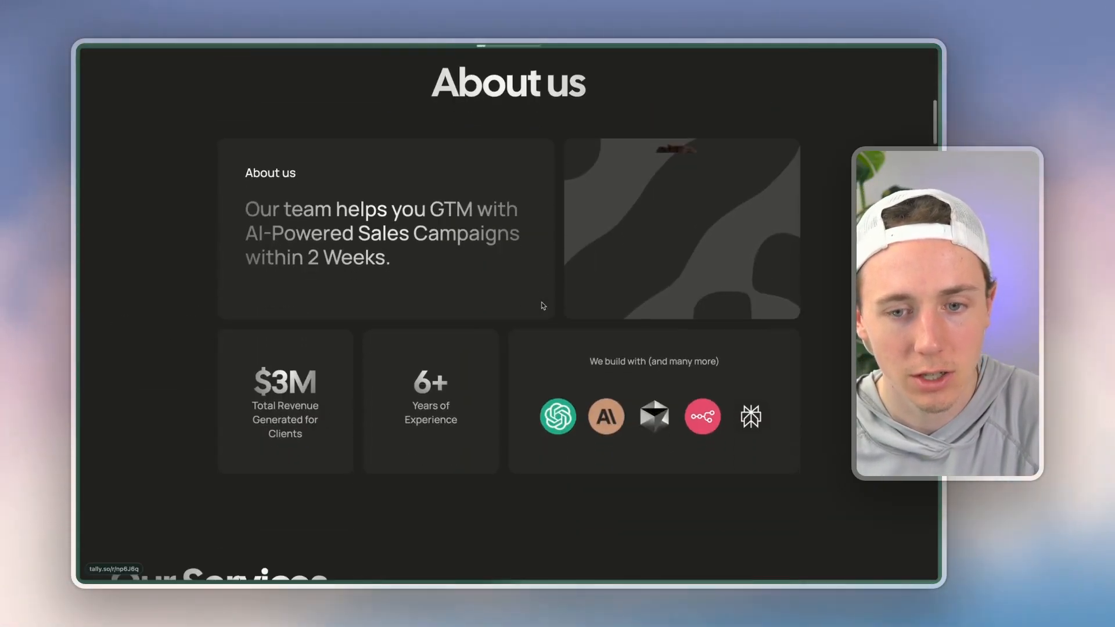
scroll("up", 3)
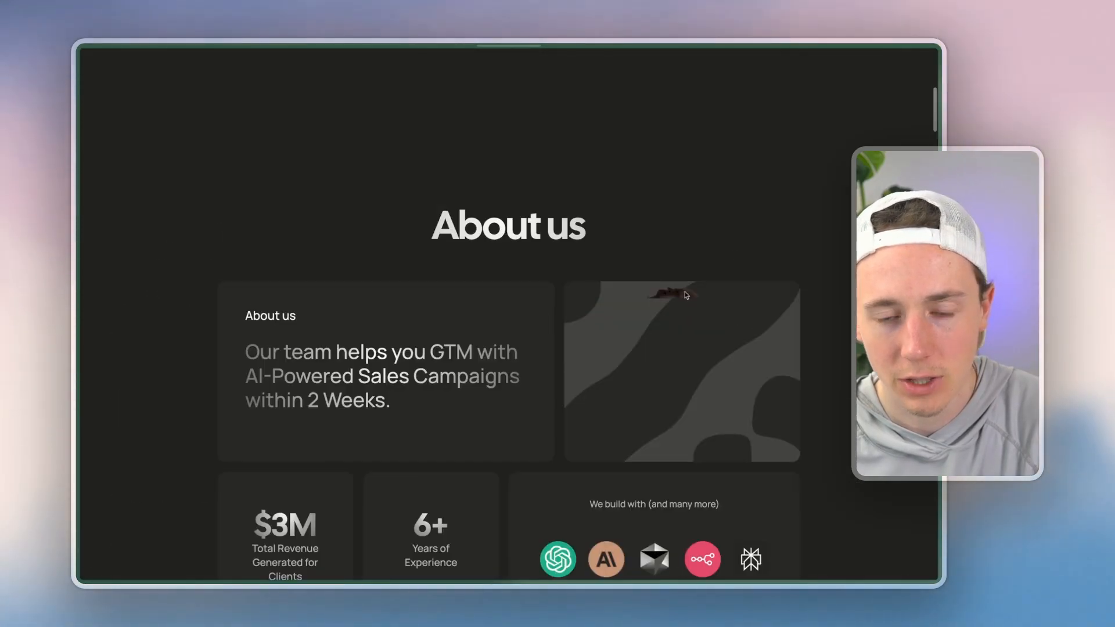
scroll("down", 3)
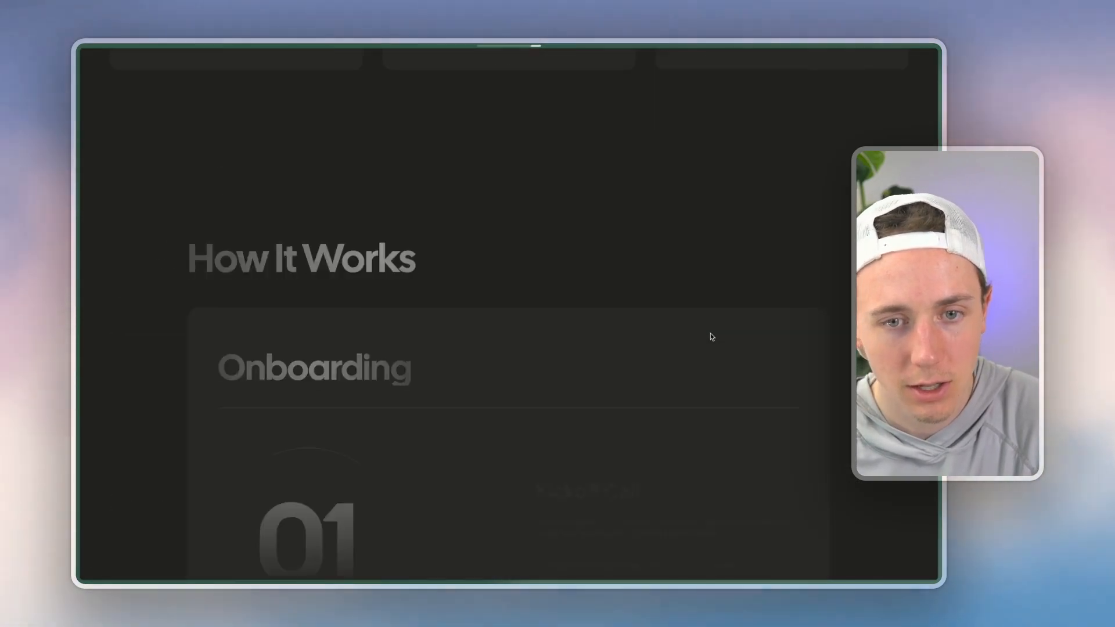
scroll("down", 3)
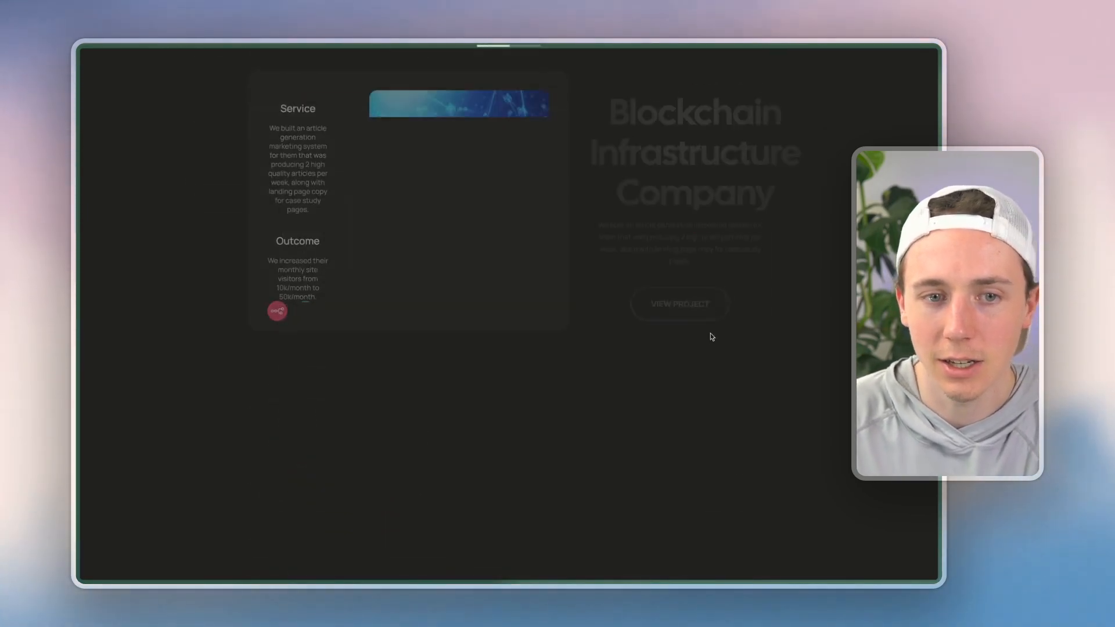
scroll("down", 3)
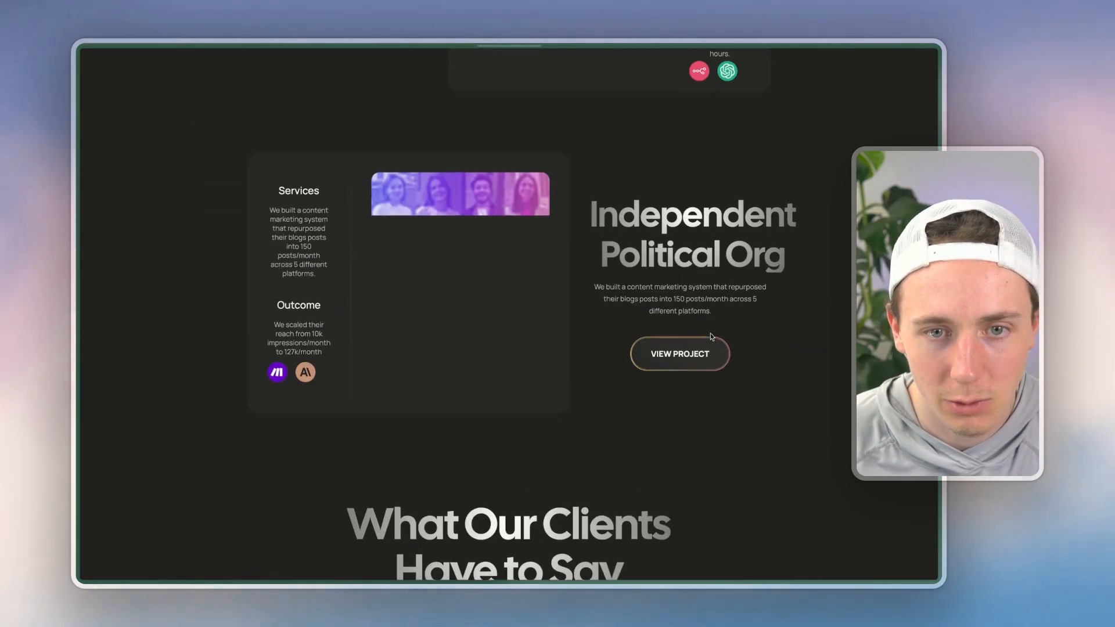
scroll("down", 3)
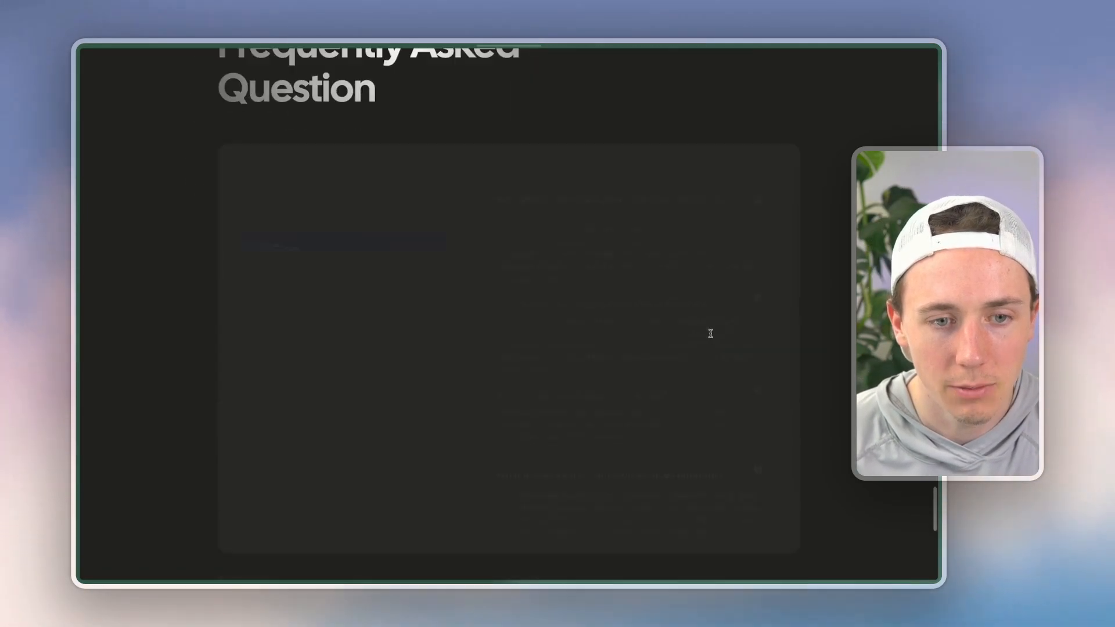
scroll("up", 3)
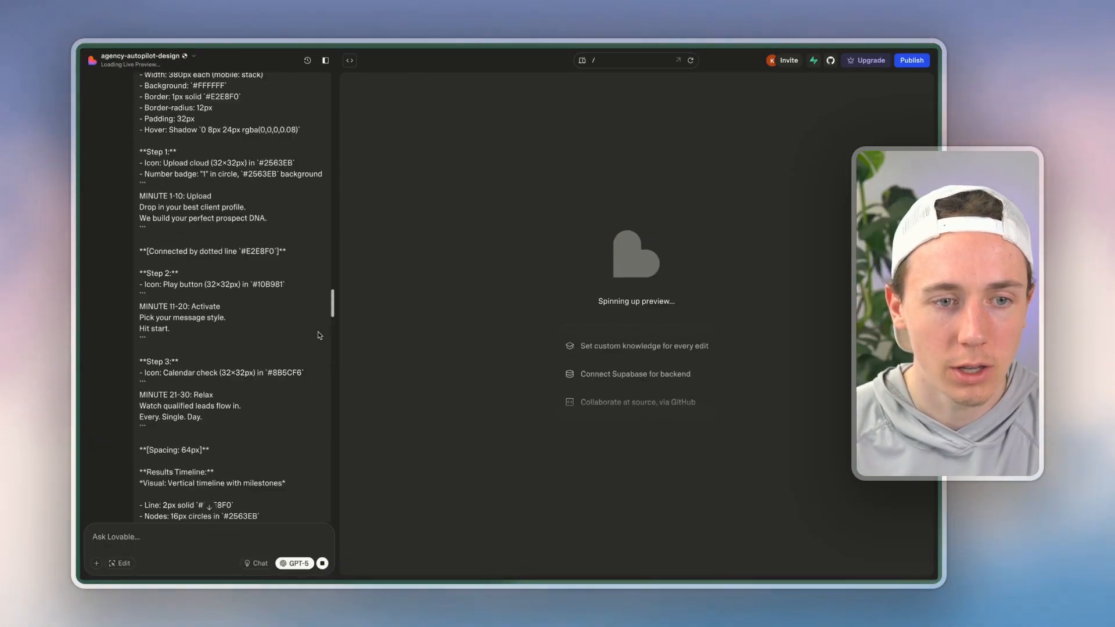
Type Lovable's follow-up: 'yes code all' sections through 8, 'follow the style guide verbatim'
scroll("down", 3)
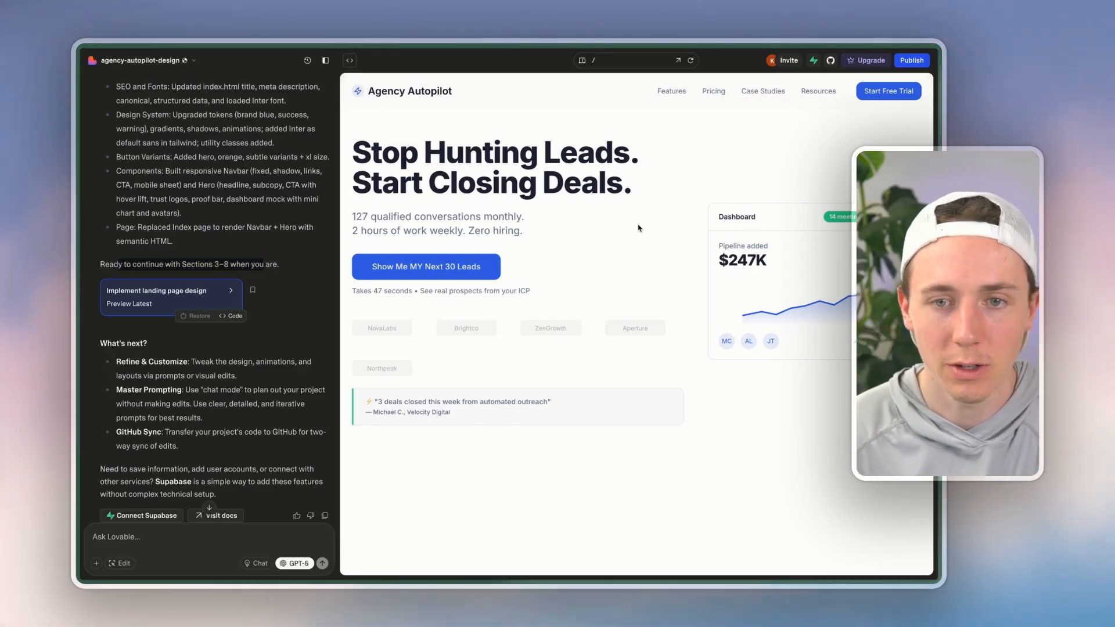
type("yes continue and")
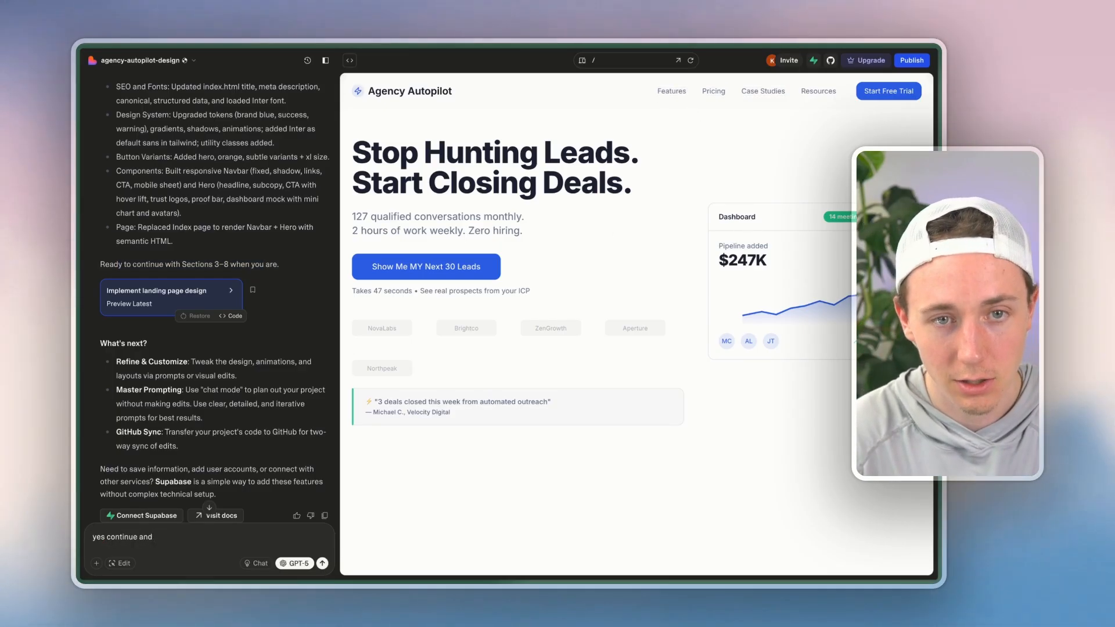
type("code all of the sections up to section 8. Make sure to")
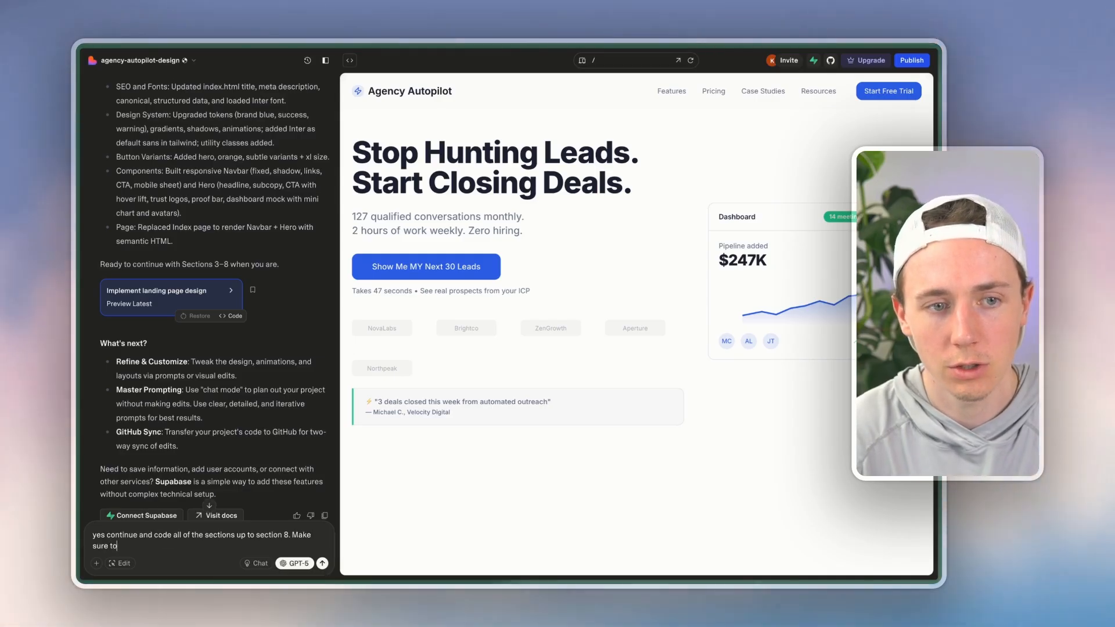
type("follow the s")
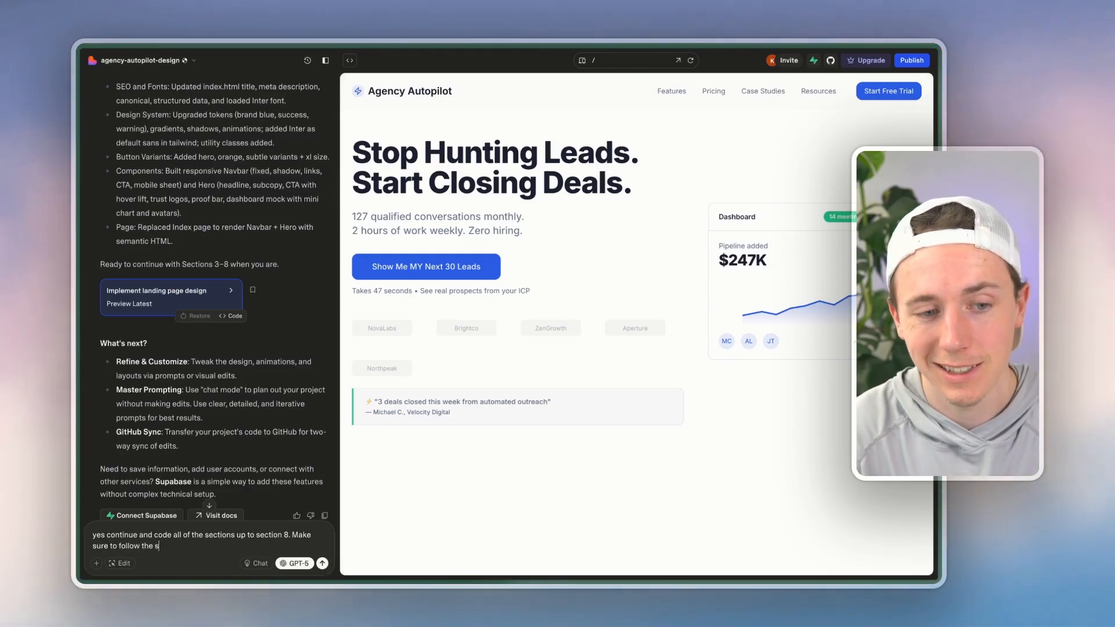
type("tyle guide verbatim:")
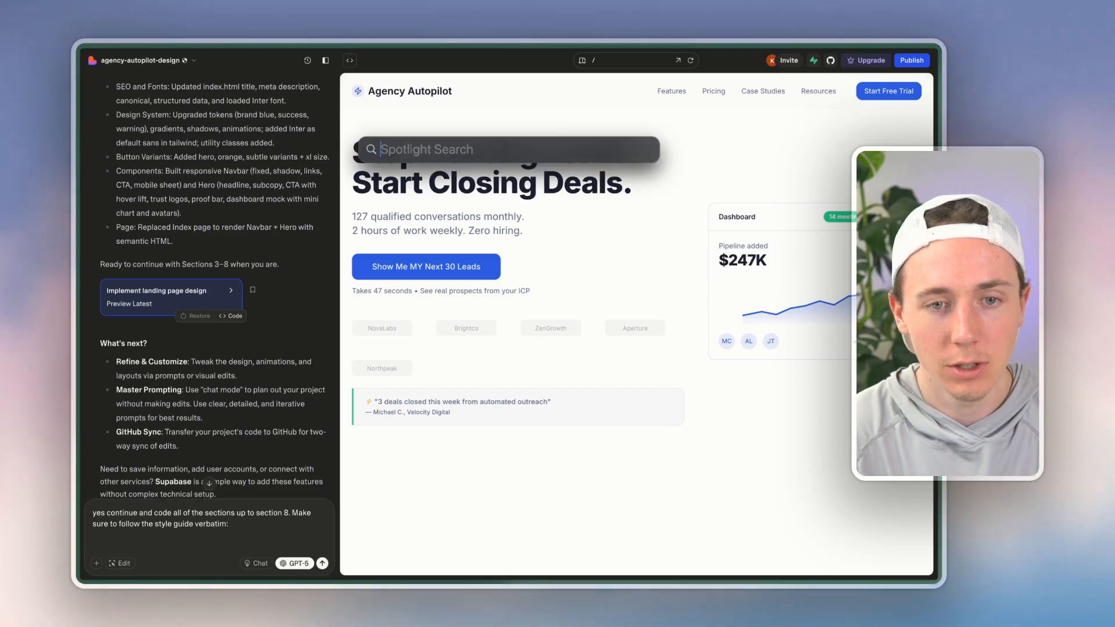
type("cl")
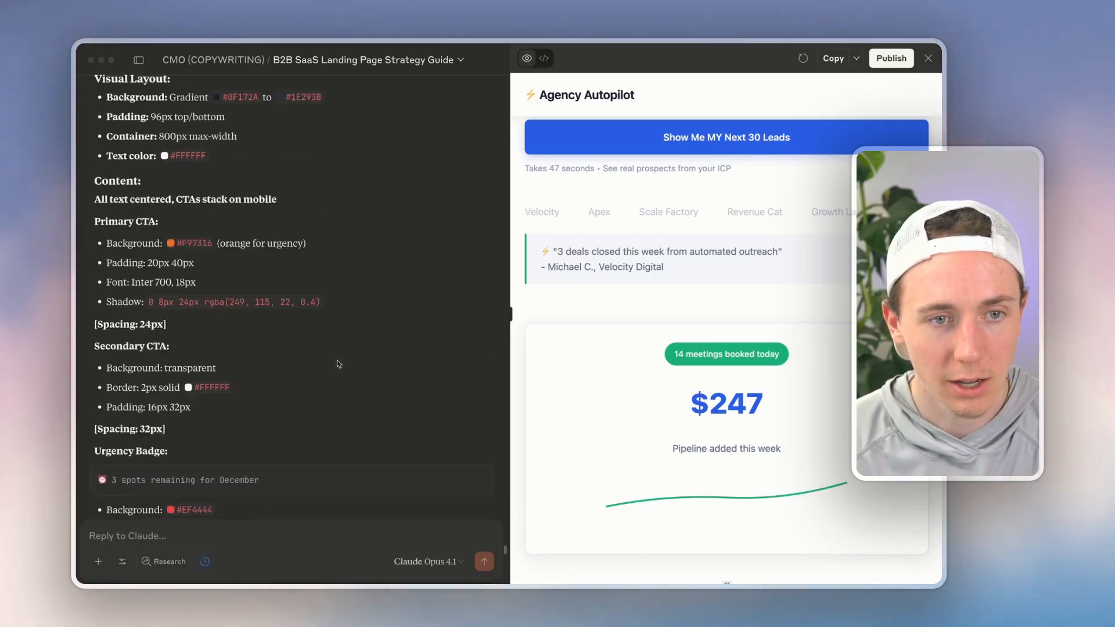
Scroll through the section-by-section style specs in Claude's B2B SaaS Landing Page Strategy Guide
scroll("down", 3)
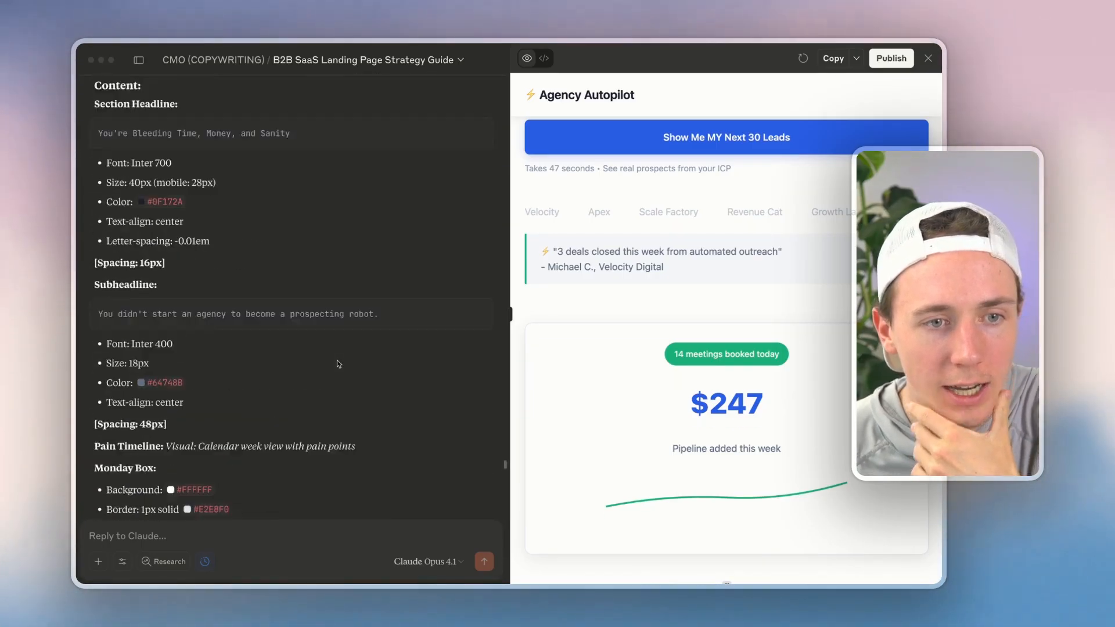
scroll("down", 3)
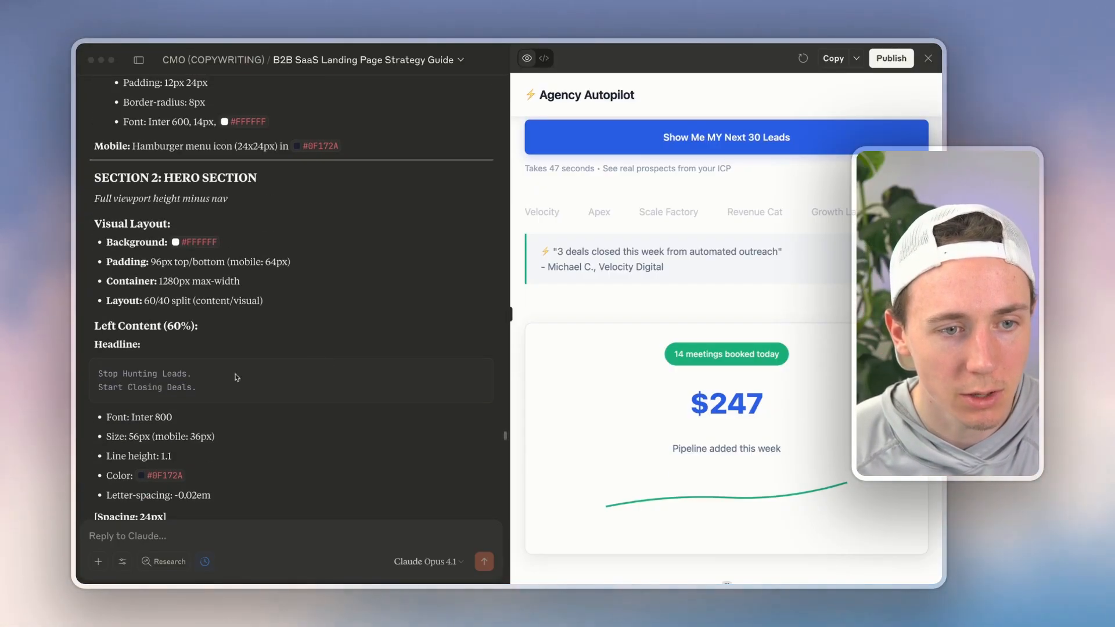
scroll("down", 3)
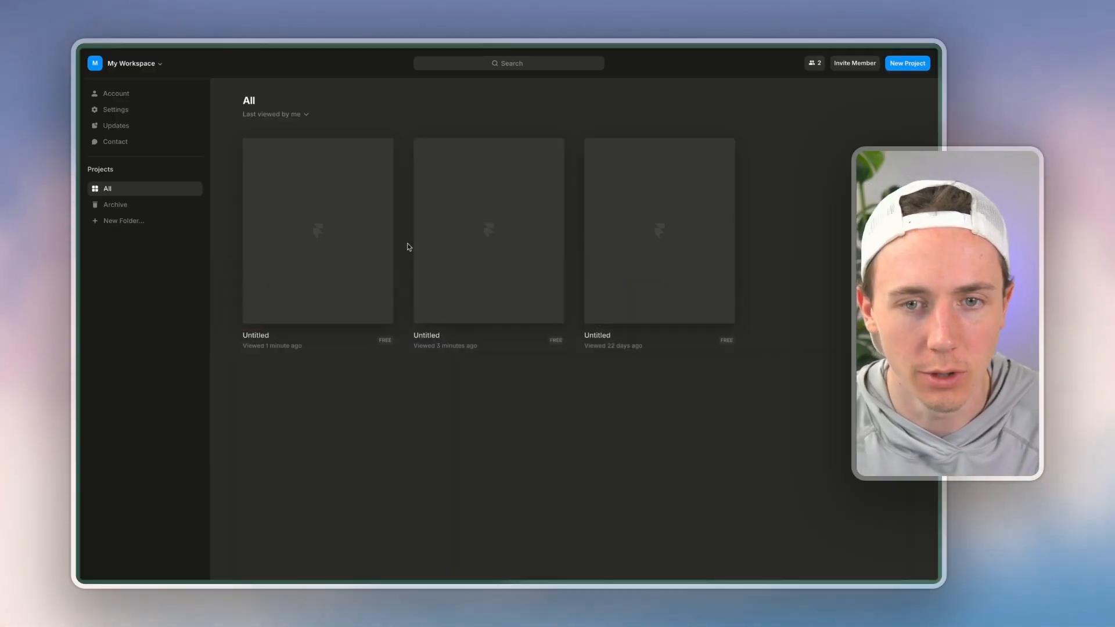
mouse_move(868, 111)
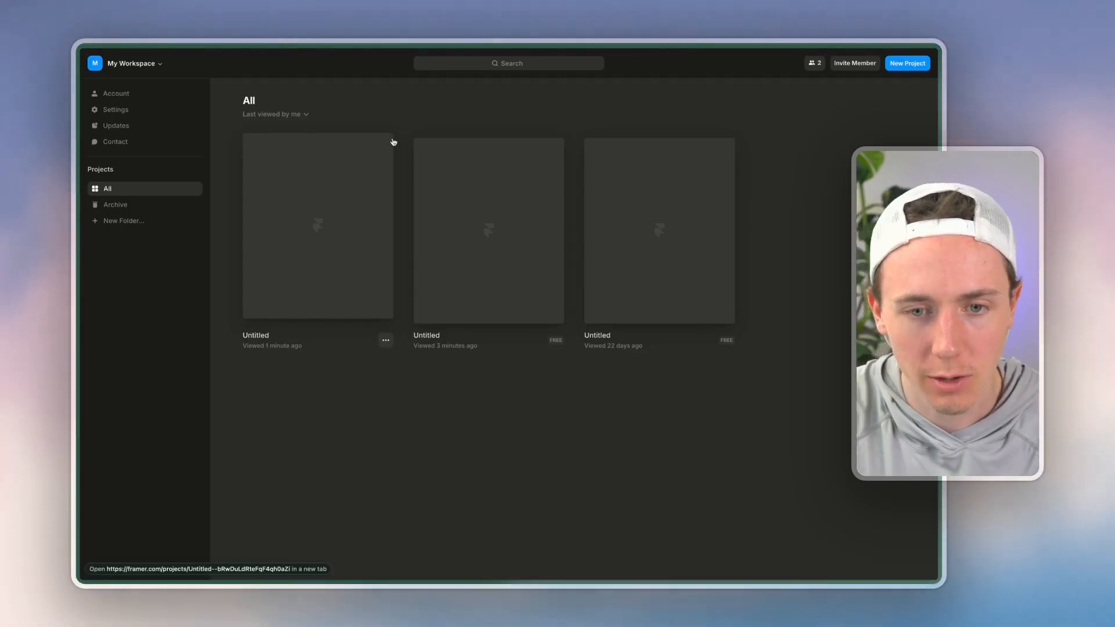
mouse_move(828, 132)
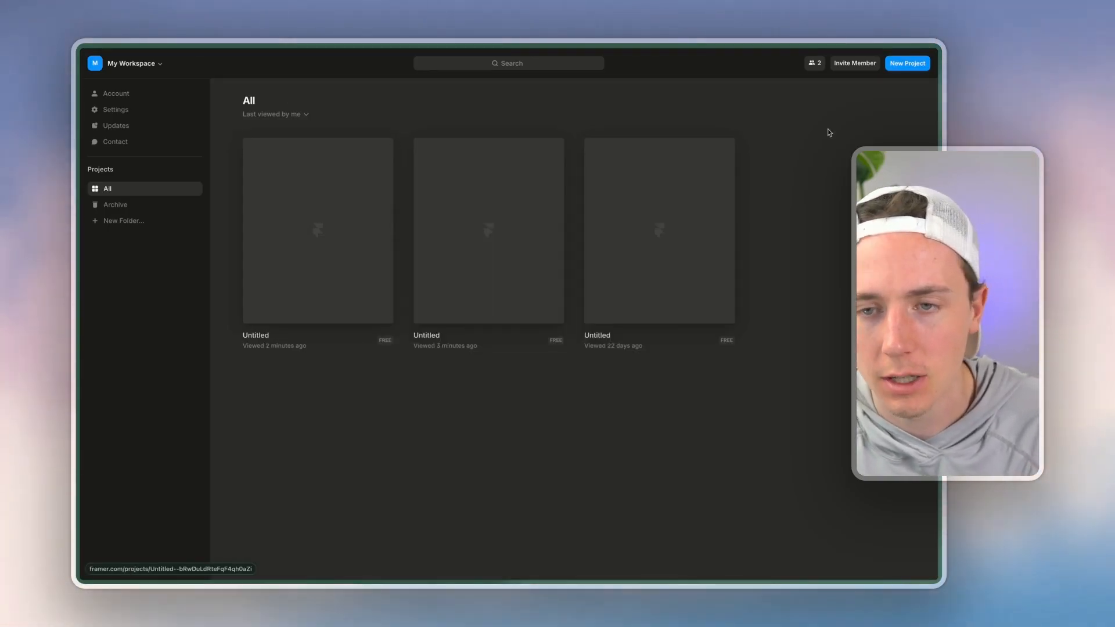
mouse_move(877, 98)
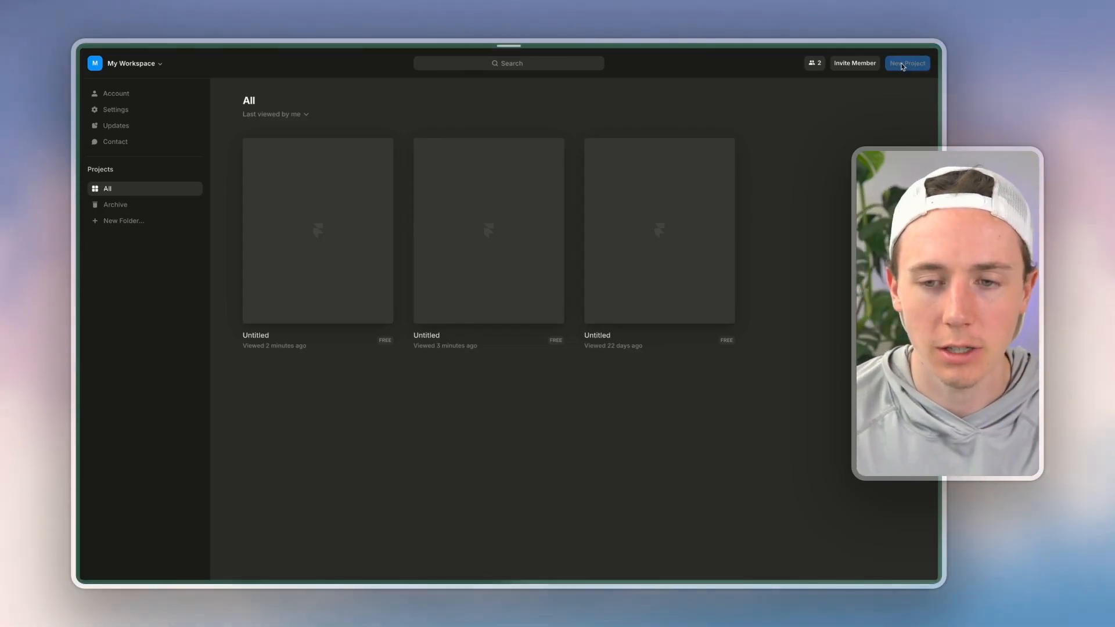
Create a new blank untitled project from the Framer dashboard
left_click(907, 63)
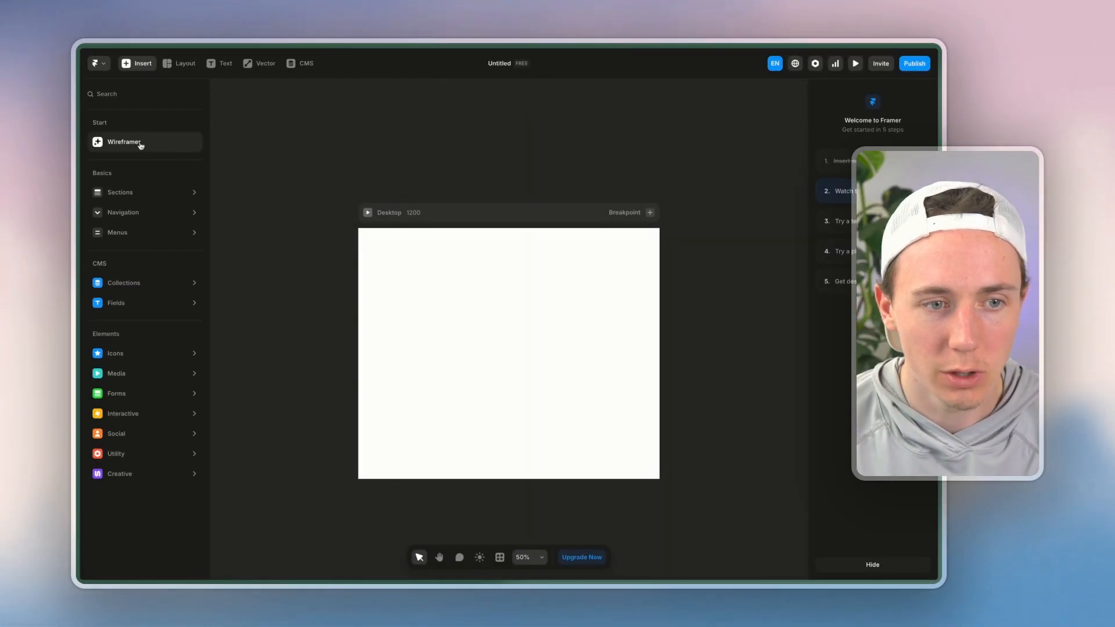
Submit the style guide prompt to Wireframer, producing the 'Stop Hunting Leads. Start Closing Deals.' page
left_click(123, 141)
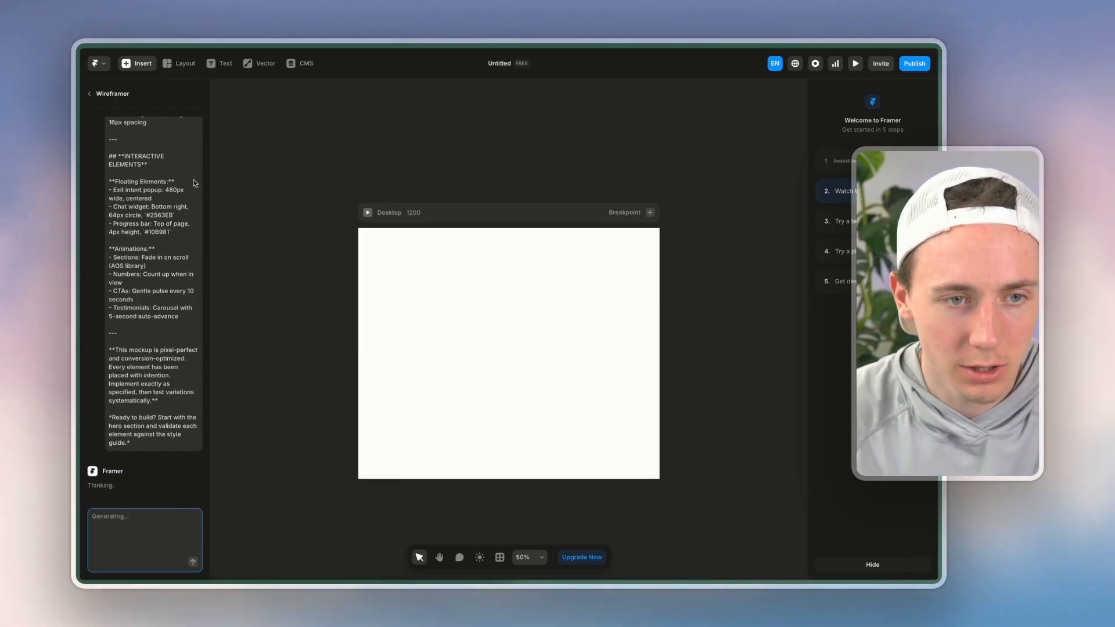
left_click(648, 212)
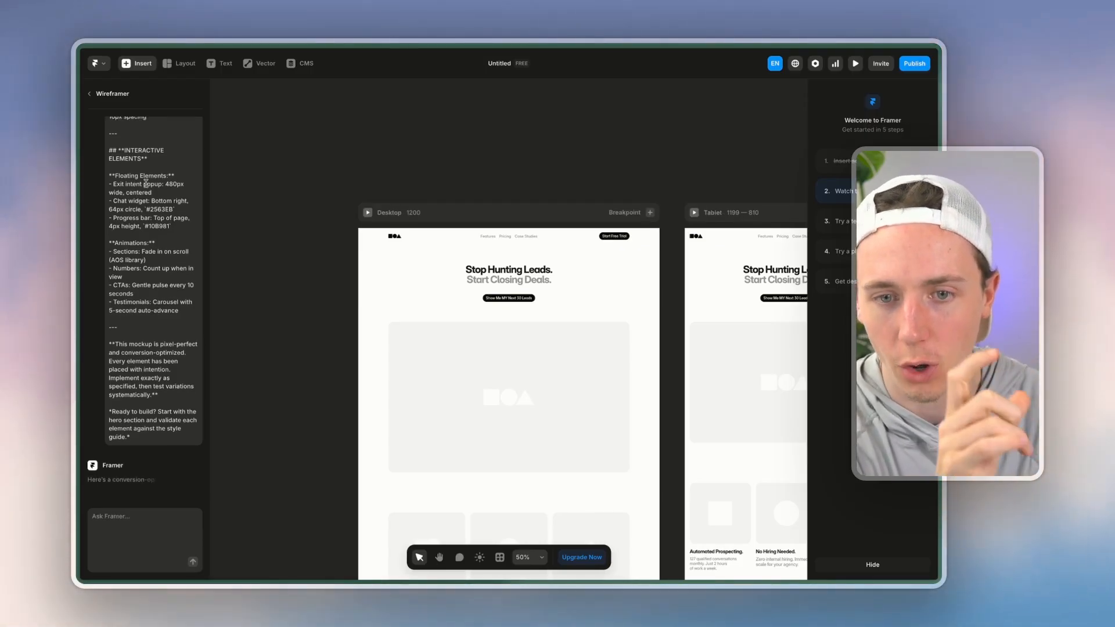
scroll("down", 3)
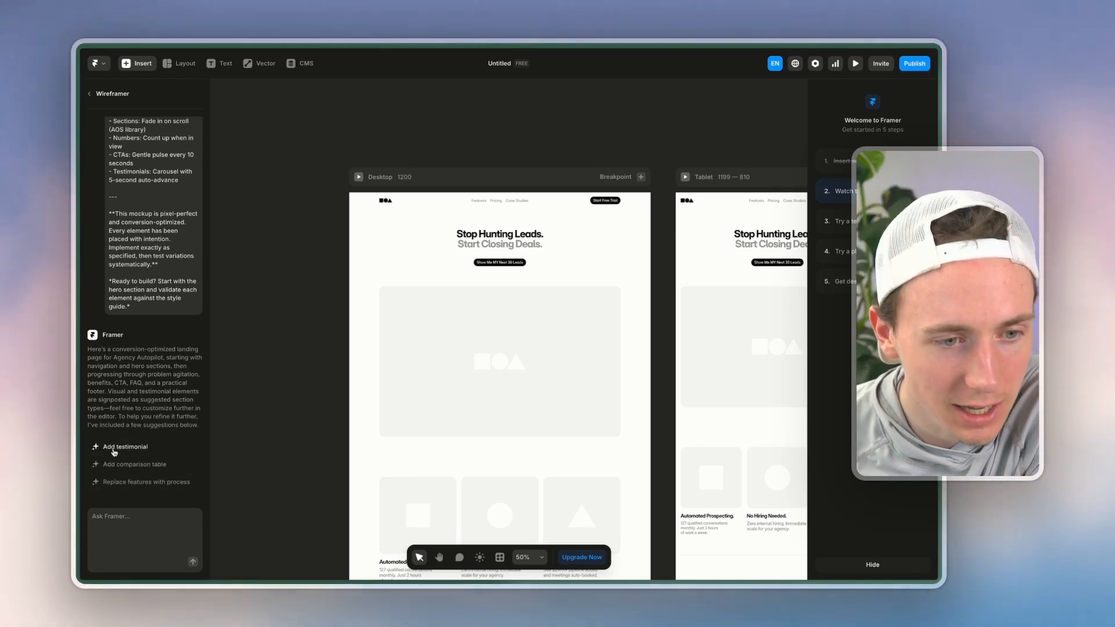
mouse_move(121, 468)
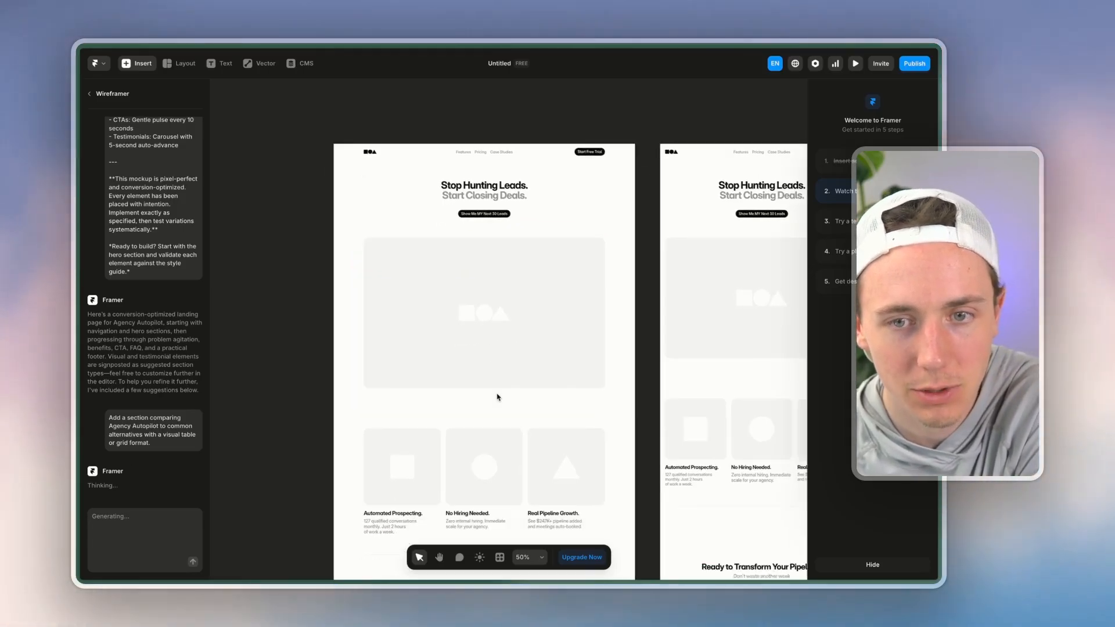
Ask Wireframer to add a comparison table and testimonials above the FAQ
scroll("down", 3)
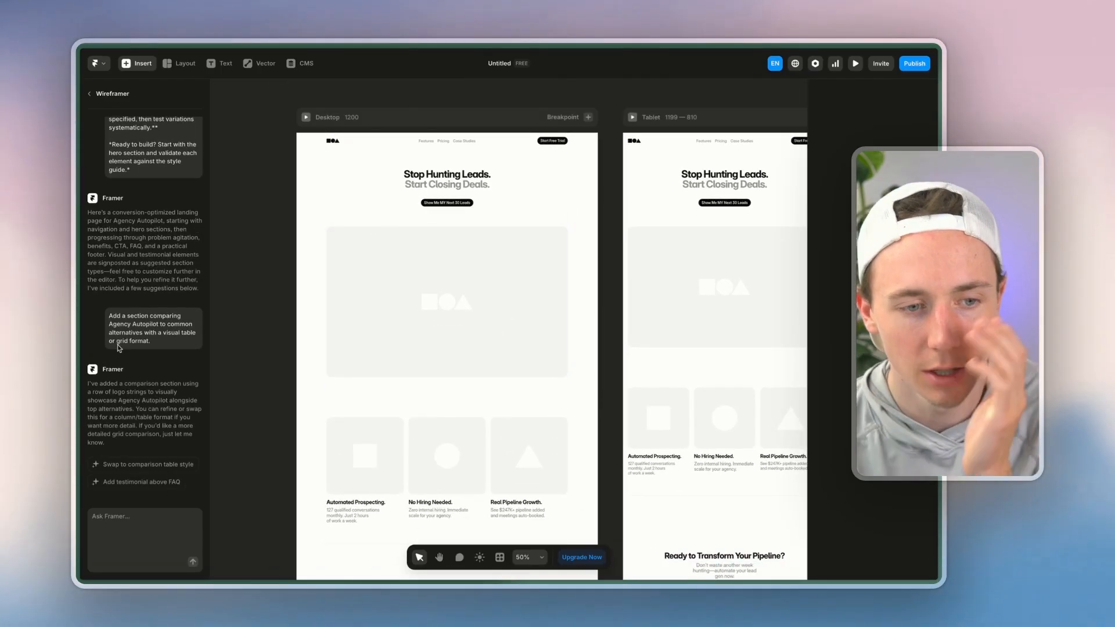
left_click(141, 481)
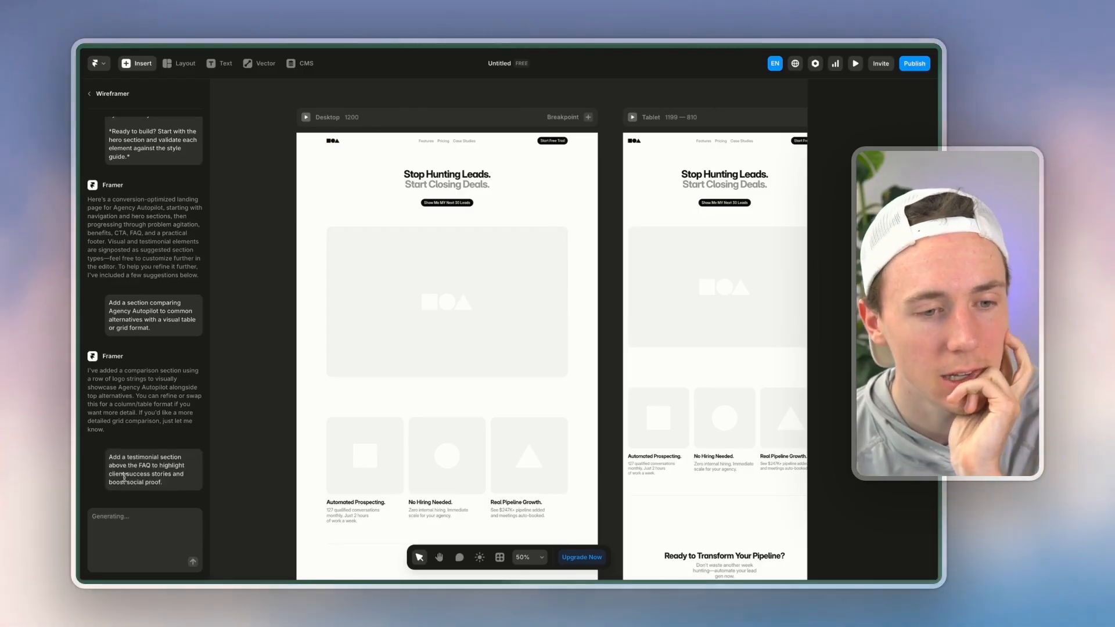
scroll("down", 3)
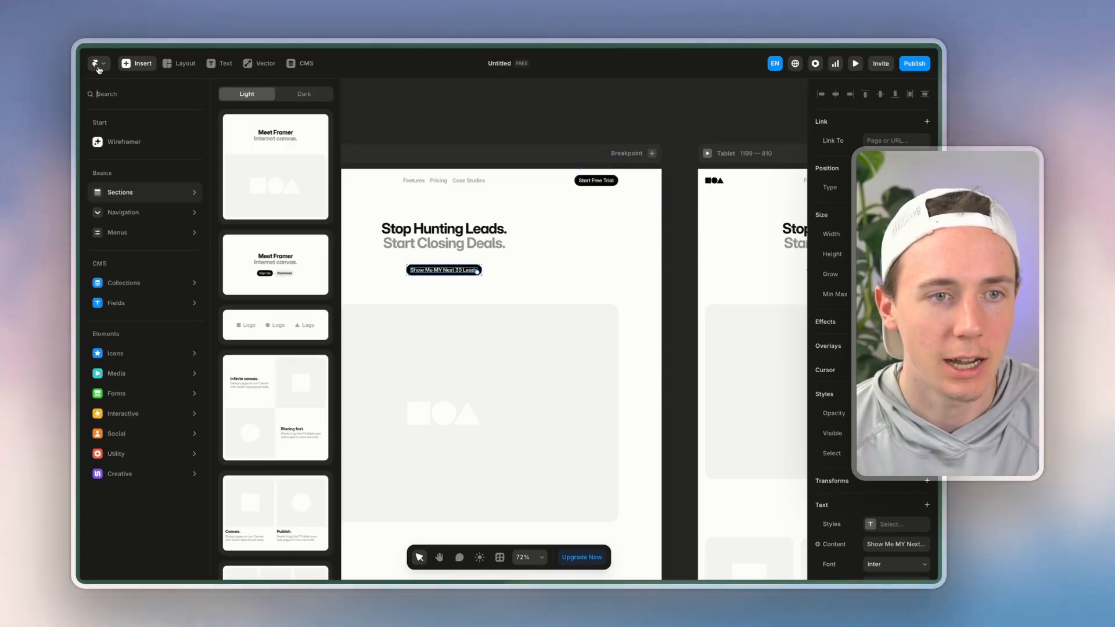
Leave the wireframe project, browse interactive and navigation insert sections, and reach the Marketplace
left_click(98, 63)
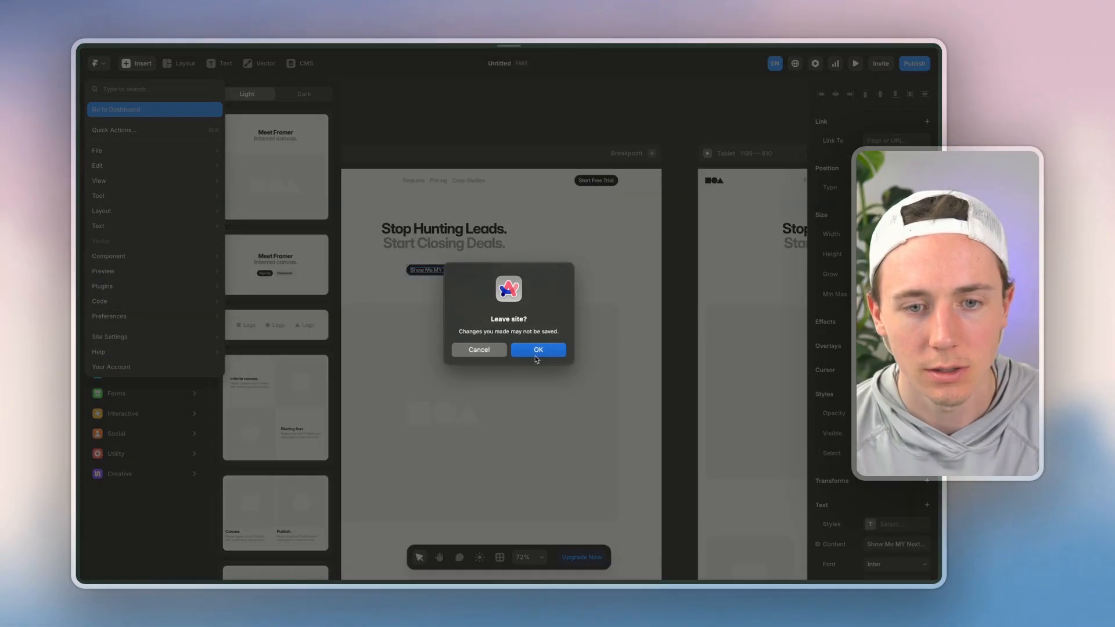
left_click(538, 349)
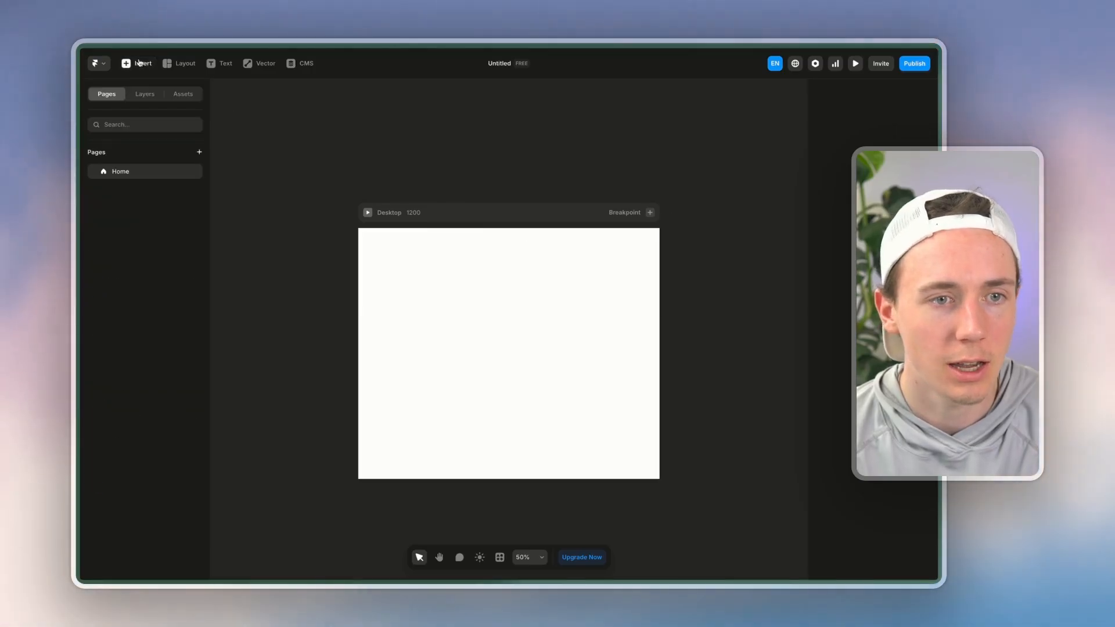
left_click(137, 64)
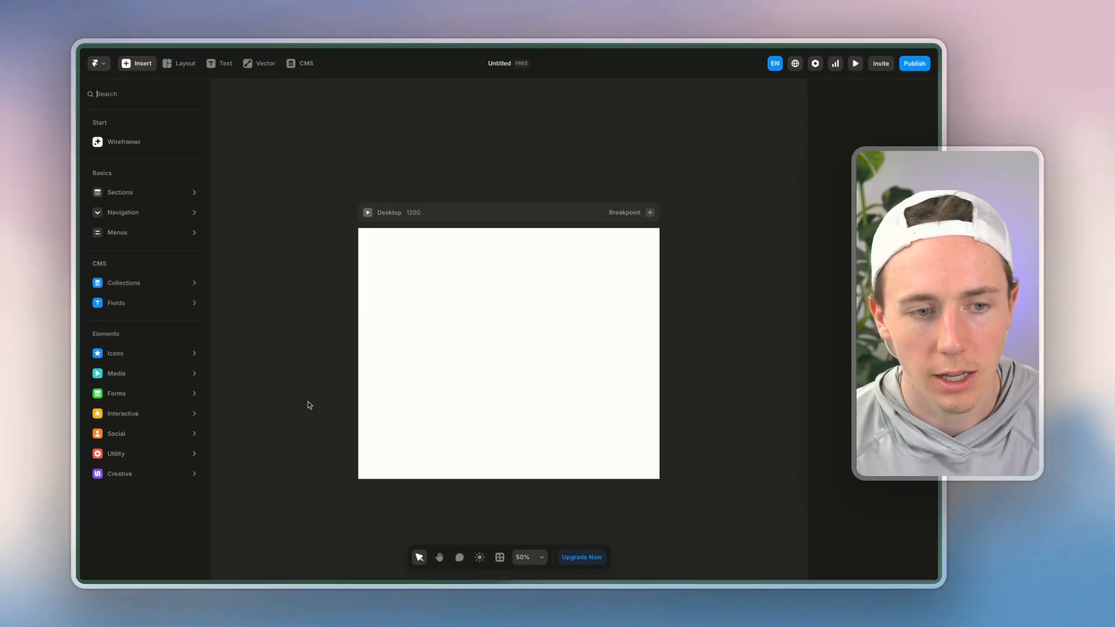
left_click(123, 413)
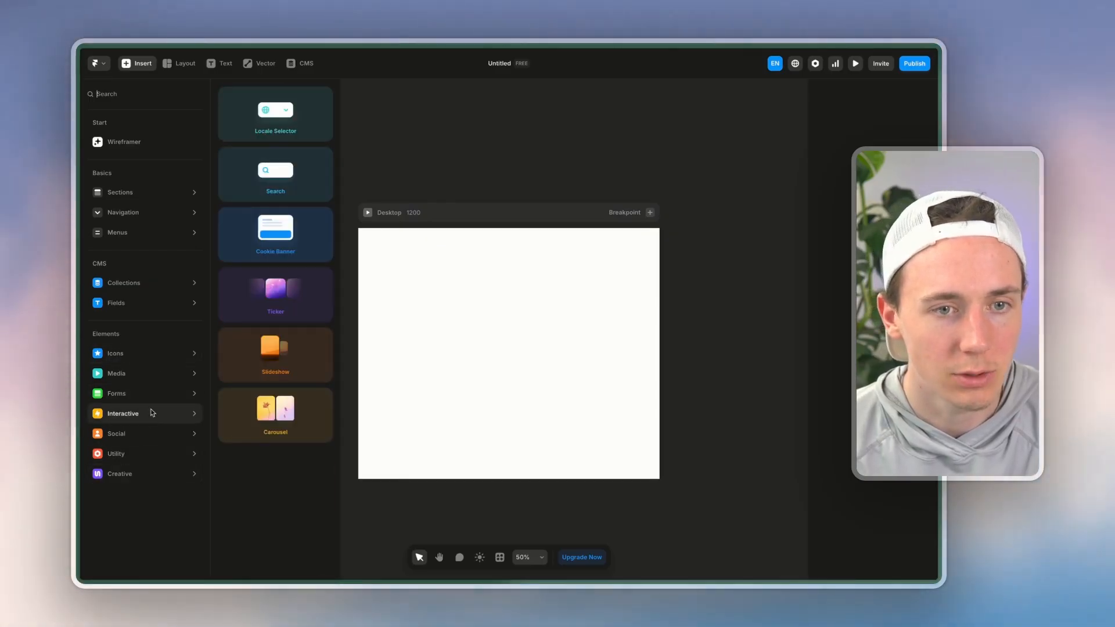
left_click(122, 212)
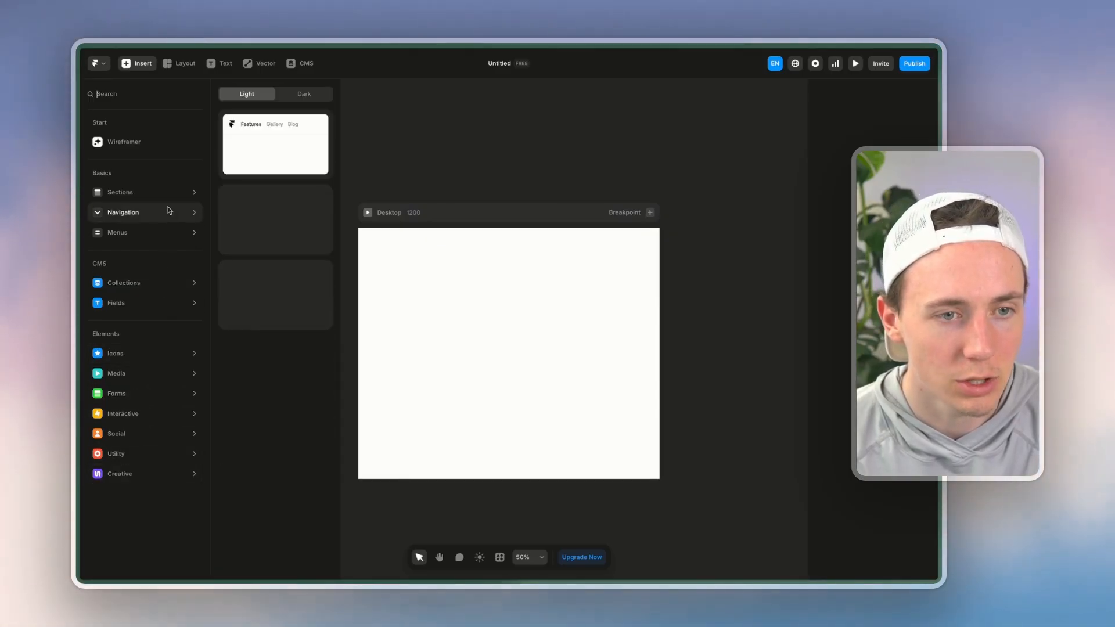
left_click(122, 212)
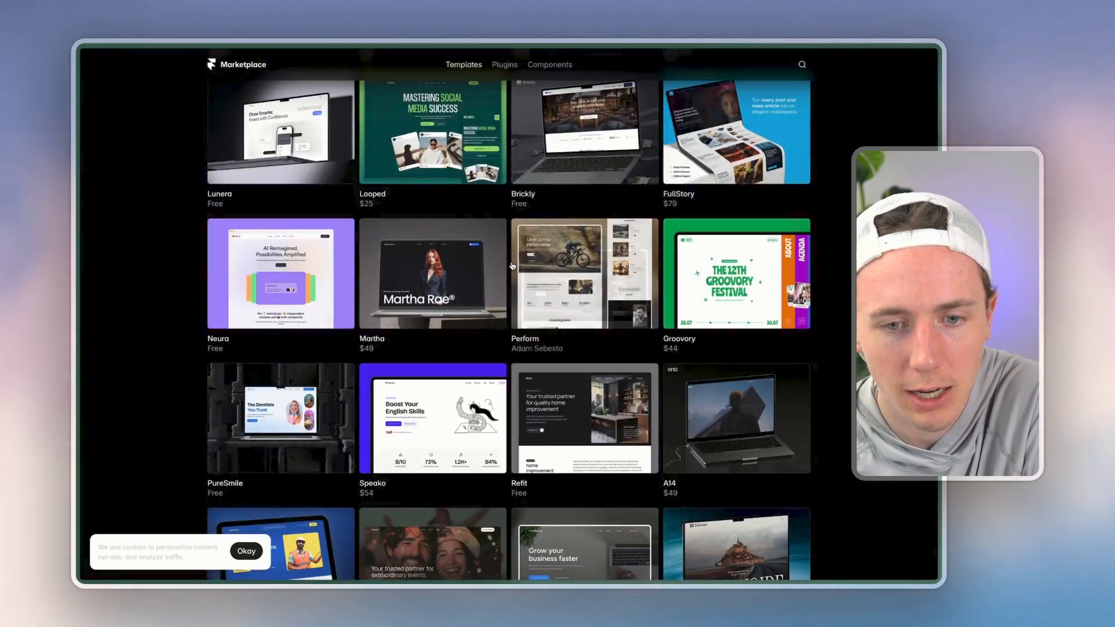
scroll("down", 3)
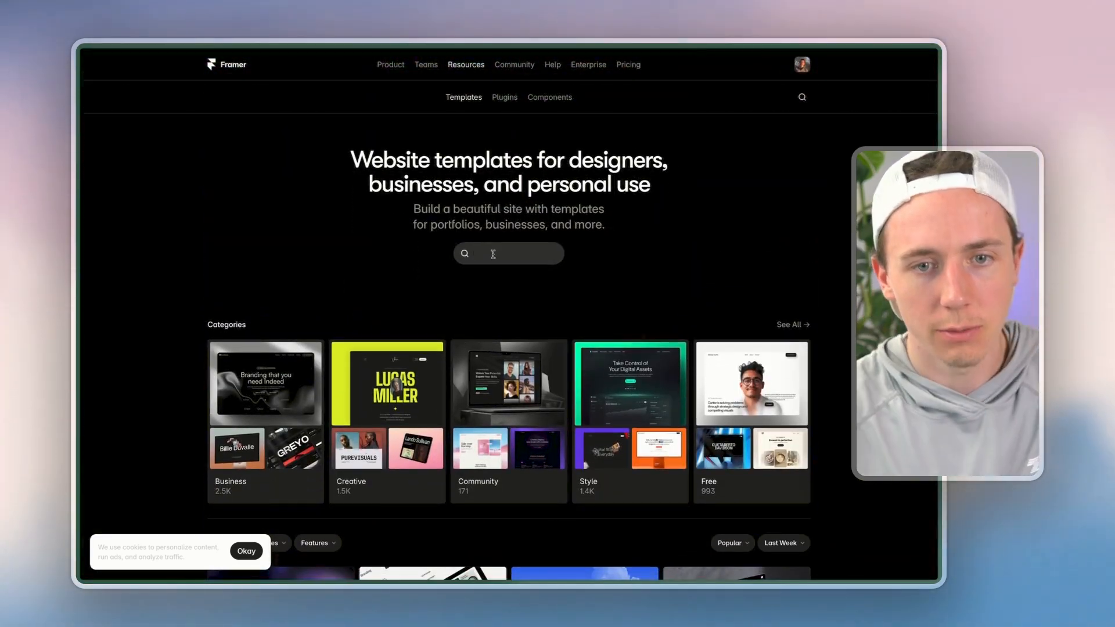
Search the marketplace for 'landing page' and open one of the resulting templates
type("landing page")
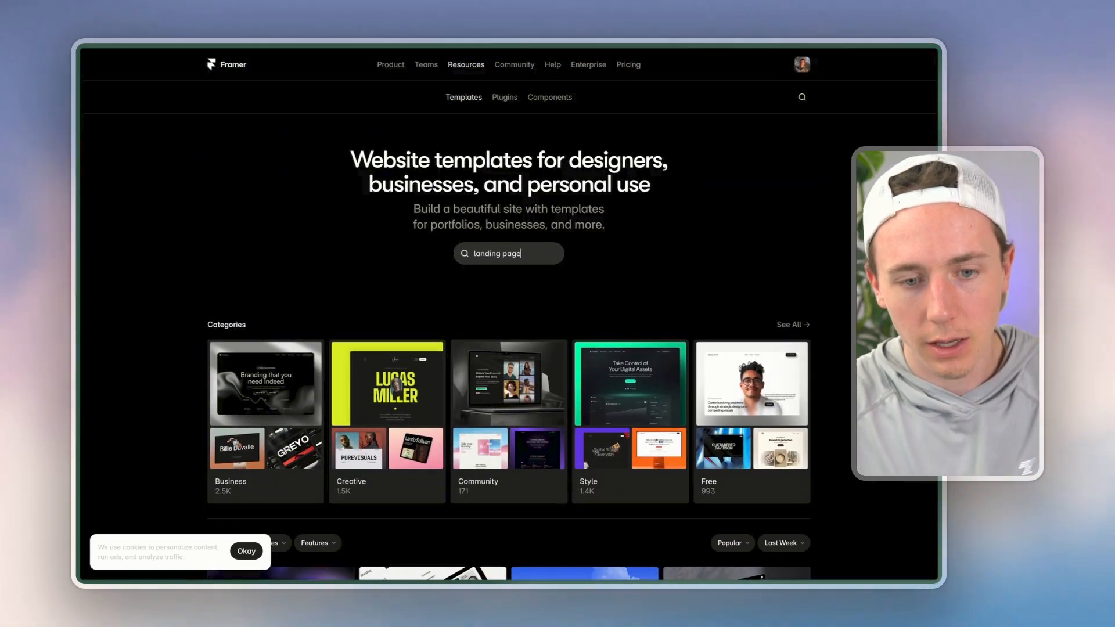
key("Enter")
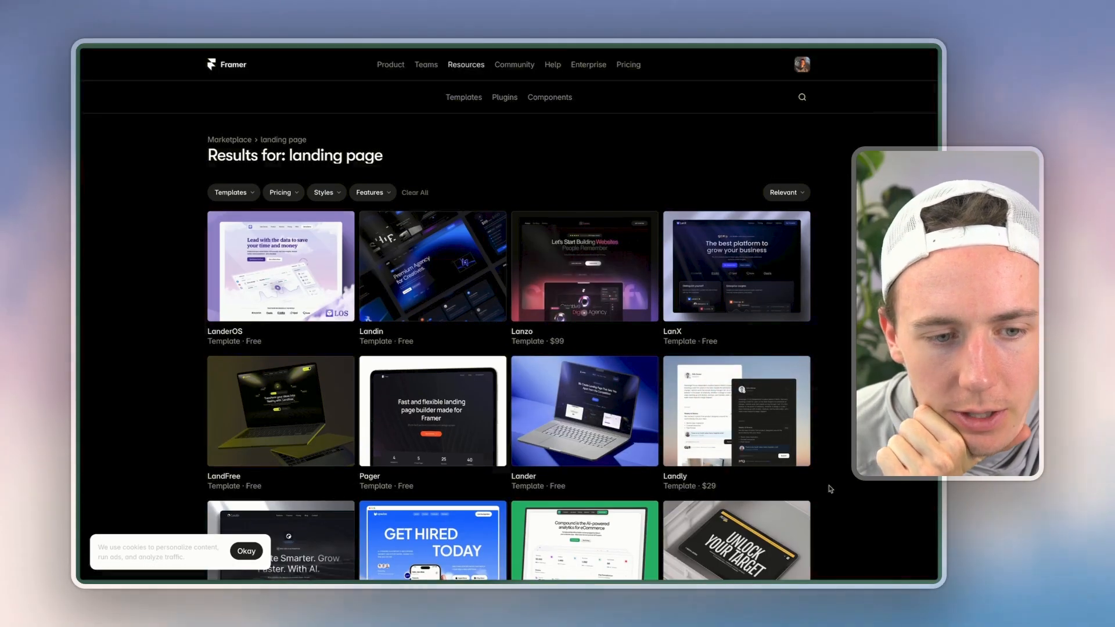
scroll("down", 3)
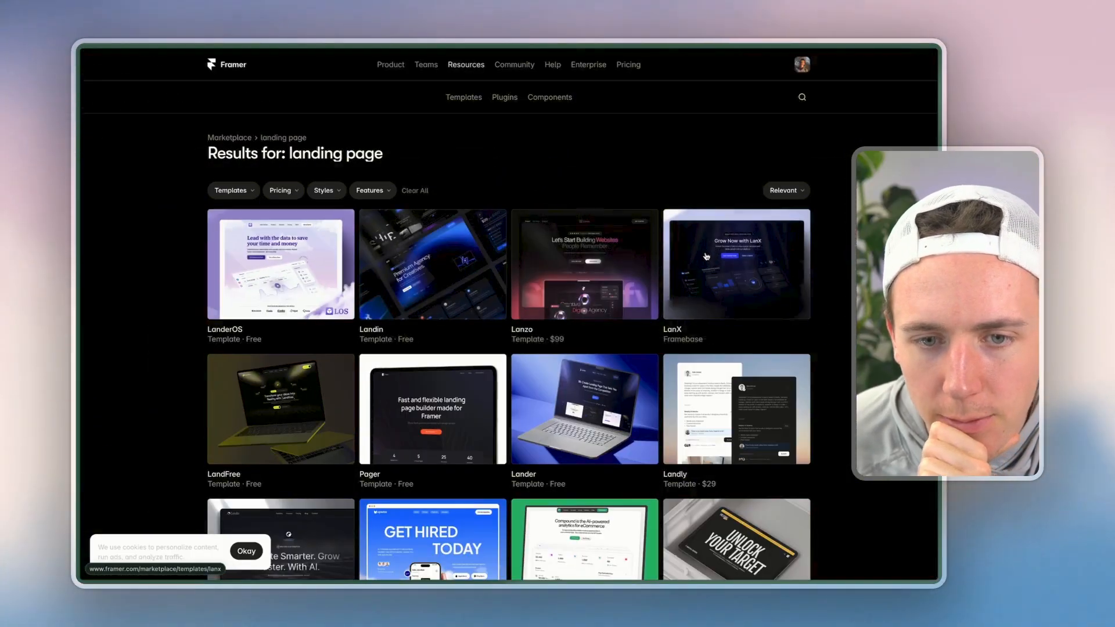
scroll("down", 3)
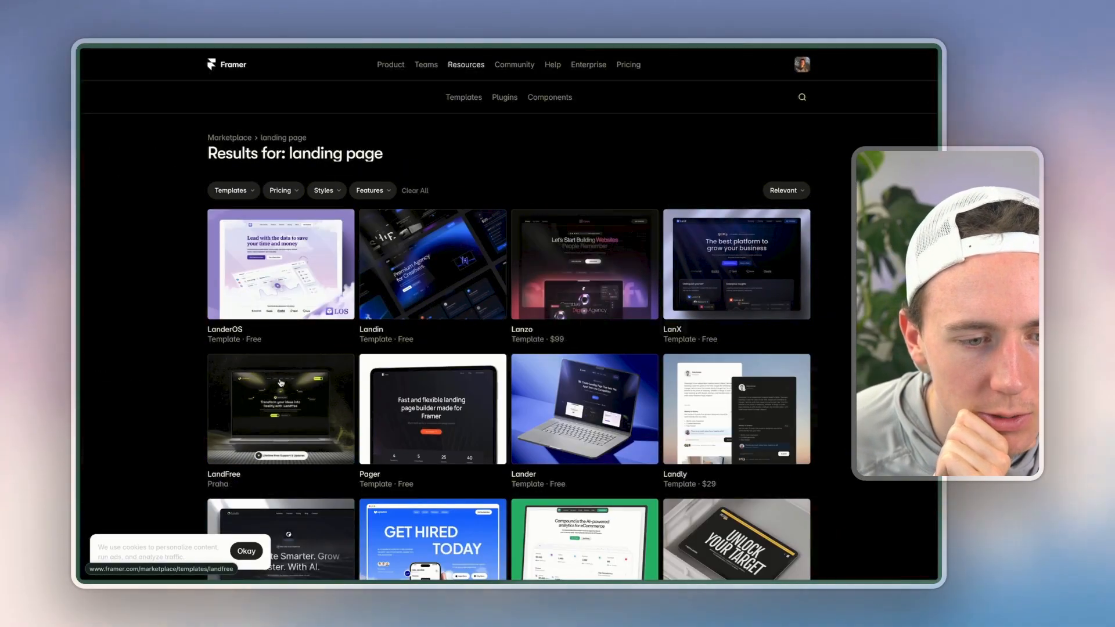
left_click(280, 409)
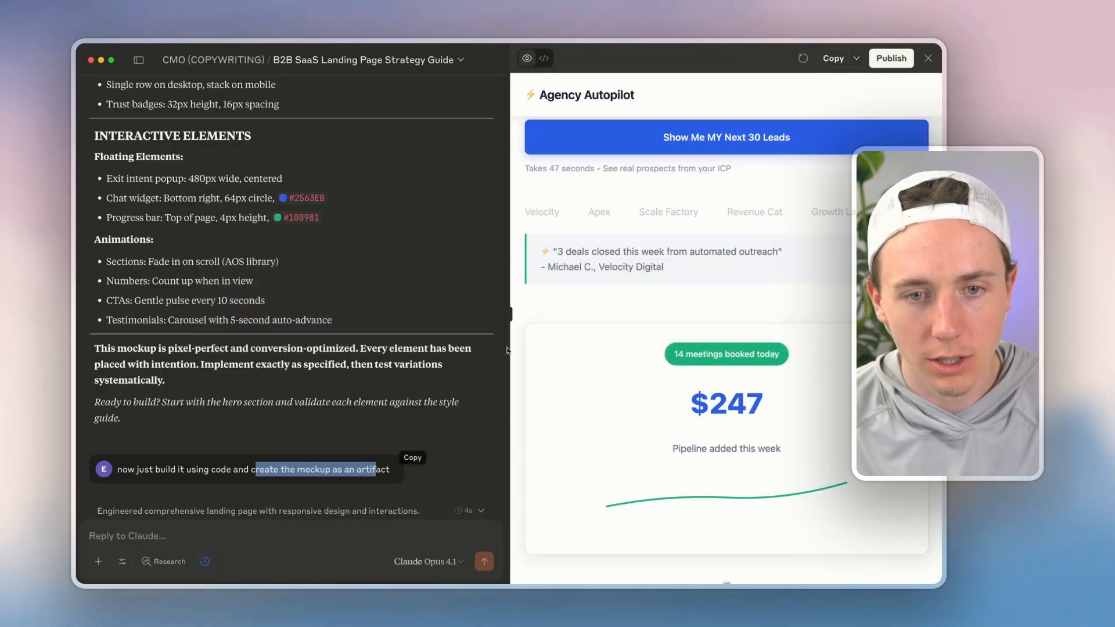
scroll("down", 3)
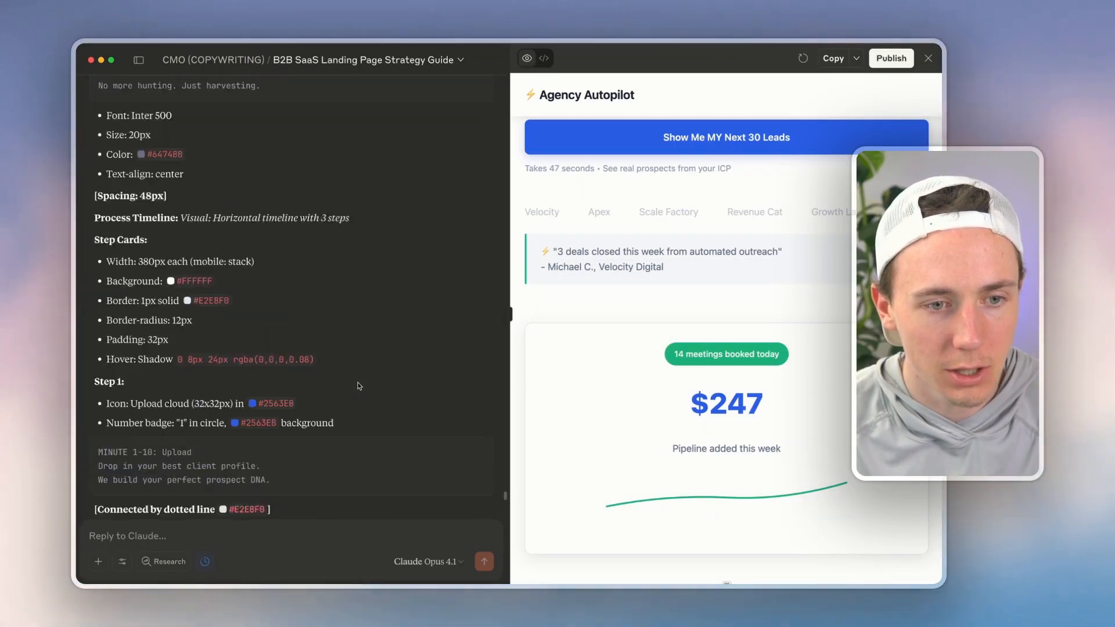
scroll("down", 3)
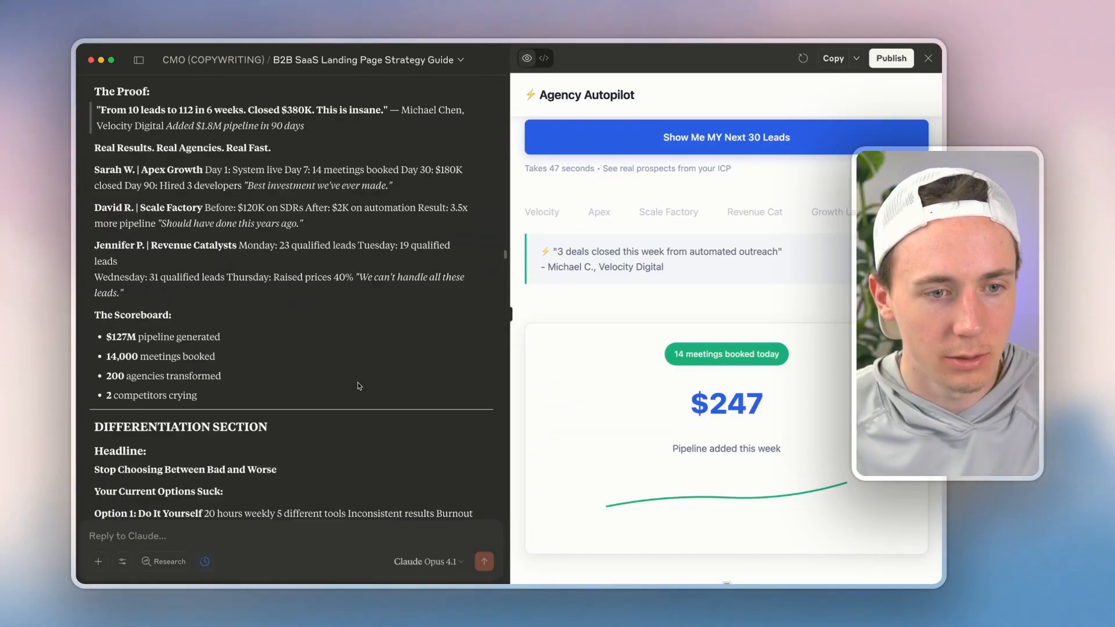
scroll("down", 3)
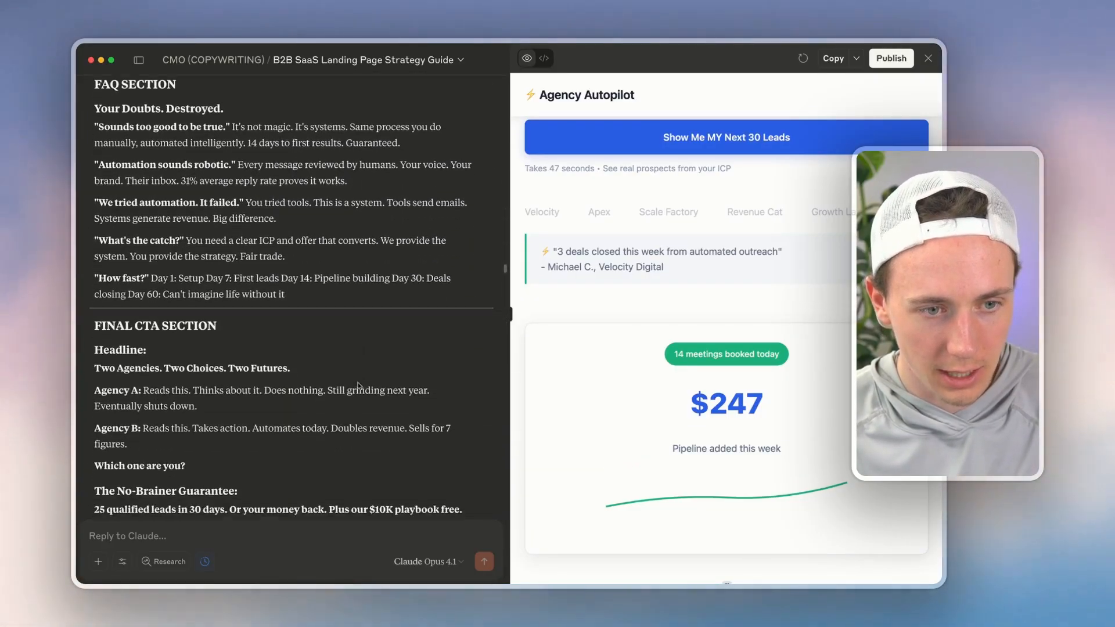
scroll("down", 3)
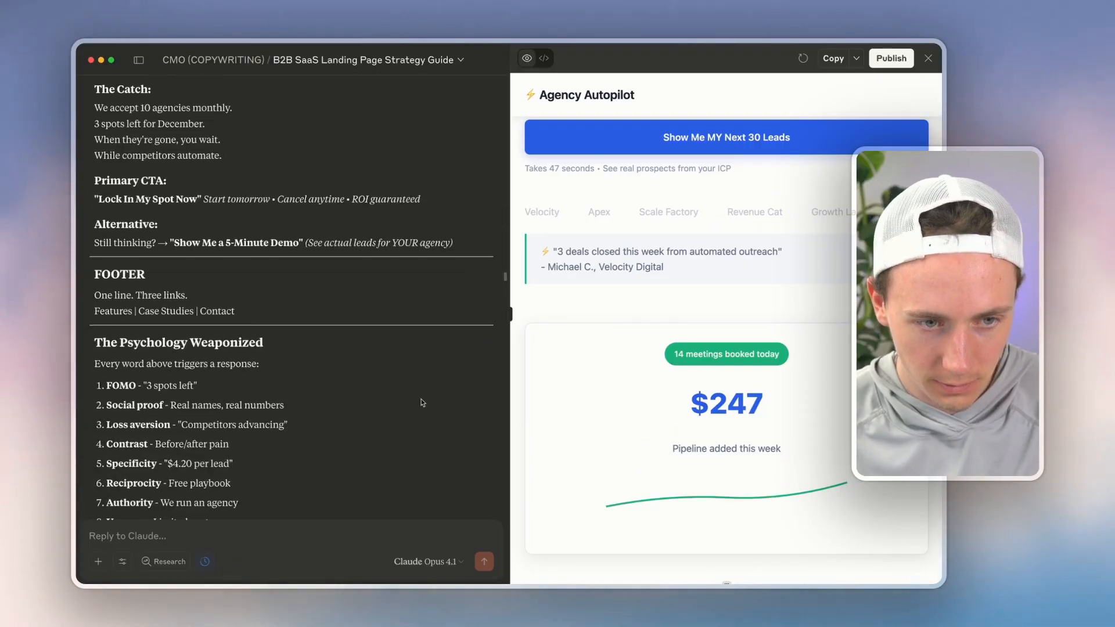
scroll("down", 3)
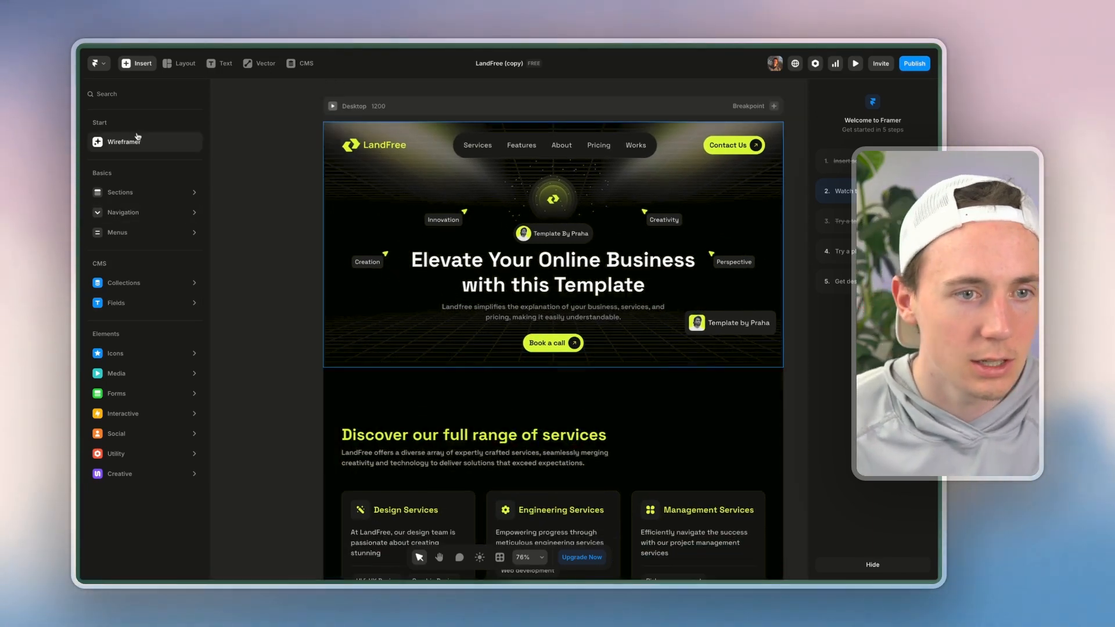
Enter 'update' with Claude's pasted copy and submit it to Wireframer
type("update")
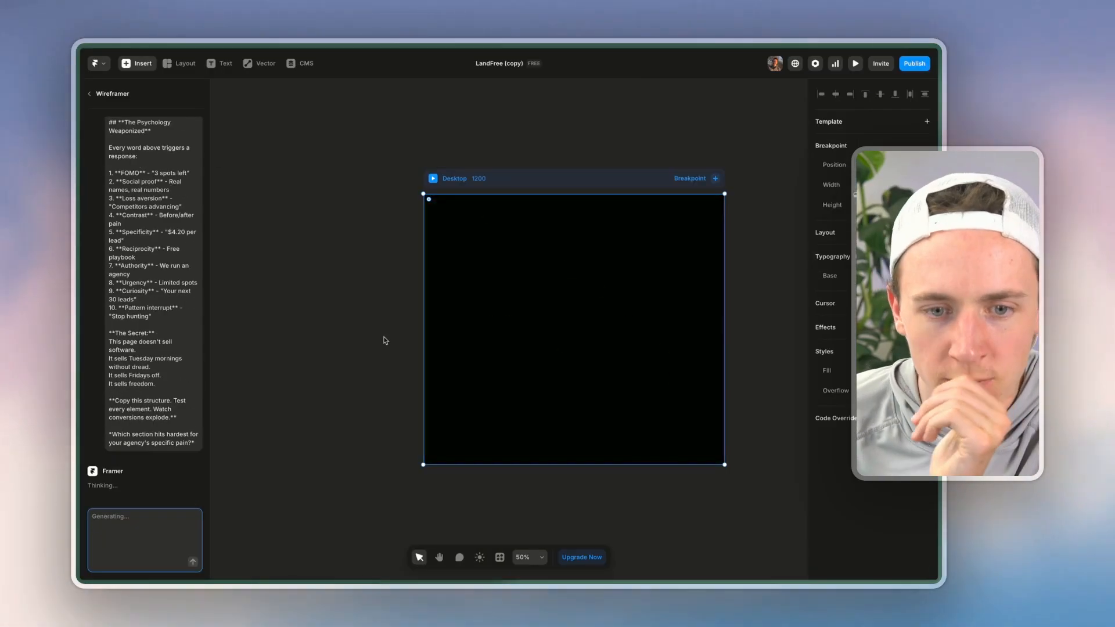
left_click(521, 556)
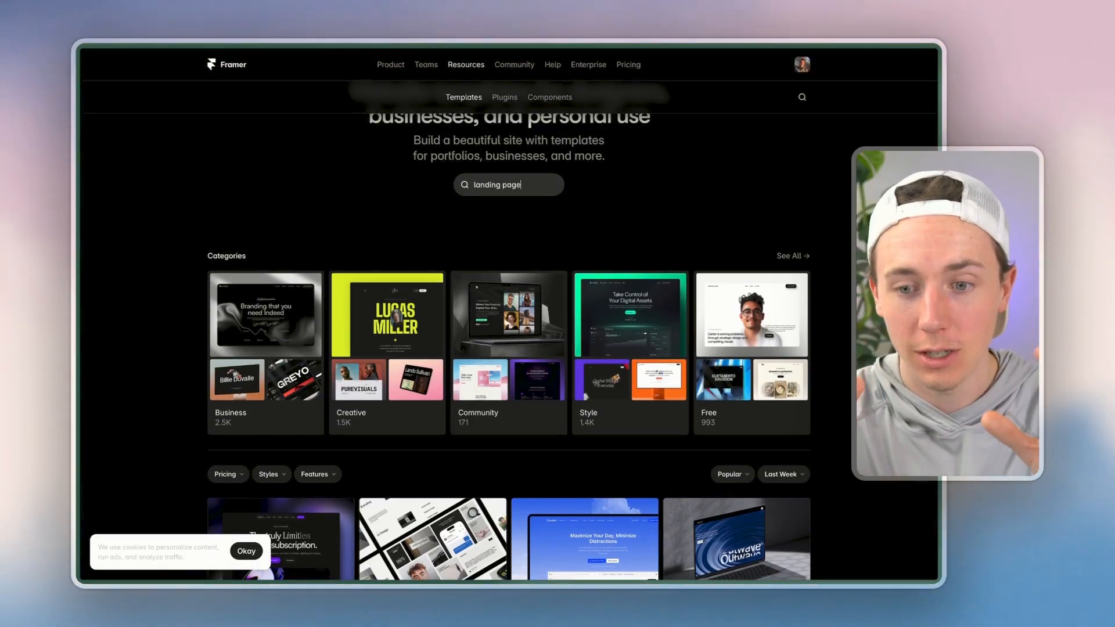
Search templates for 'landing page' and copy the free LanX template into a new project
key("Enter")
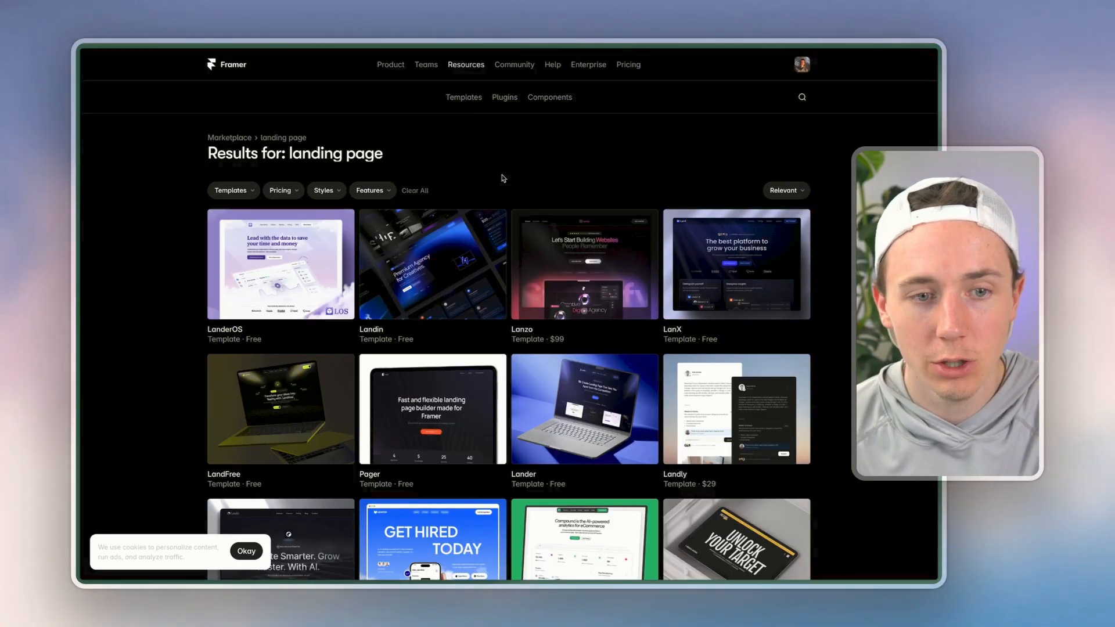
scroll("down", 3)
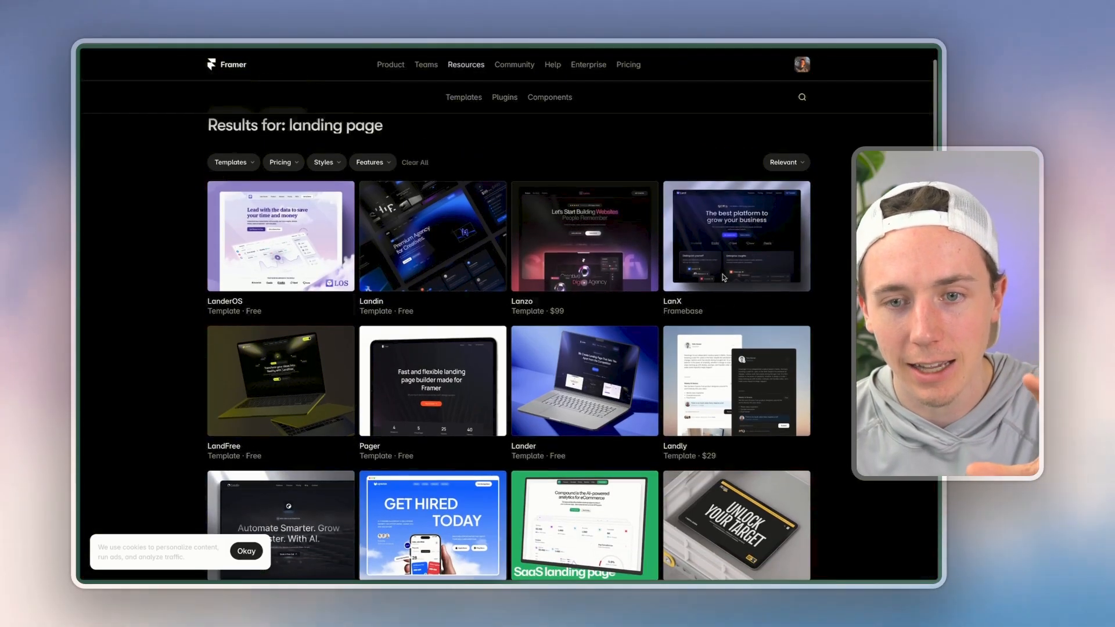
left_click(735, 236)
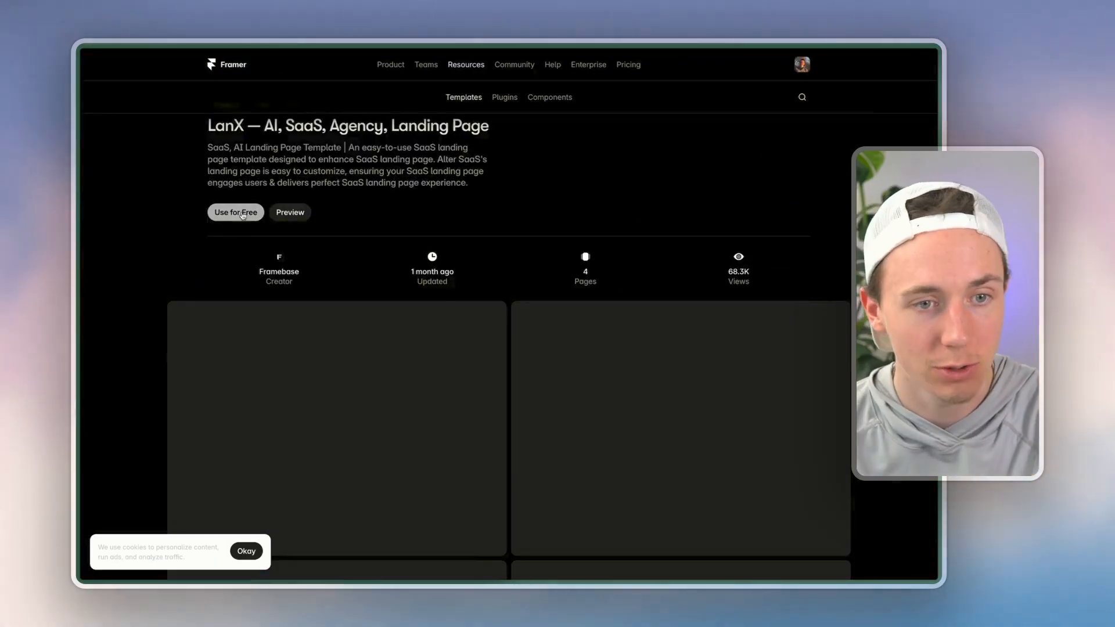
left_click(235, 212)
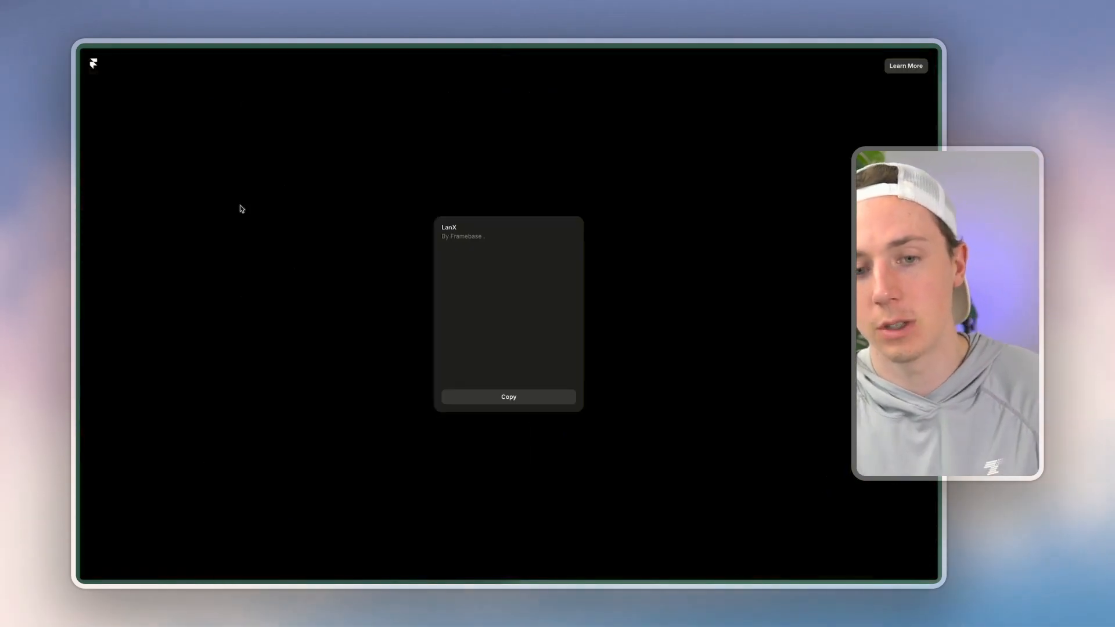
left_click(508, 396)
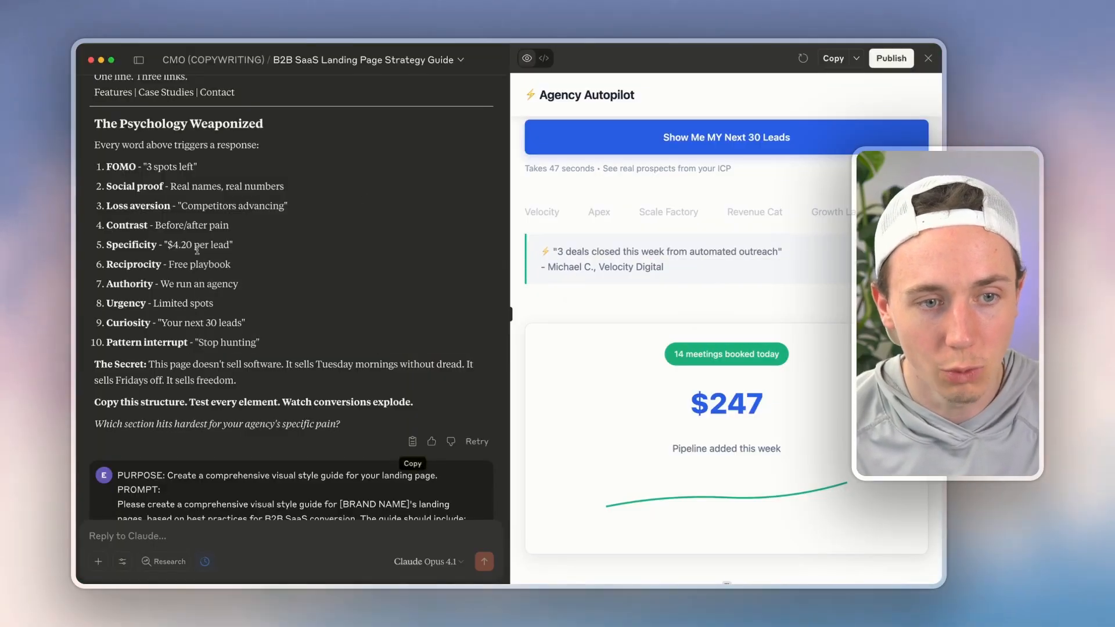
scroll("down", 3)
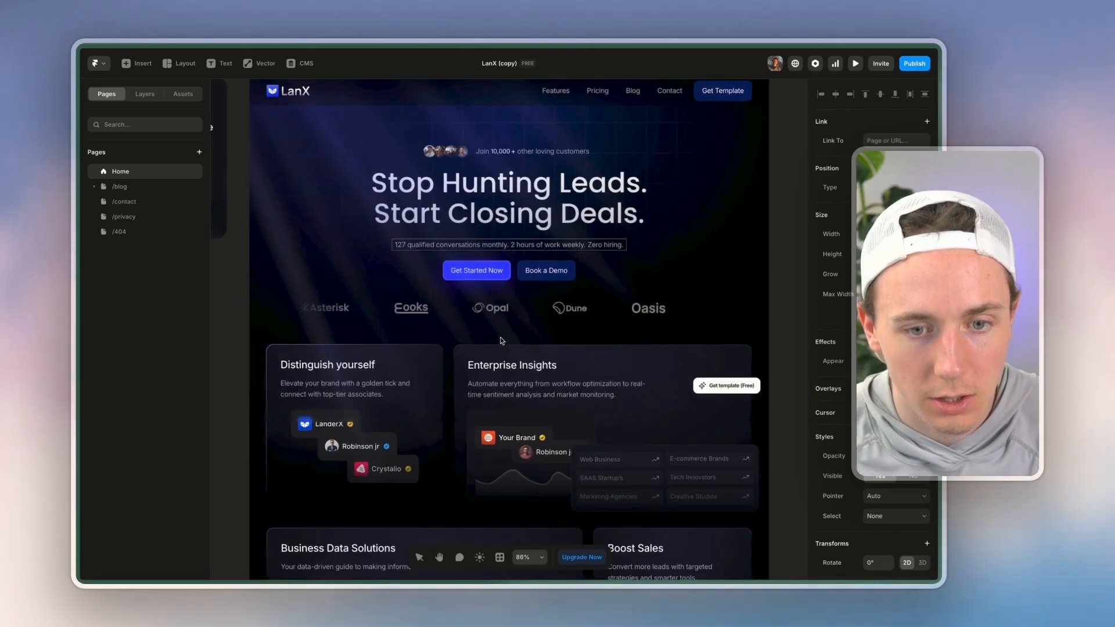
Retitle the card 'Live Dashboard' with description '14 meetings booked today • $247K pipeline added'
left_click(511, 365)
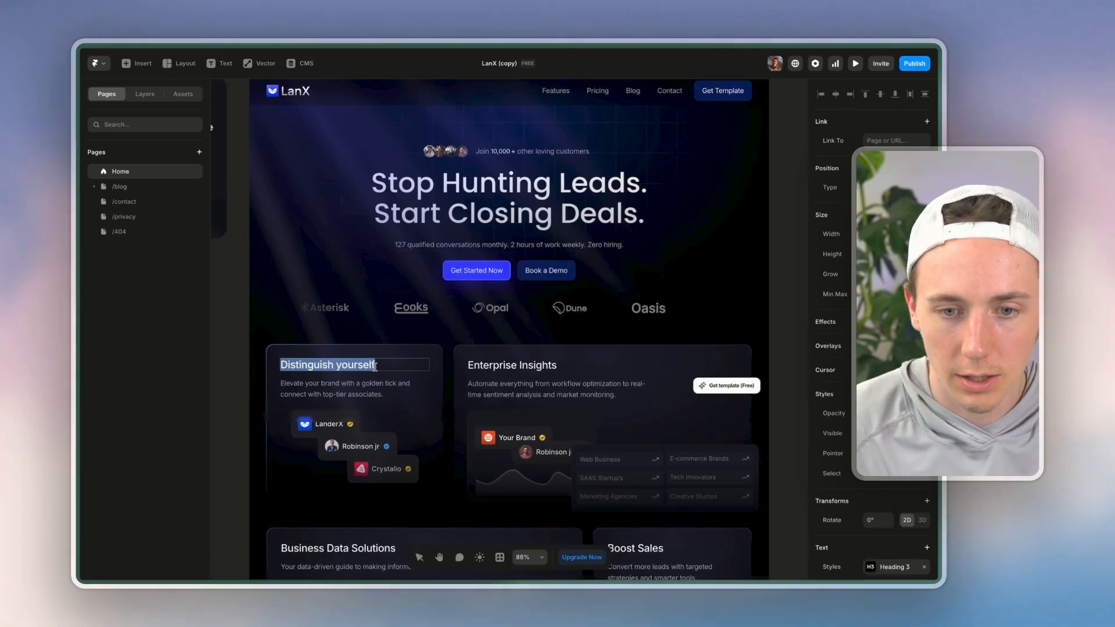
left_click(510, 365)
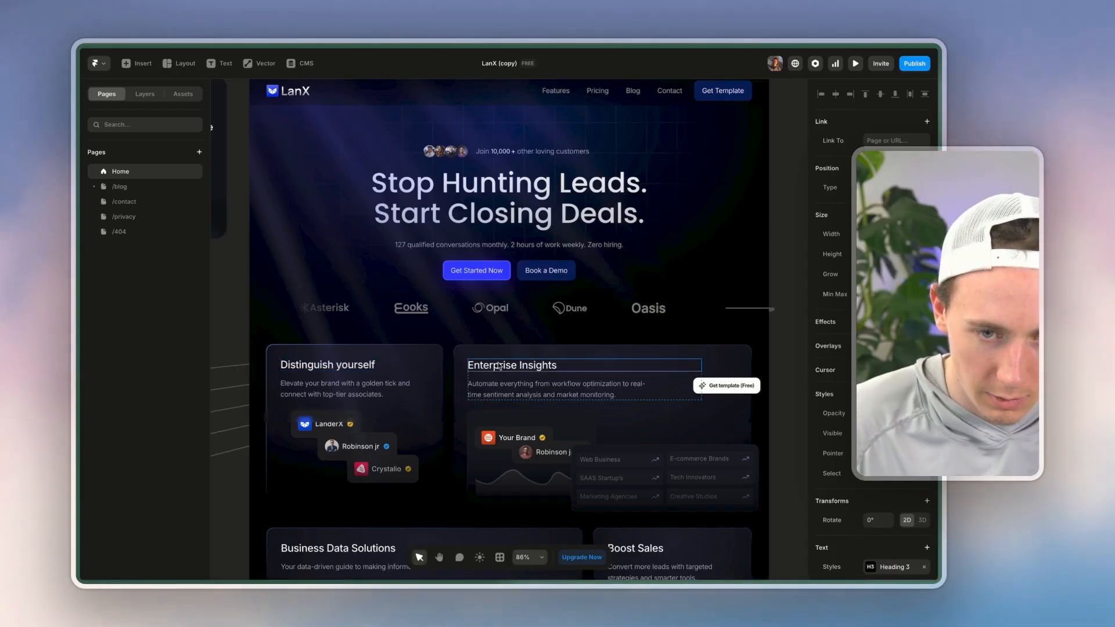
type("Live Da")
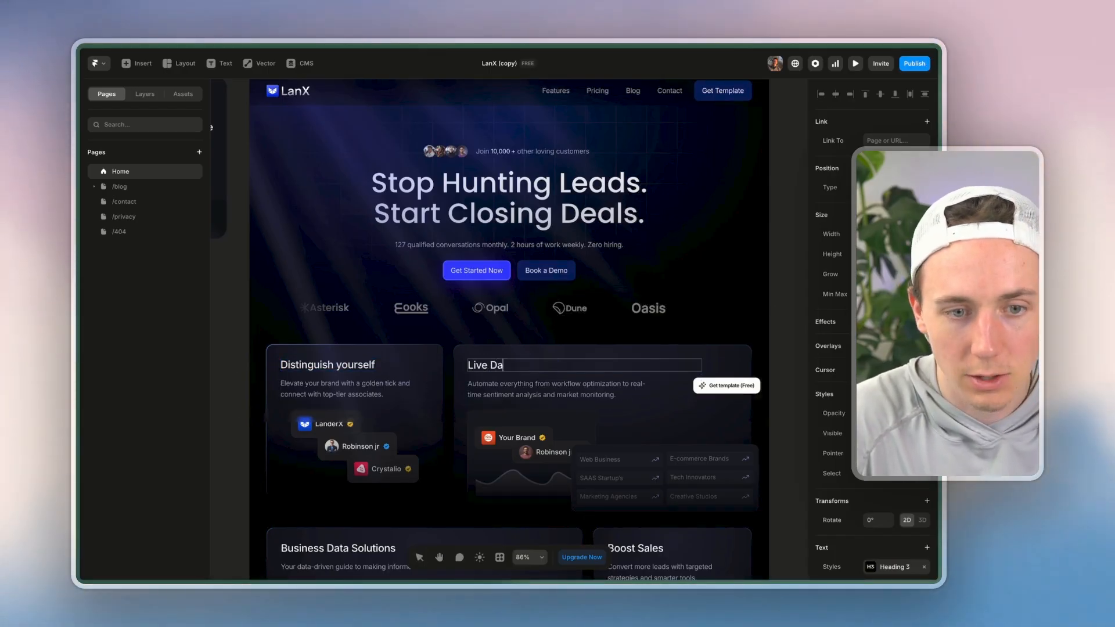
type("shboard")
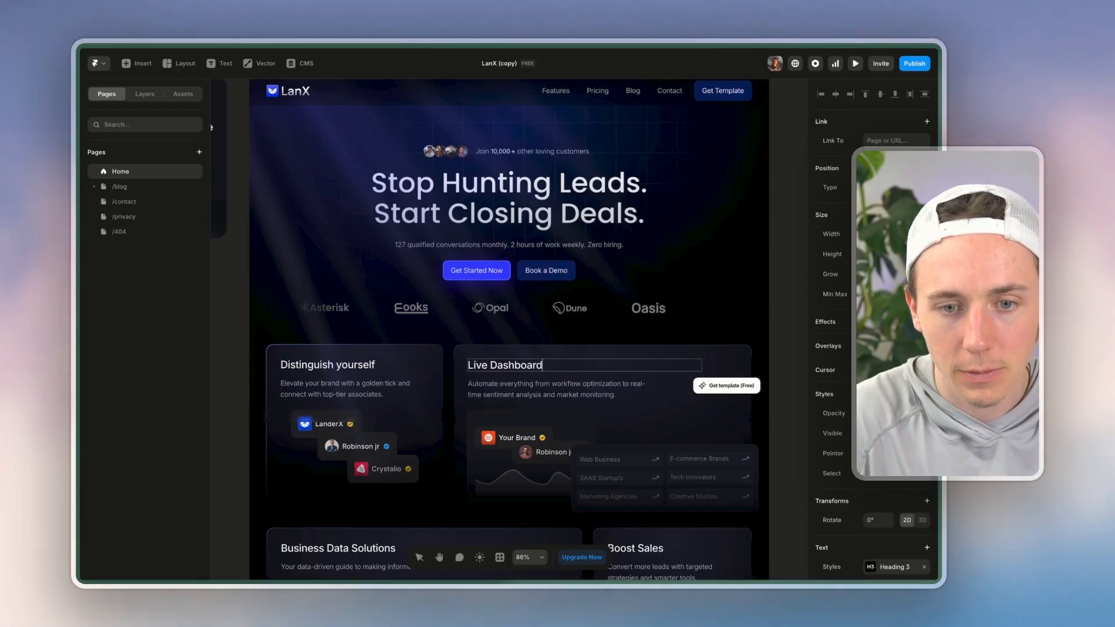
double_click(514, 384)
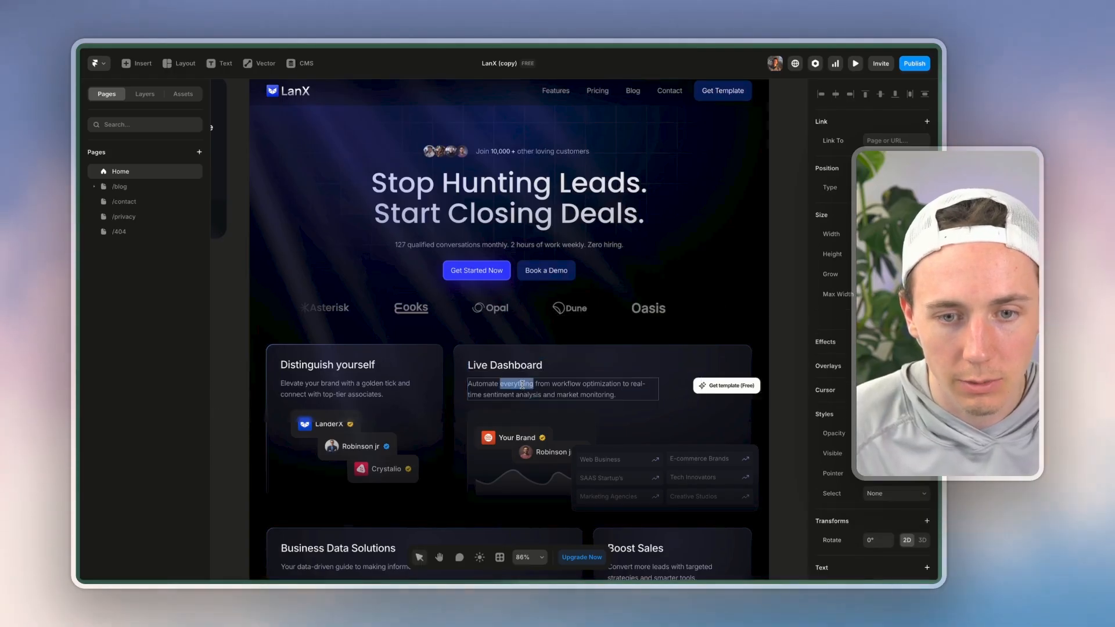
type("Live dashboard: \"14 meetings booked today • $247K pipeline added")
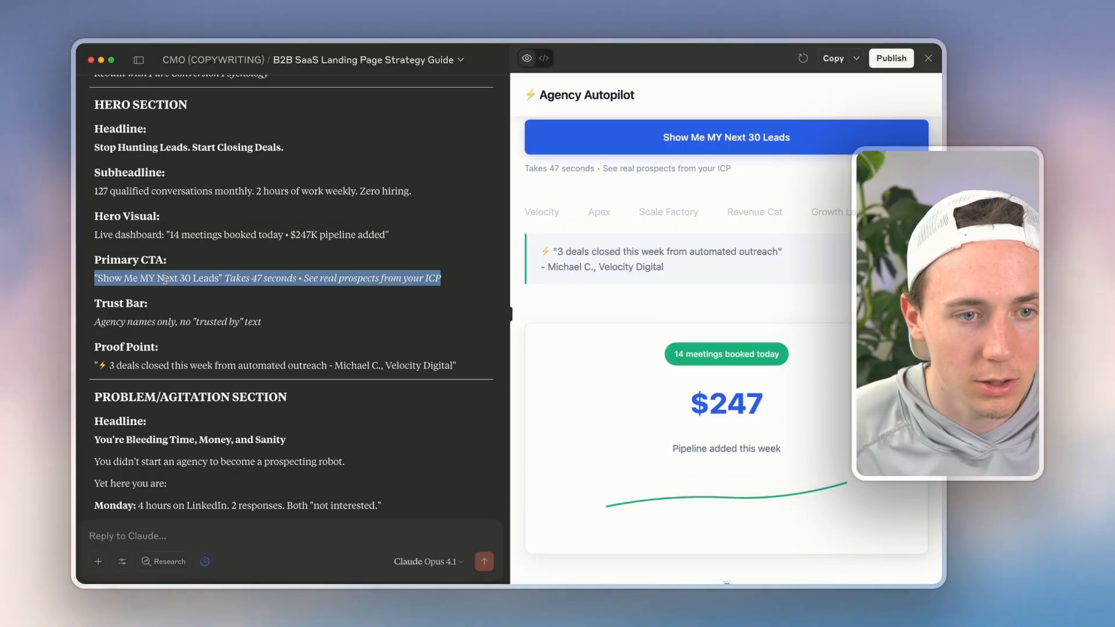
Scroll Claude's response down to the Hero Section's primary CTA line
scroll("down", 3)
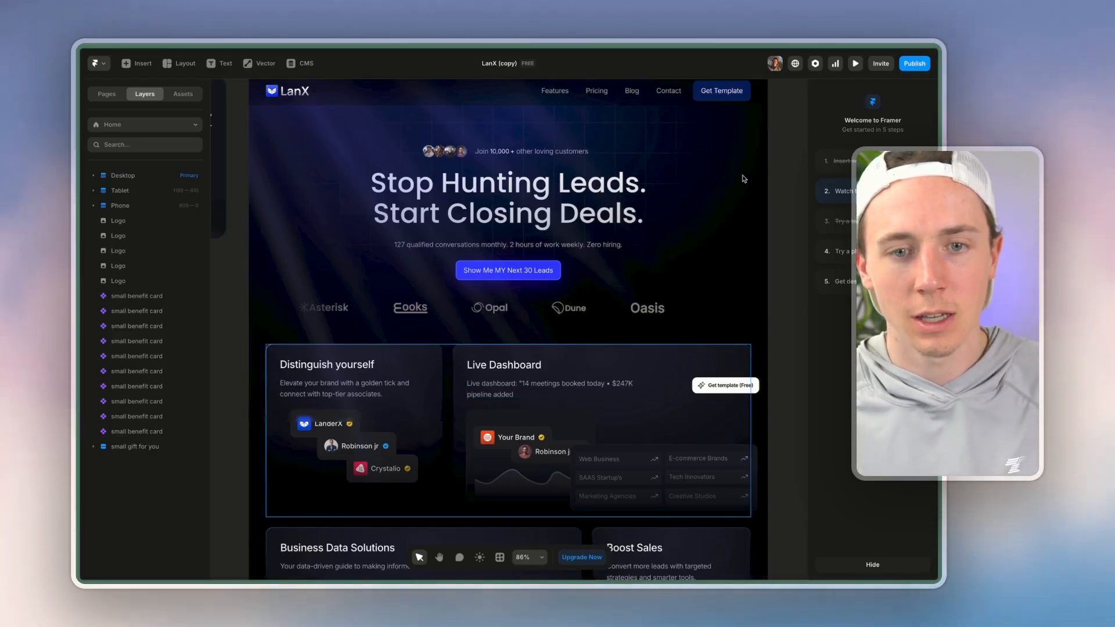
Publish the edited LanX page to its framer.app site
left_click(915, 64)
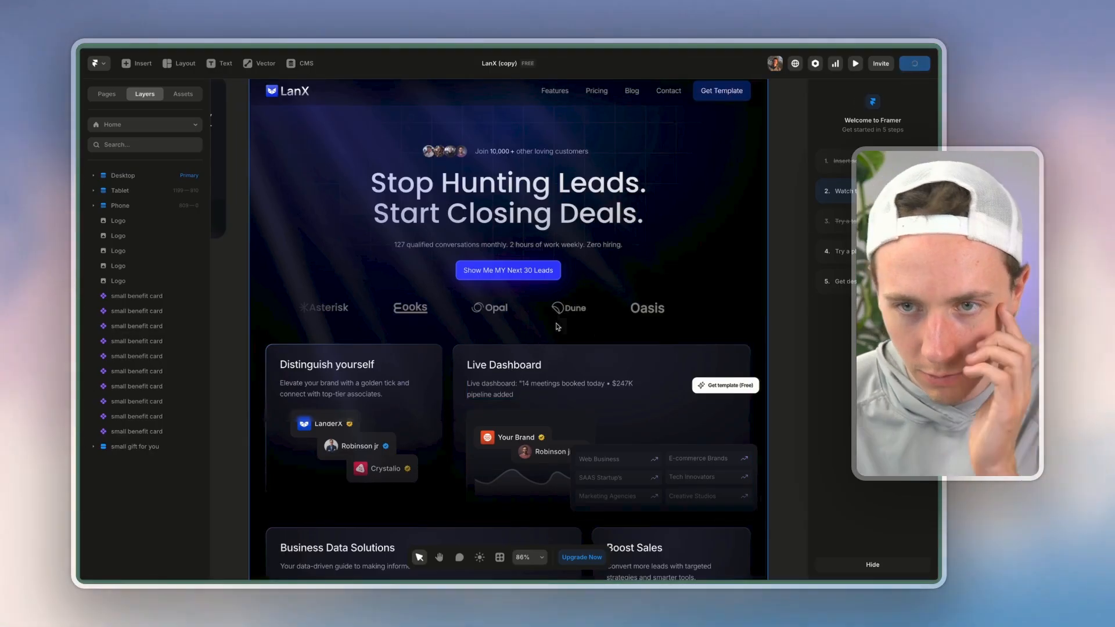
scroll("down", 3)
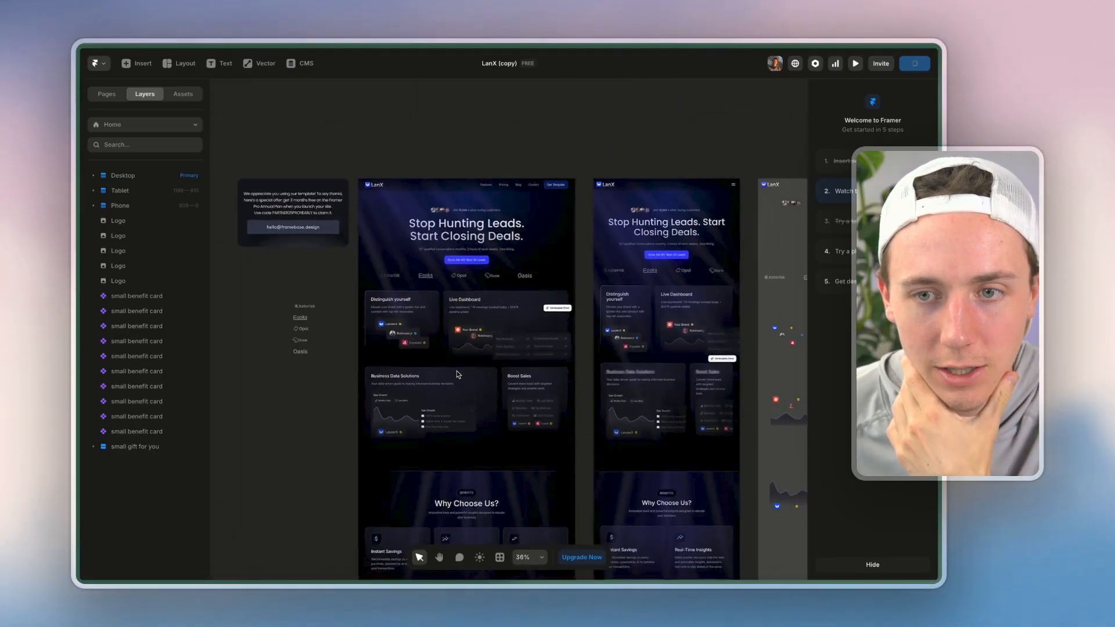
scroll("down", 3)
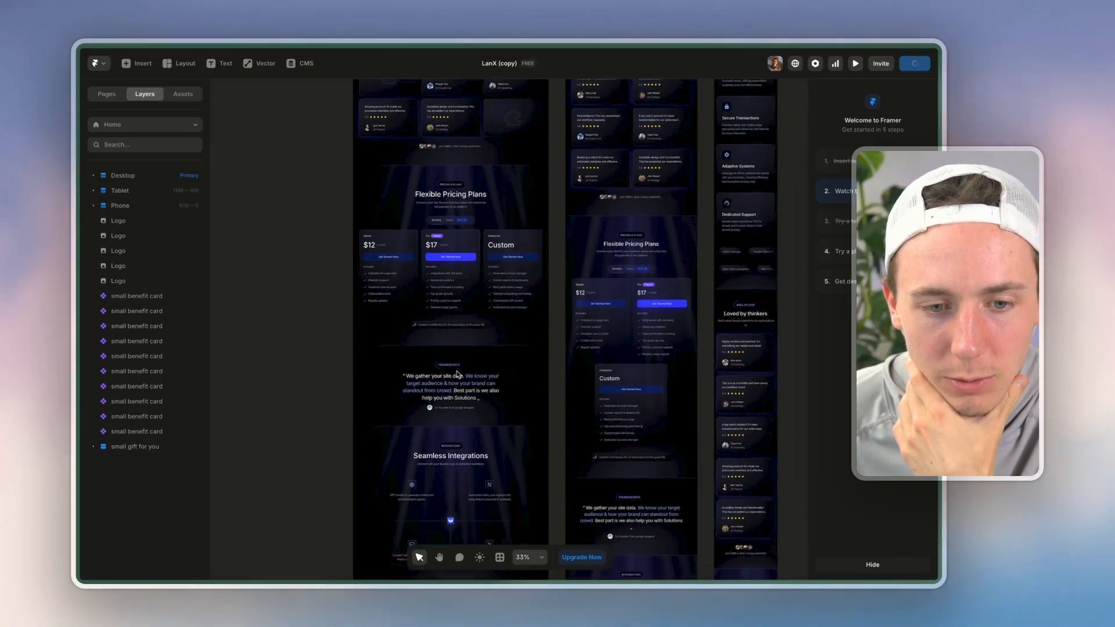
scroll("down", 3)
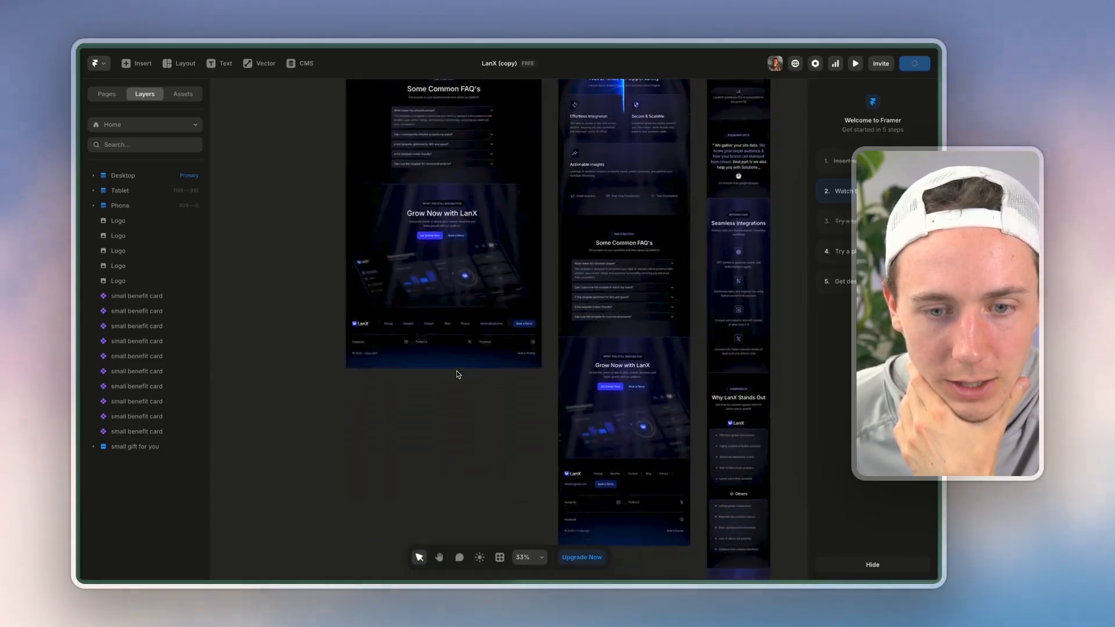
scroll("down", 3)
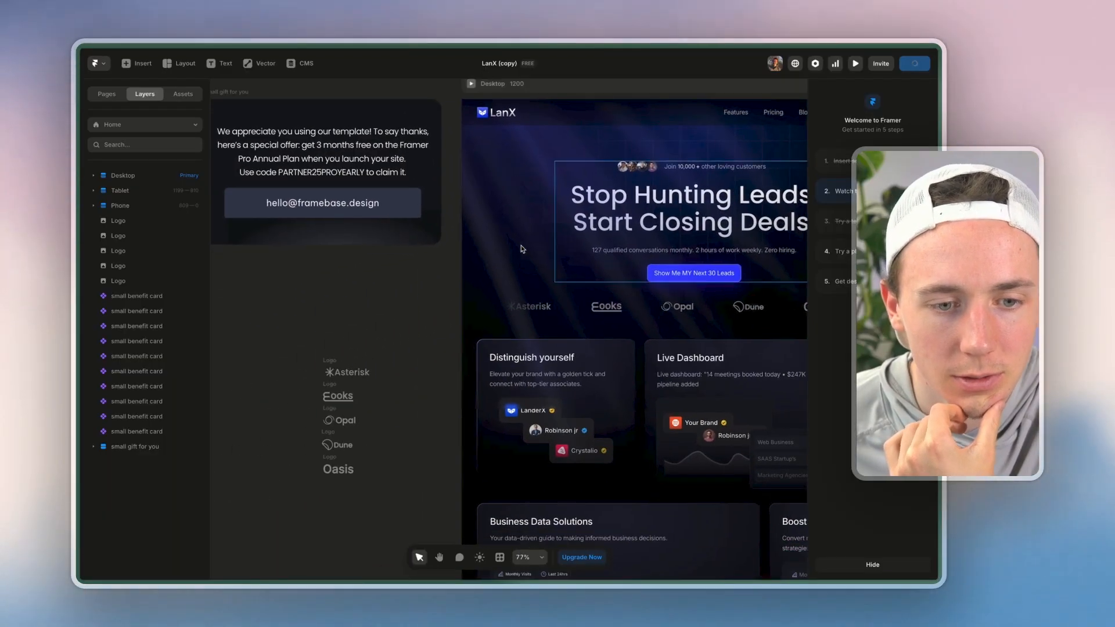
left_click(915, 64)
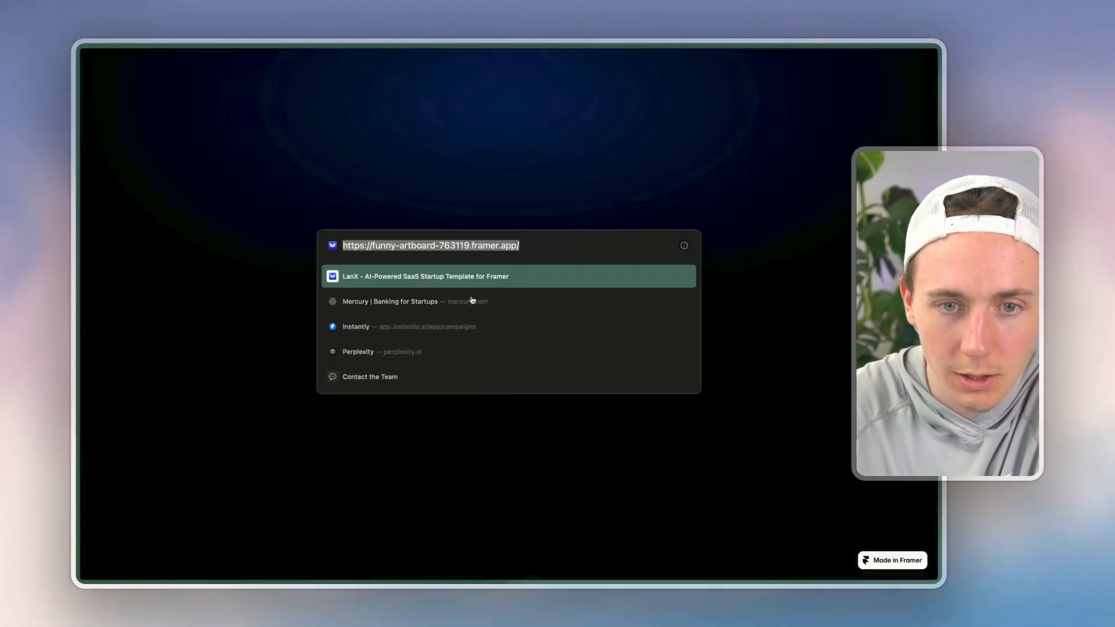
Open the live framer.app site and scroll from the hero through benefits, testimonials and founders note
left_click(427, 275)
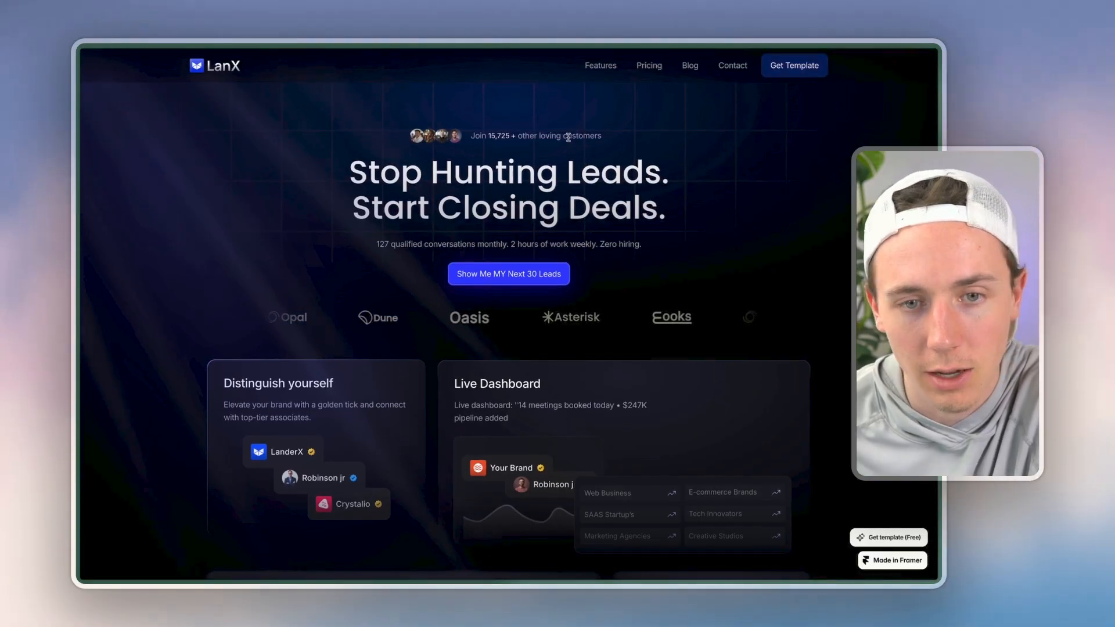
scroll("down", 3)
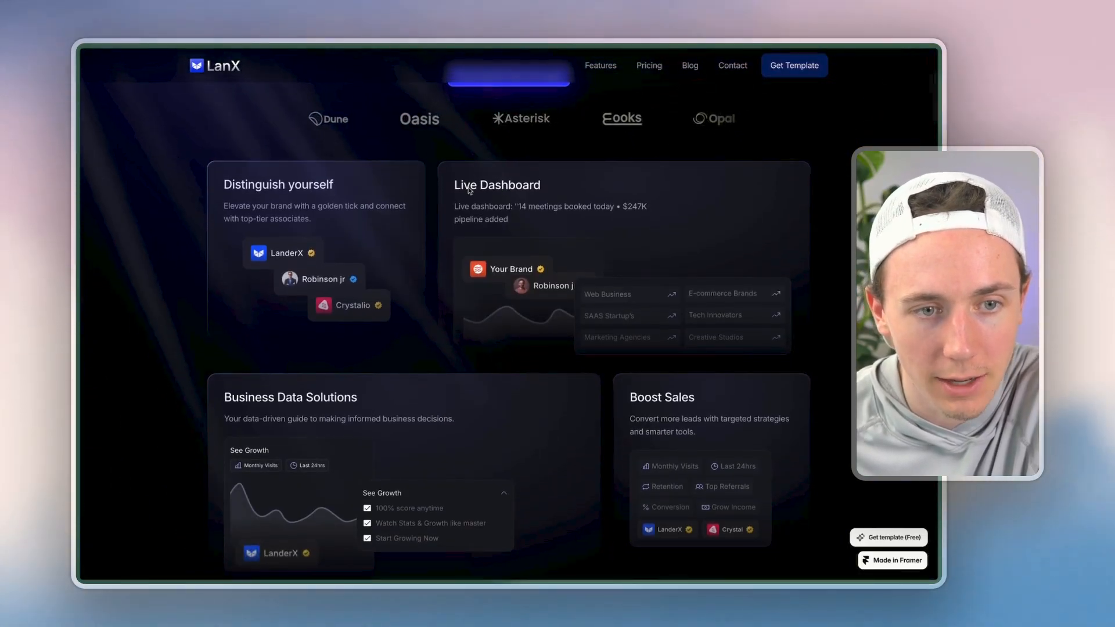
scroll("down", 3)
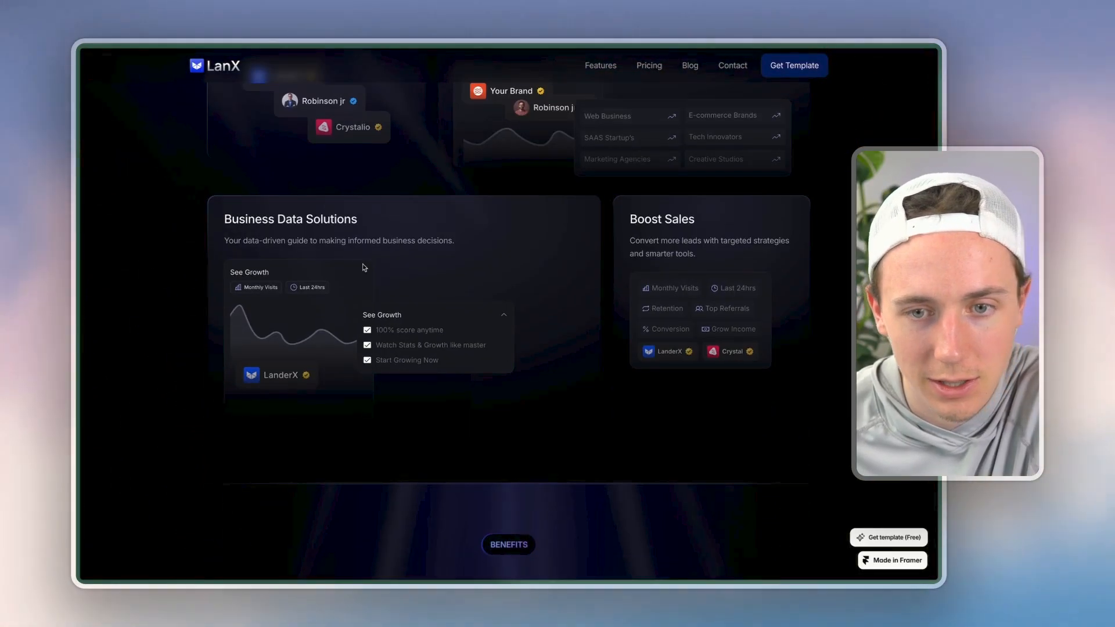
scroll("down", 3)
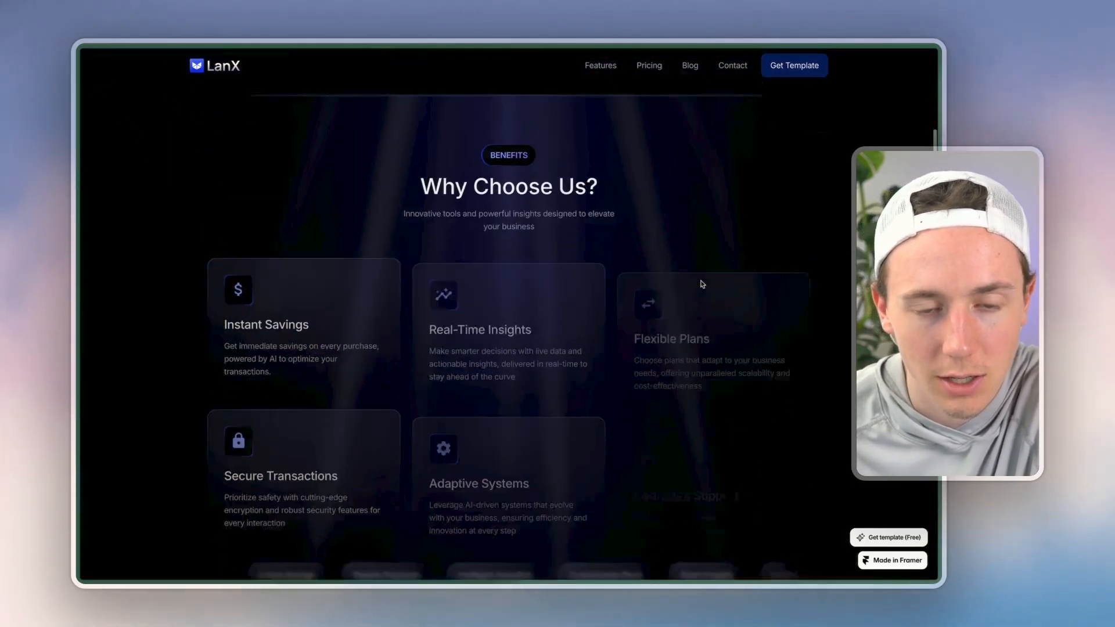
scroll("down", 3)
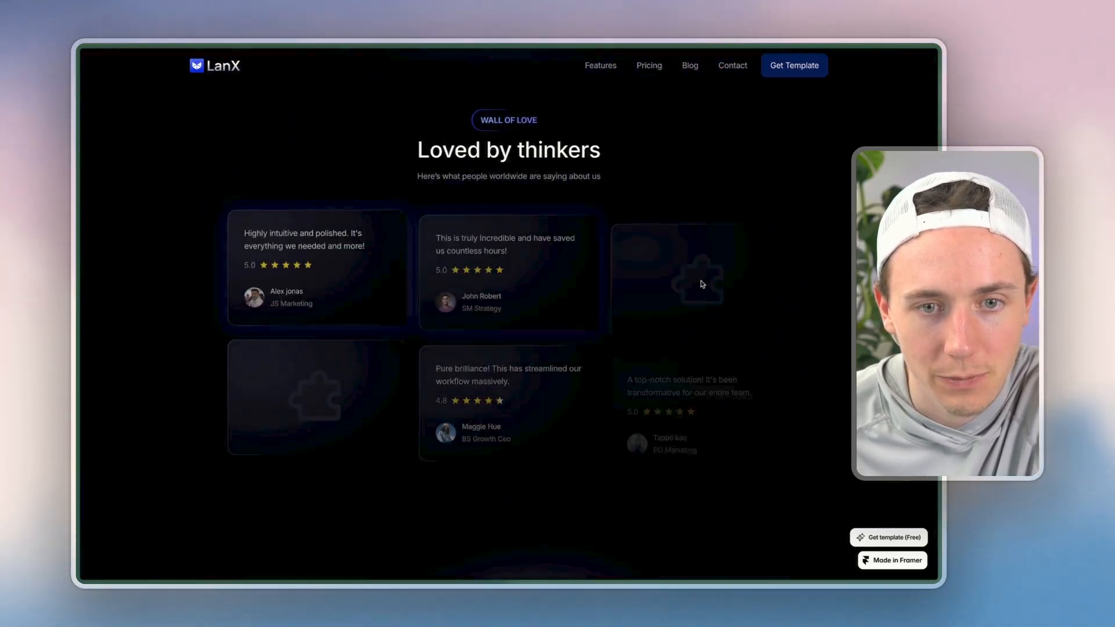
scroll("down", 3)
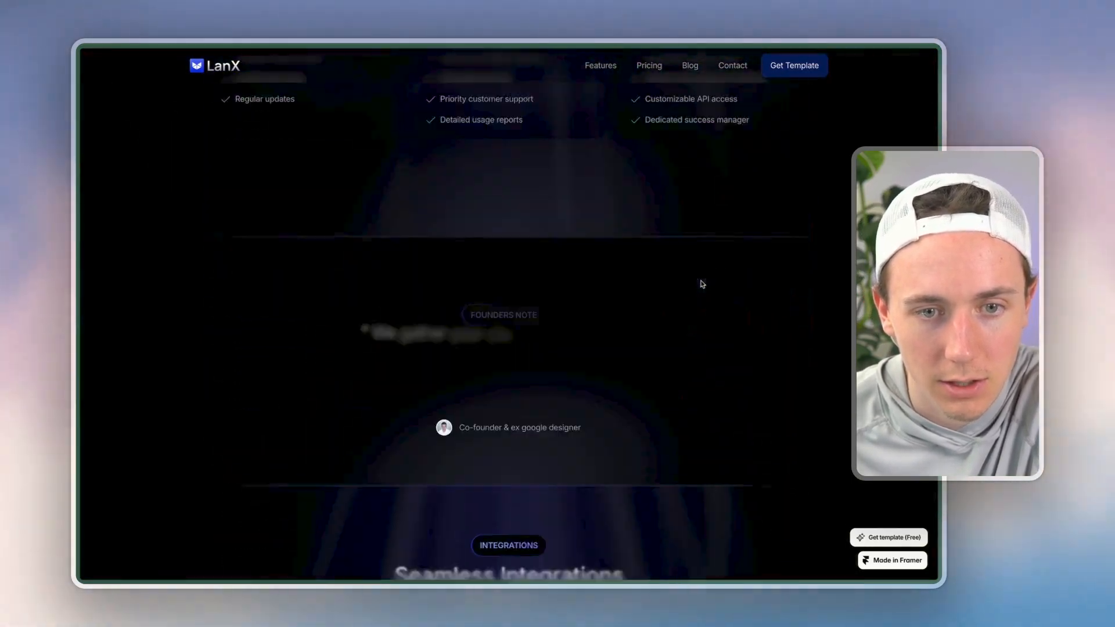